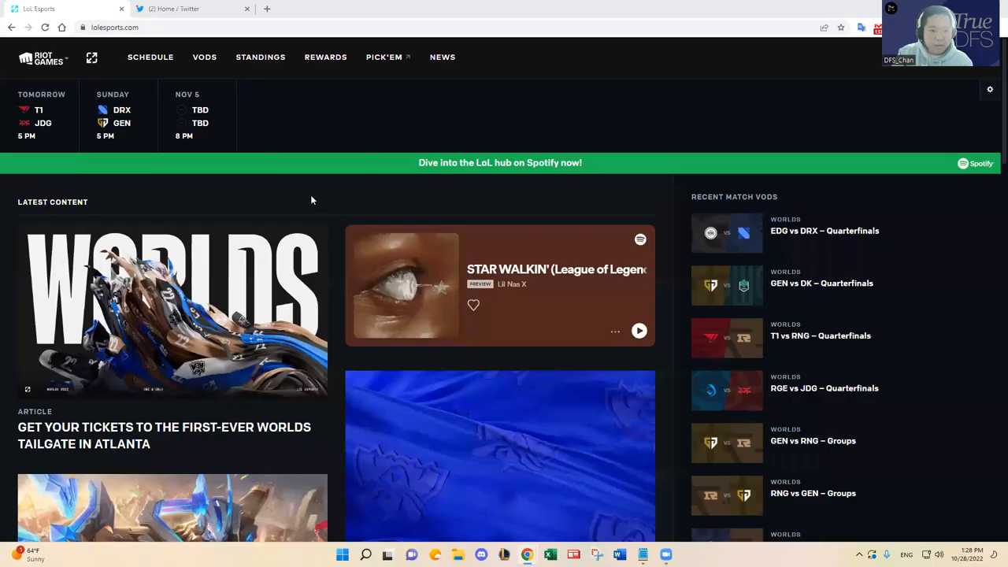
mouse_move(375, 198)
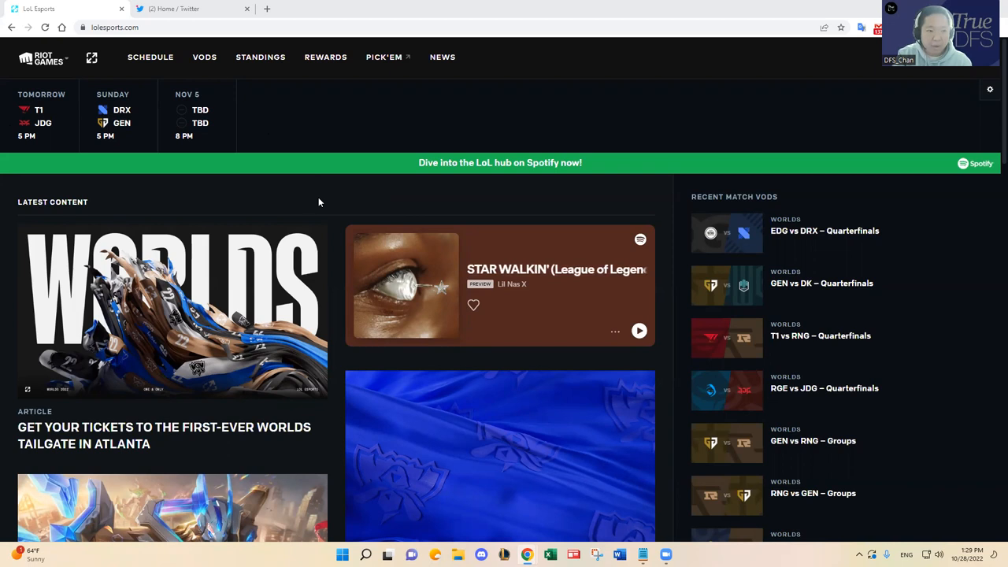
mouse_move(63, 112)
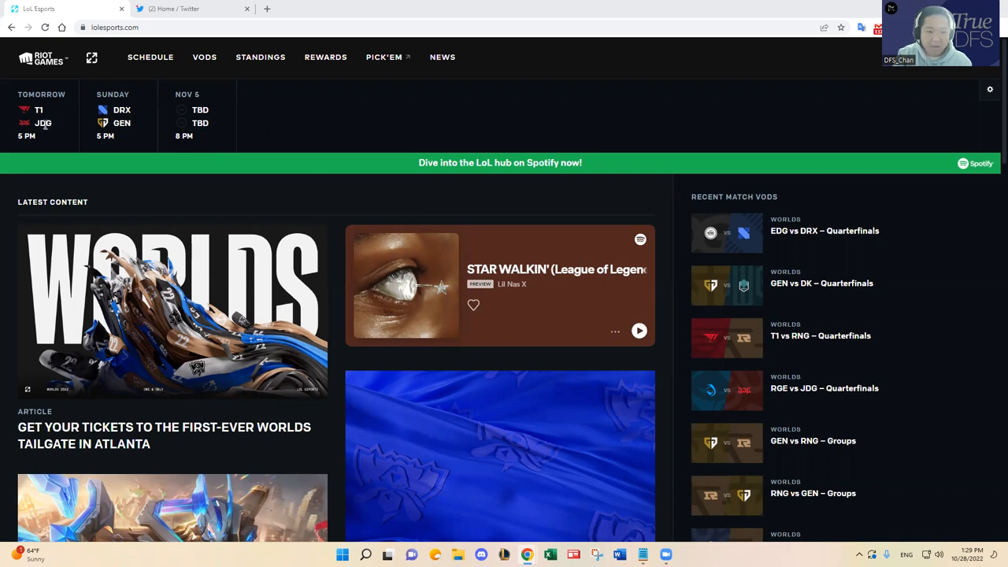
mouse_move(135, 134)
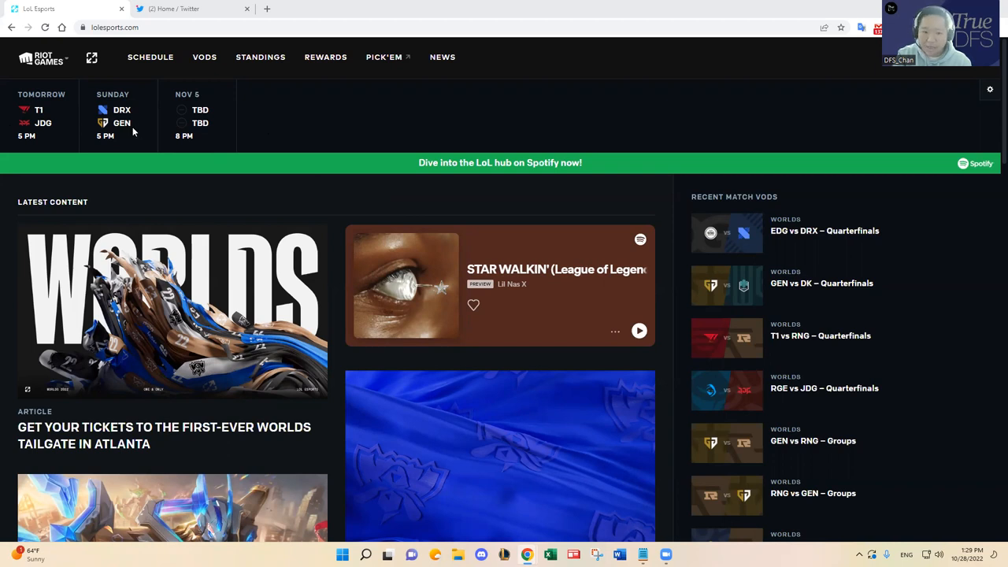
mouse_move(129, 123)
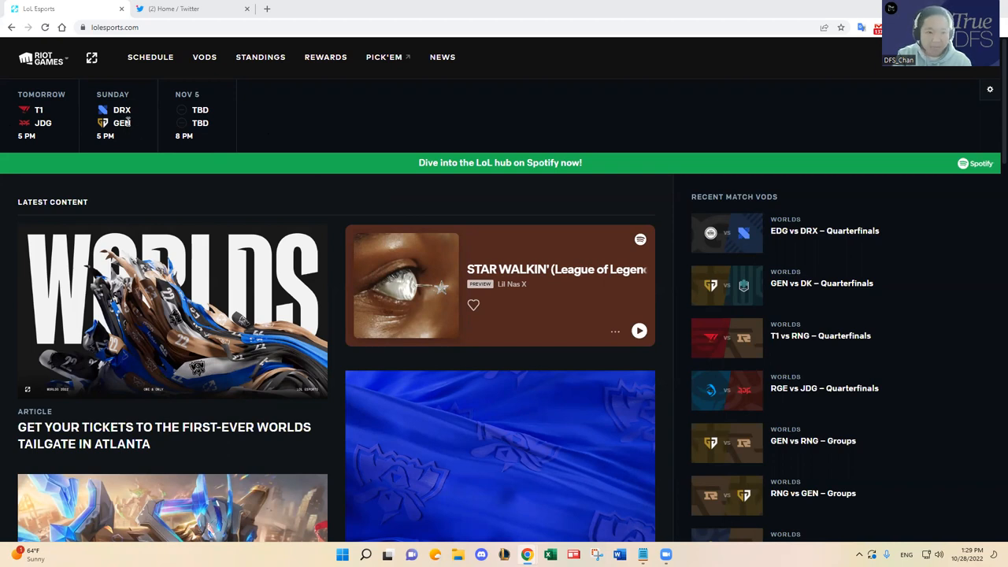
mouse_move(158, 451)
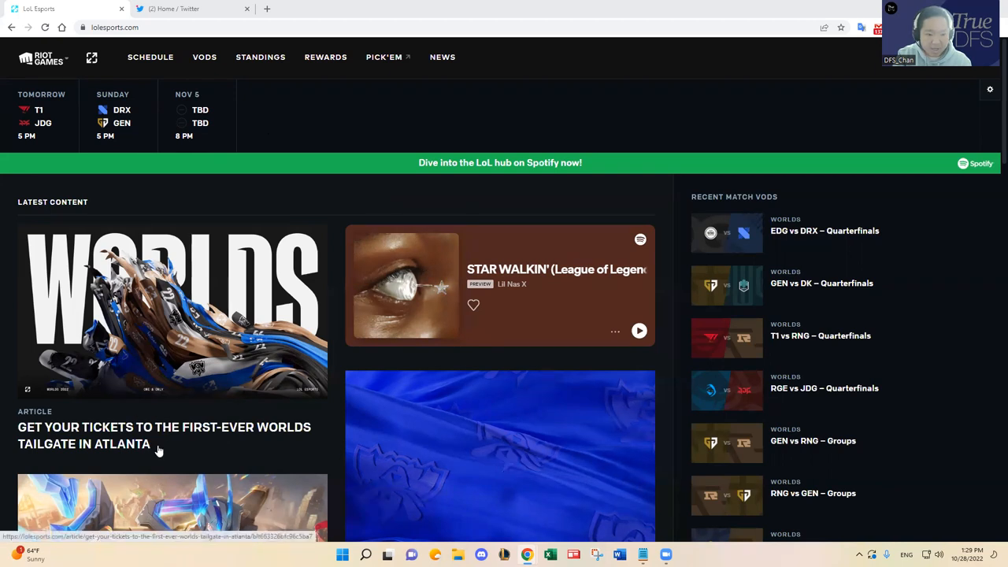
mouse_move(167, 307)
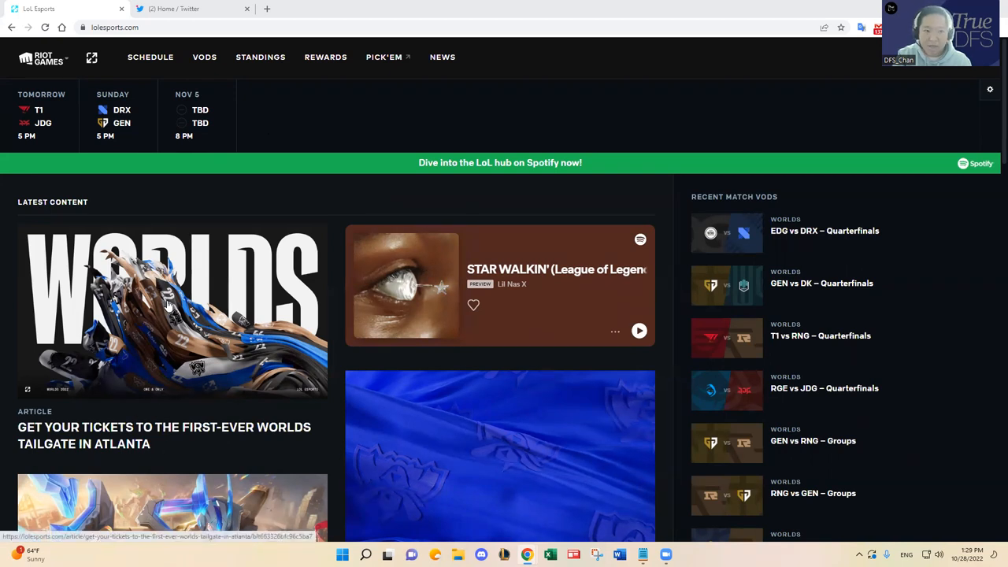
mouse_move(98, 390)
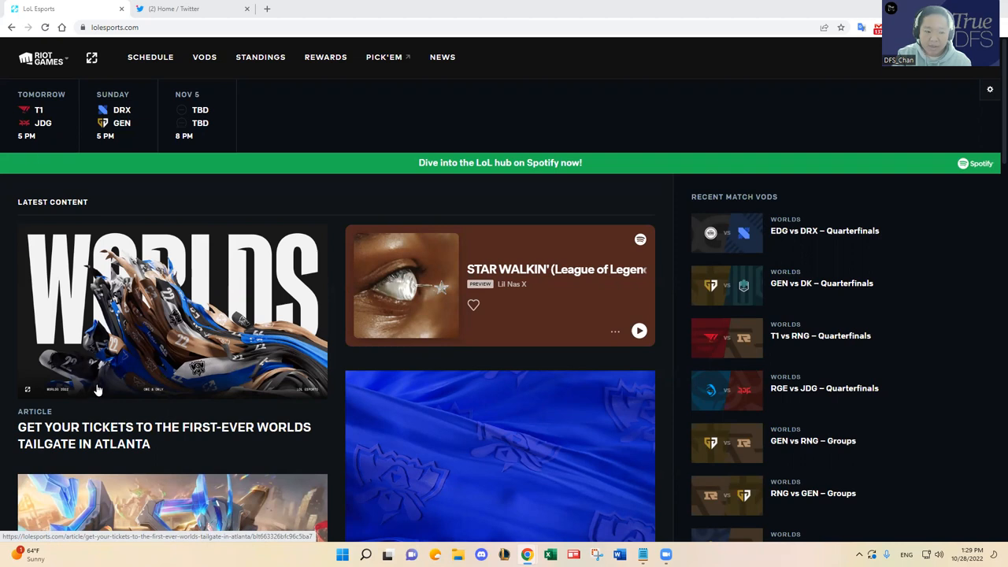
mouse_move(165, 442)
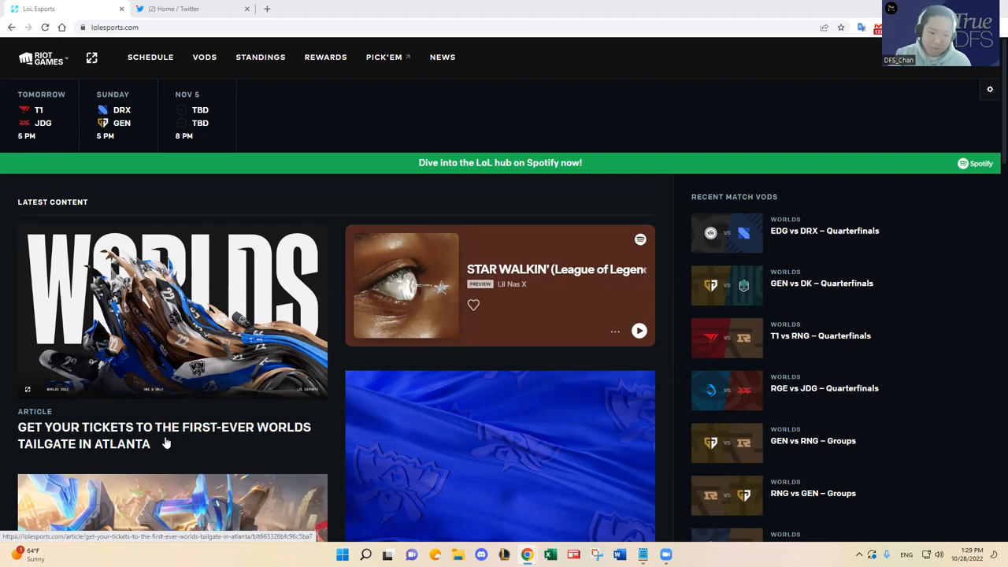
mouse_move(321, 217)
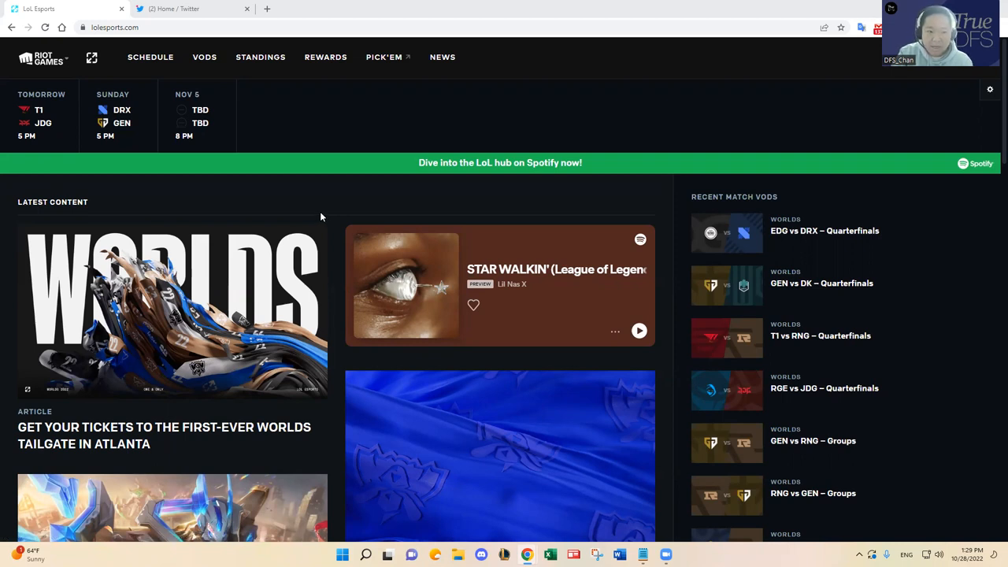
mouse_move(204, 132)
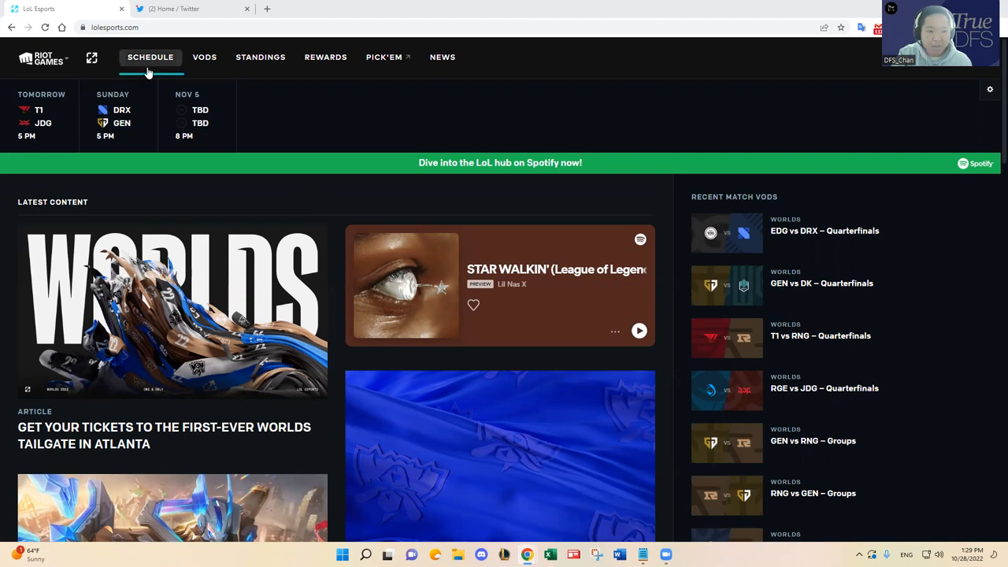
Show the Worlds schedule listing T1 vs JDG and DRX vs Gen.G best-of-fives.
left_click(152, 57)
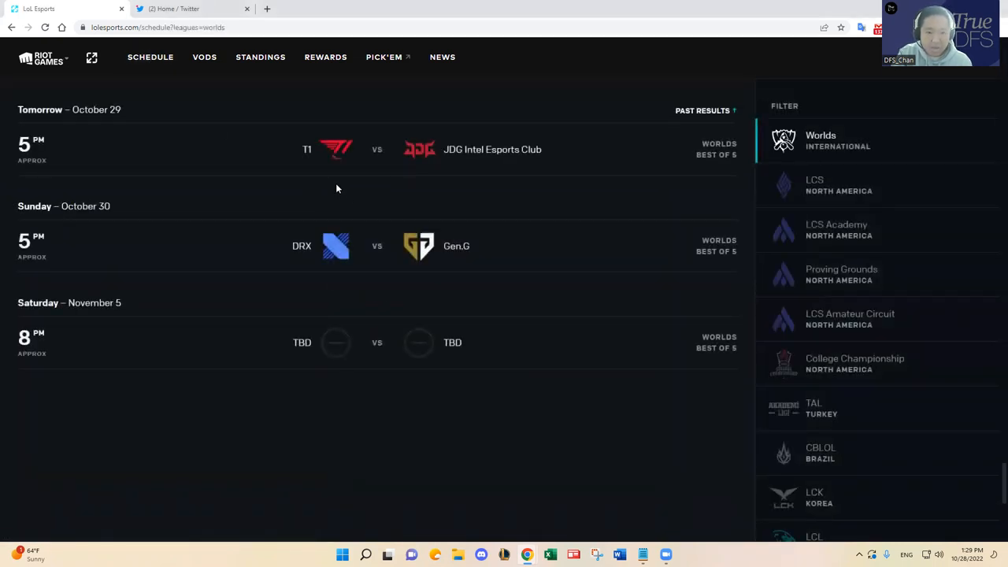
mouse_move(446, 165)
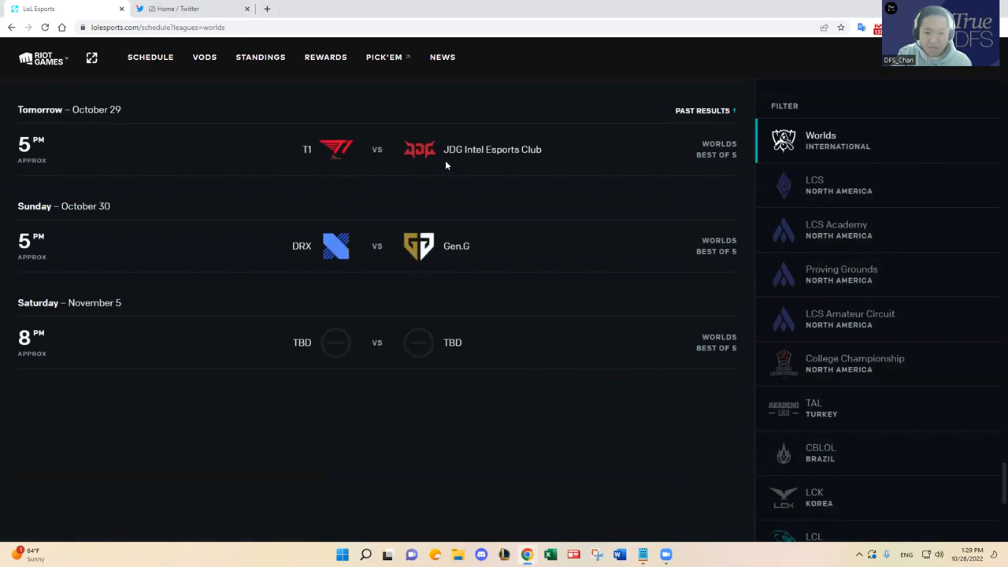
mouse_move(463, 207)
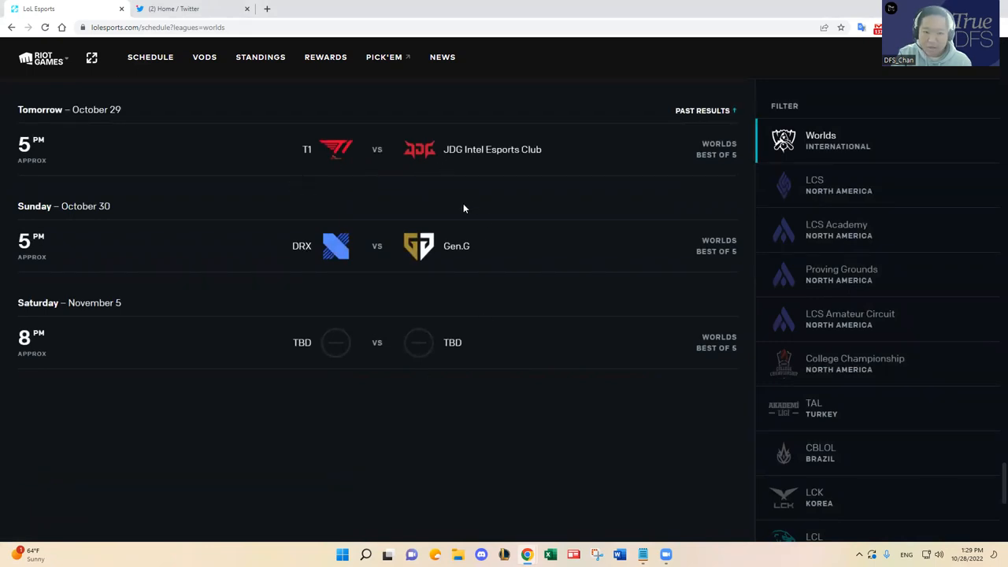
mouse_move(337, 152)
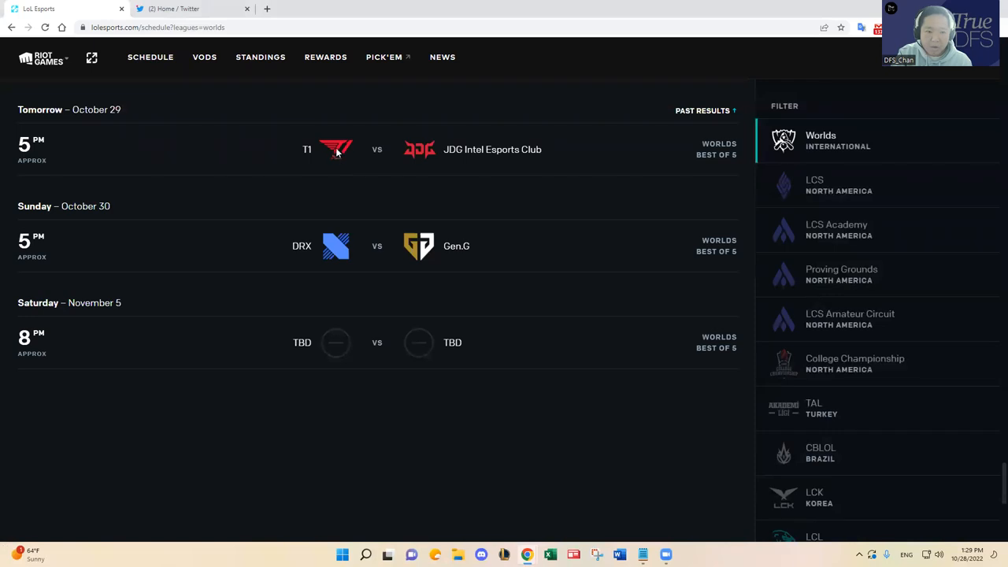
mouse_move(337, 156)
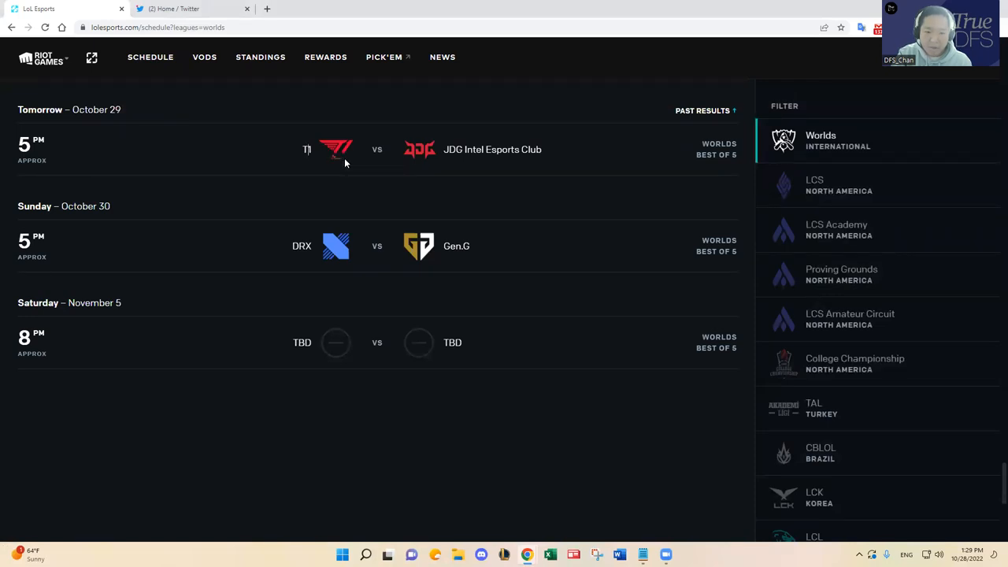
mouse_move(571, 151)
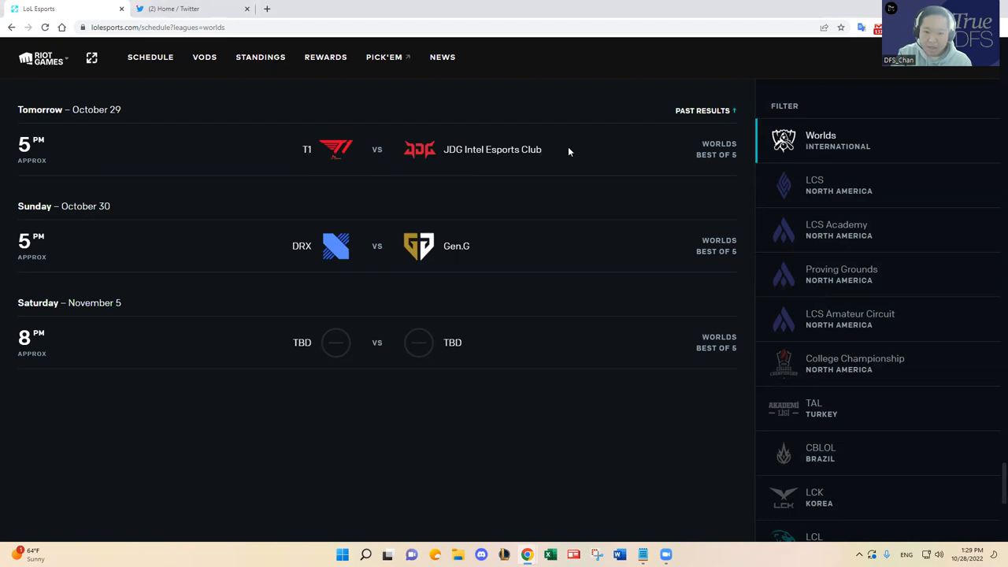
mouse_move(526, 189)
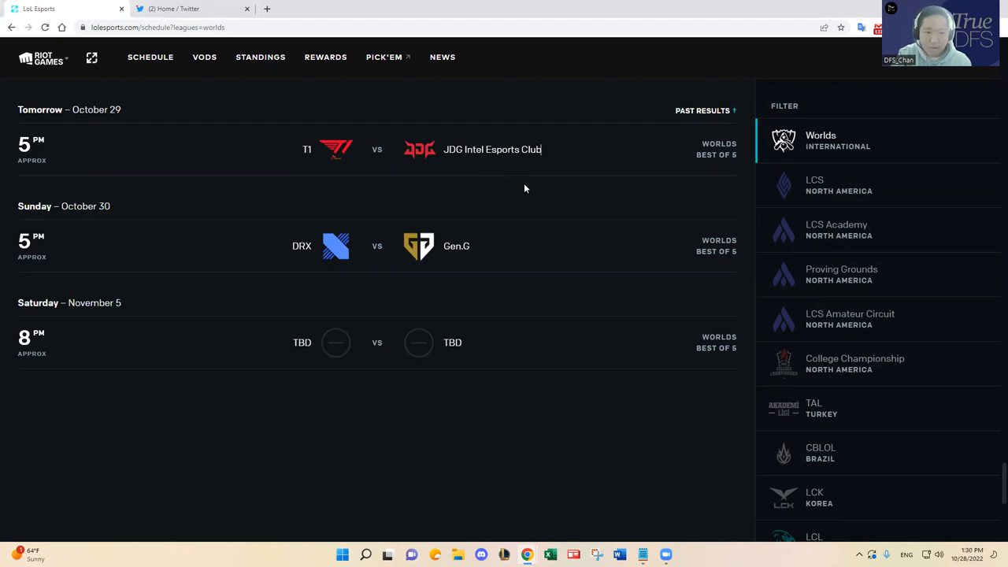
mouse_move(520, 195)
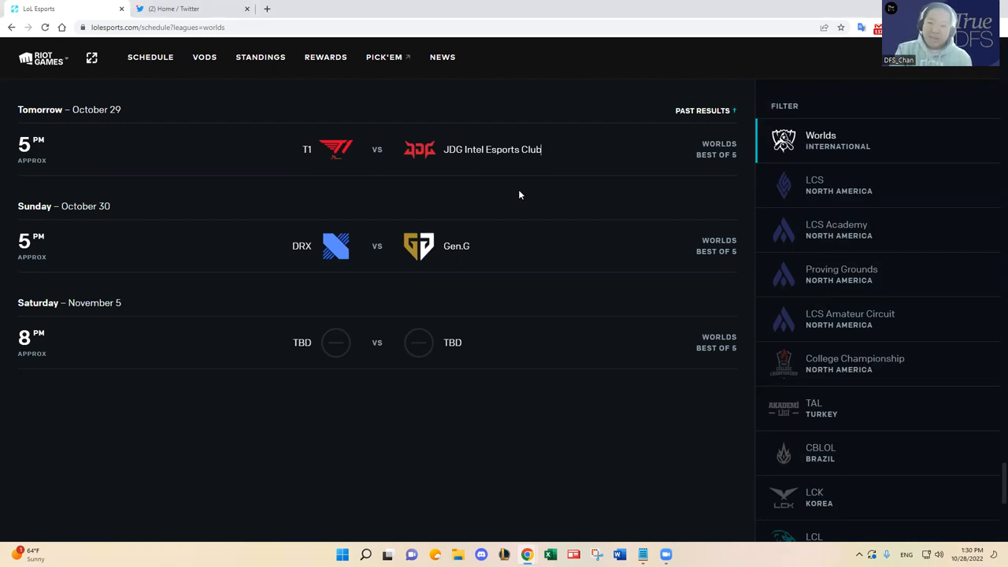
mouse_move(515, 195)
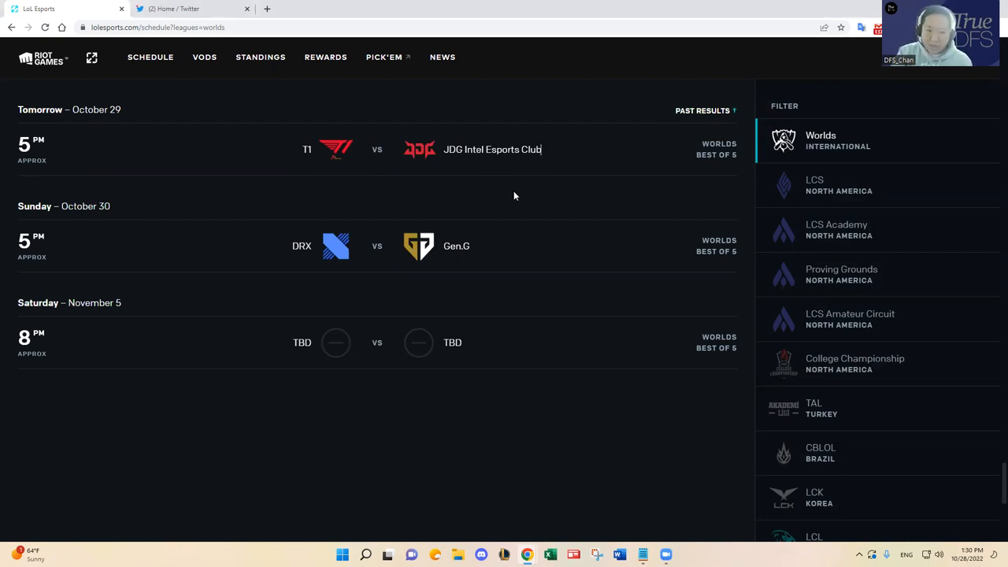
mouse_move(361, 70)
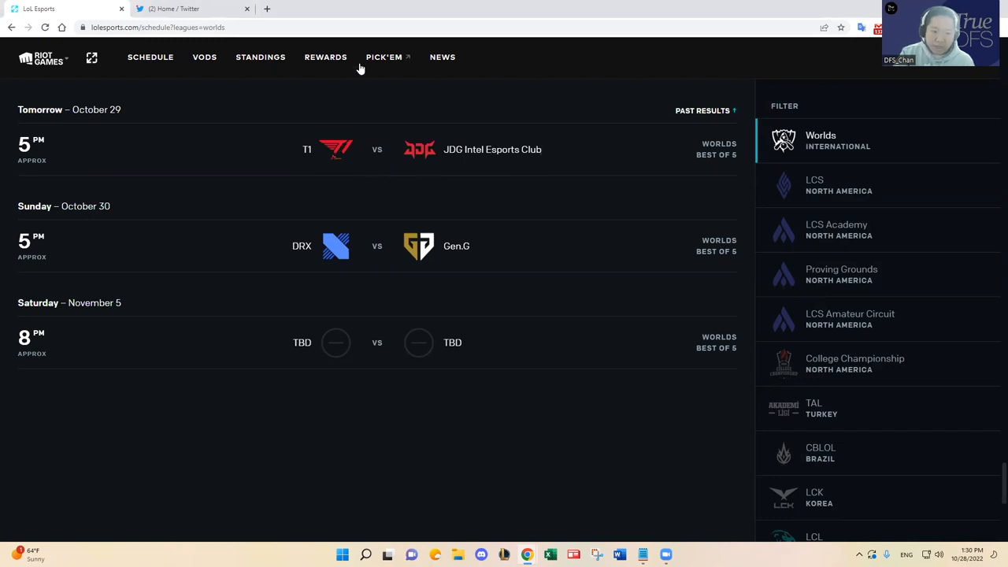
mouse_move(261, 57)
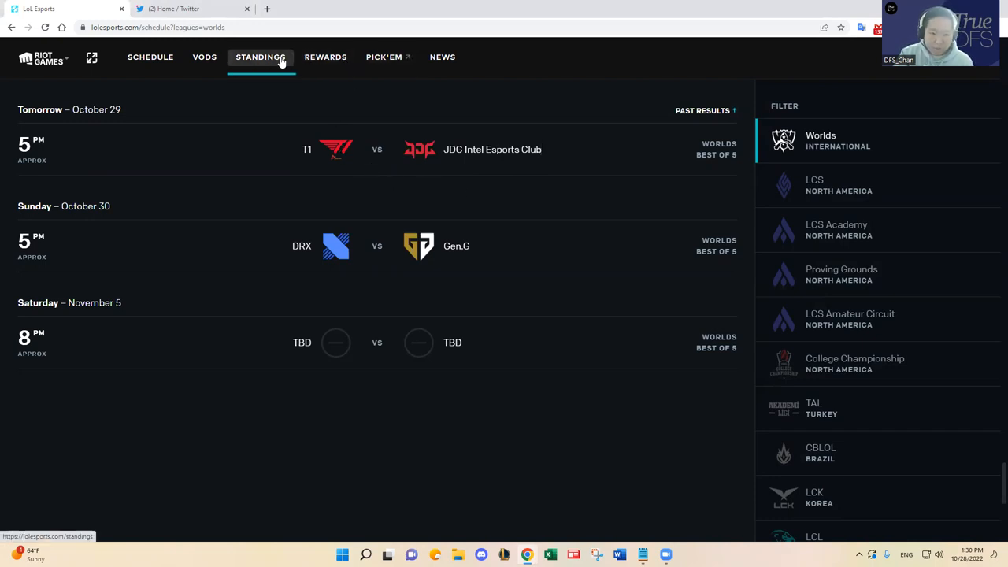
mouse_move(444, 165)
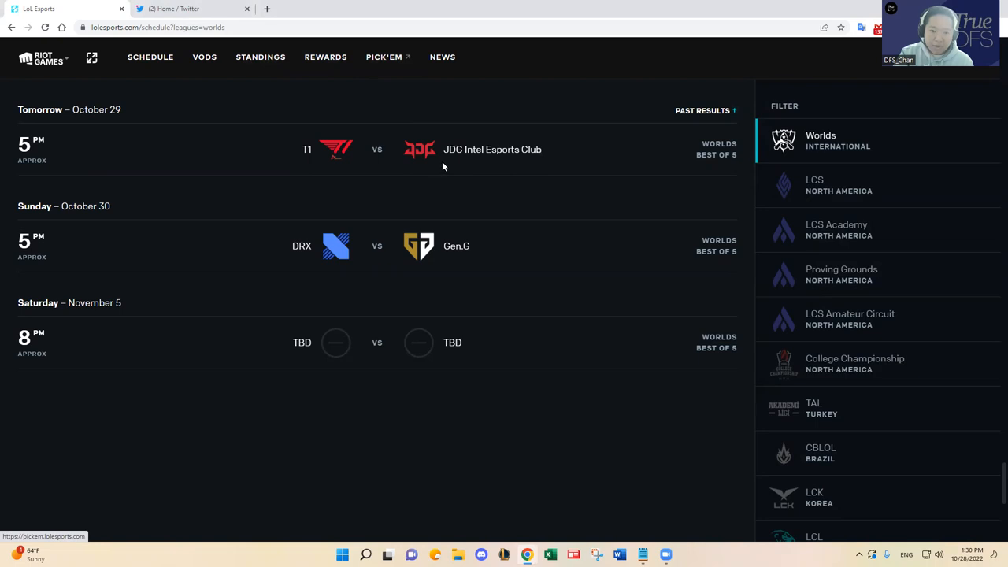
mouse_move(479, 180)
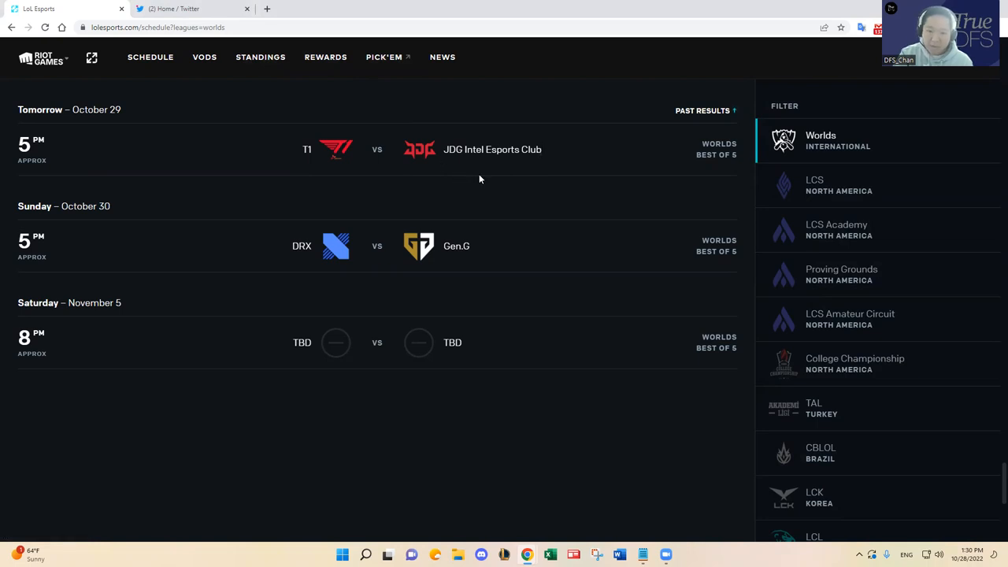
mouse_move(469, 192)
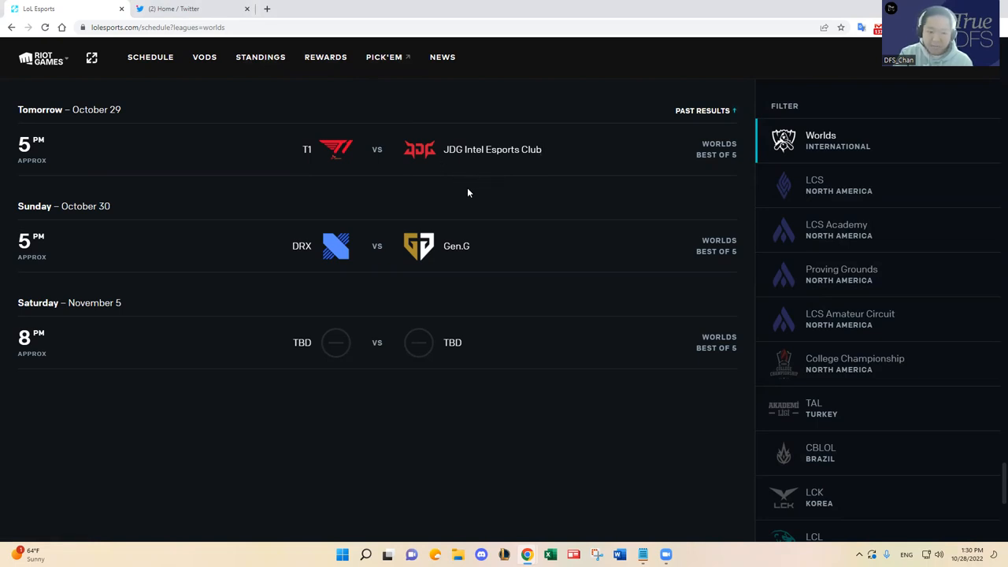
mouse_move(313, 114)
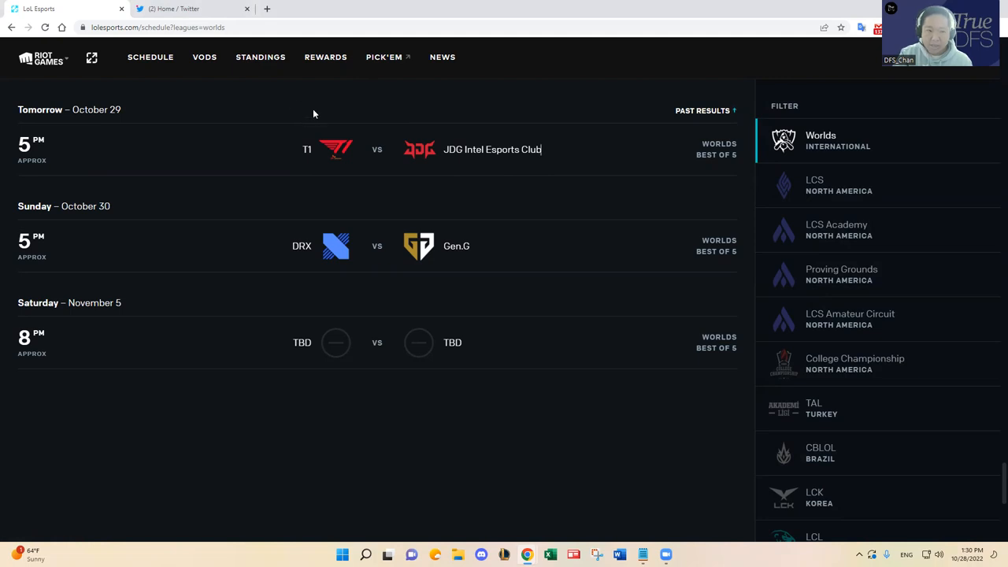
left_click(262, 56)
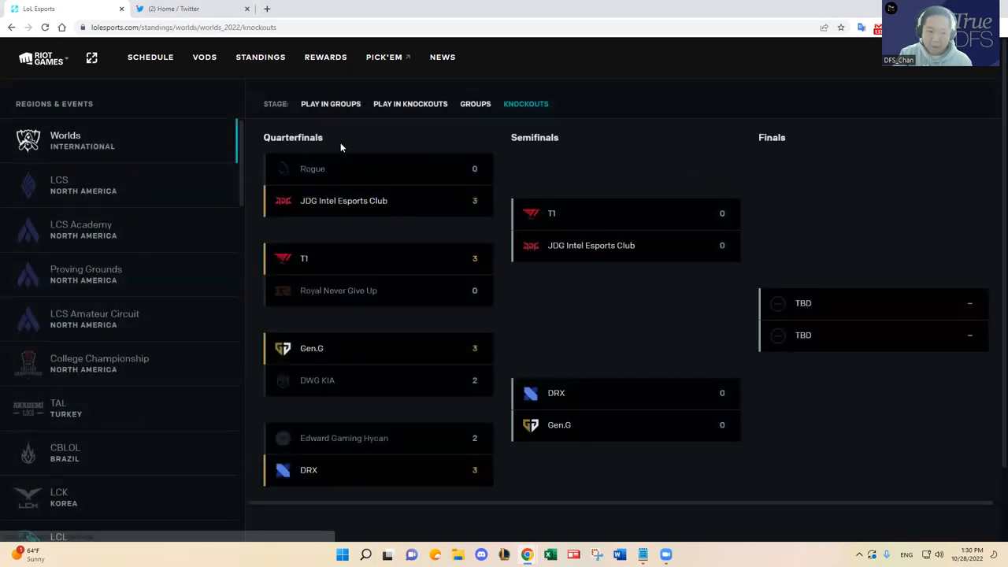
mouse_move(551, 520)
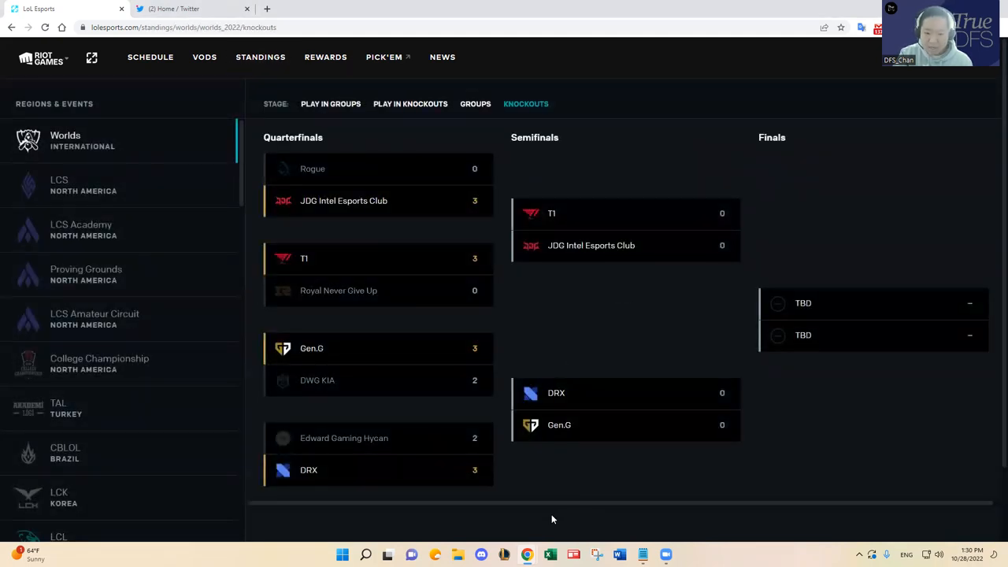
mouse_move(488, 252)
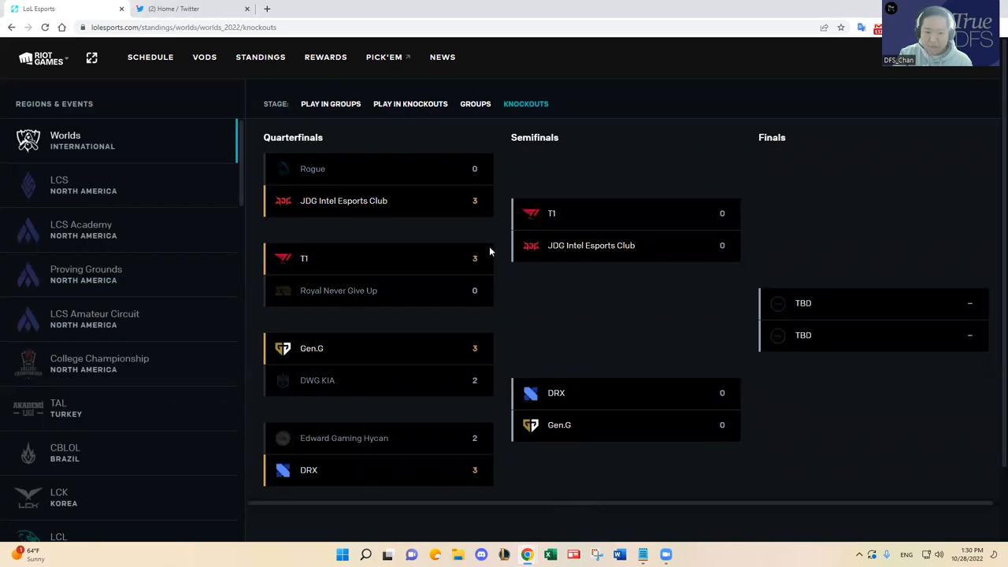
mouse_move(378, 266)
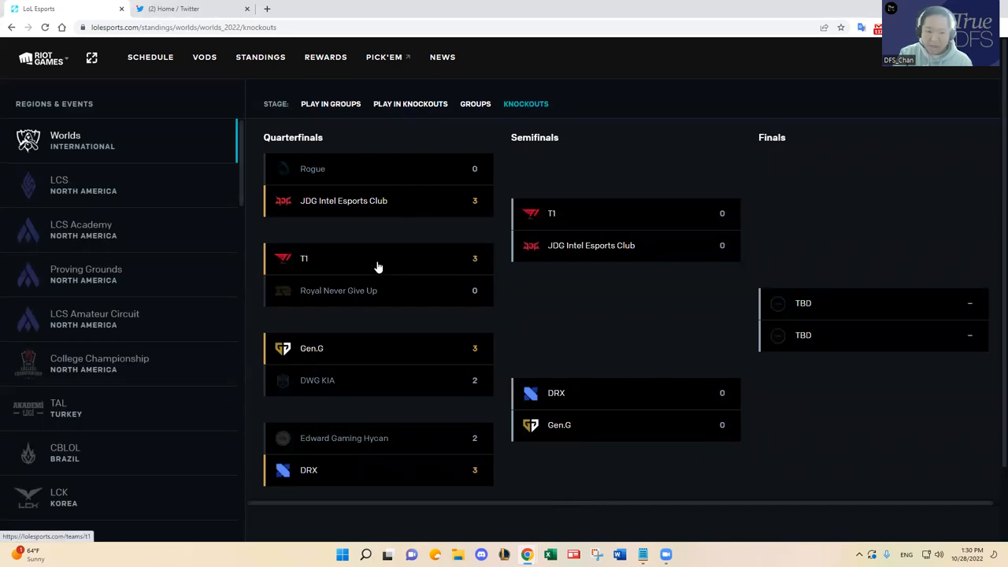
mouse_move(608, 287)
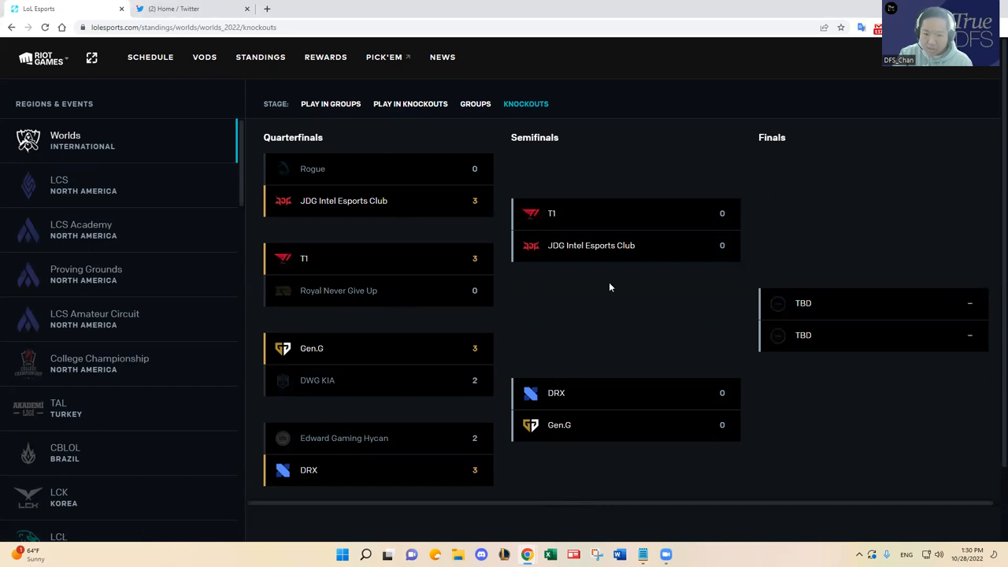
mouse_move(433, 240)
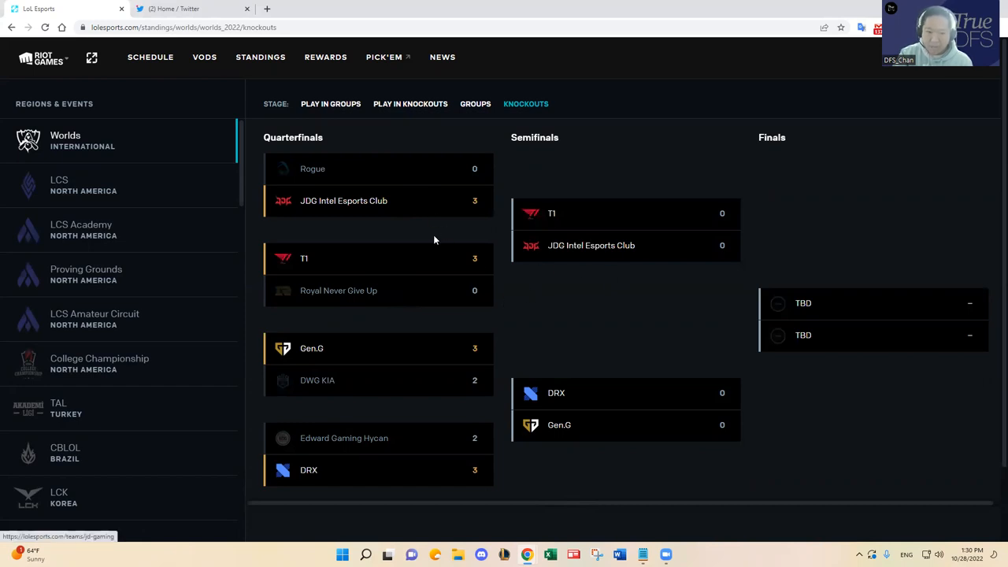
mouse_move(596, 276)
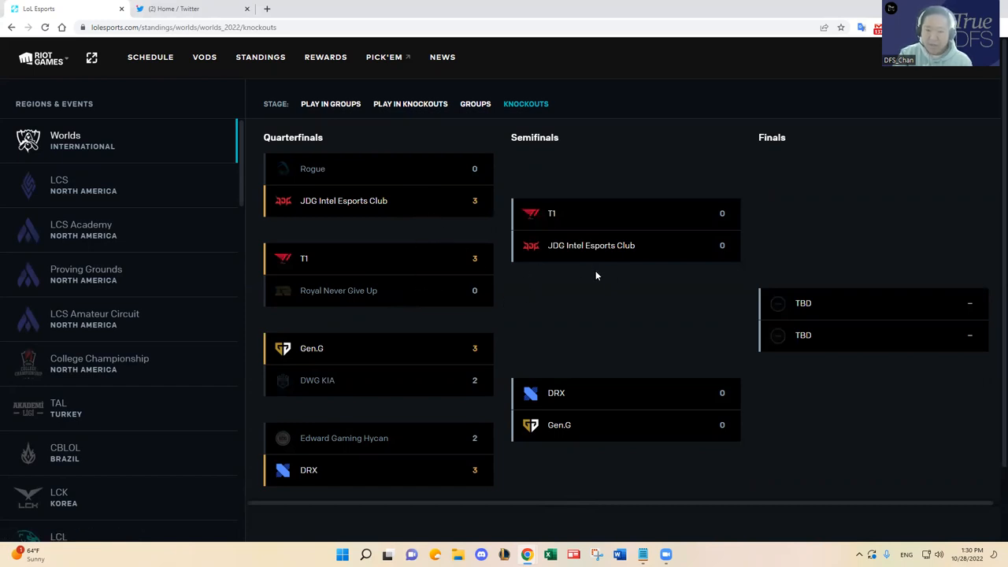
mouse_move(391, 260)
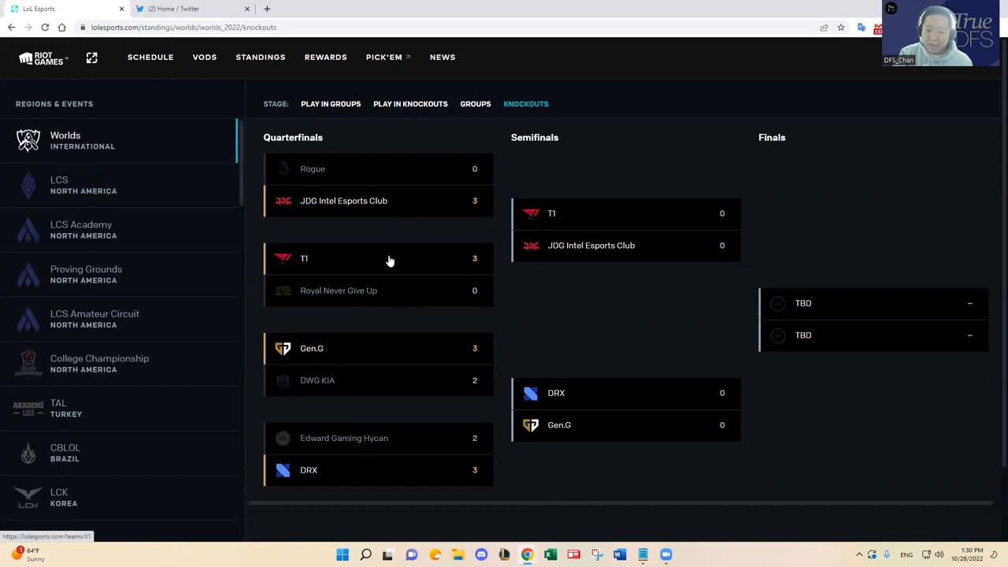
mouse_move(388, 271)
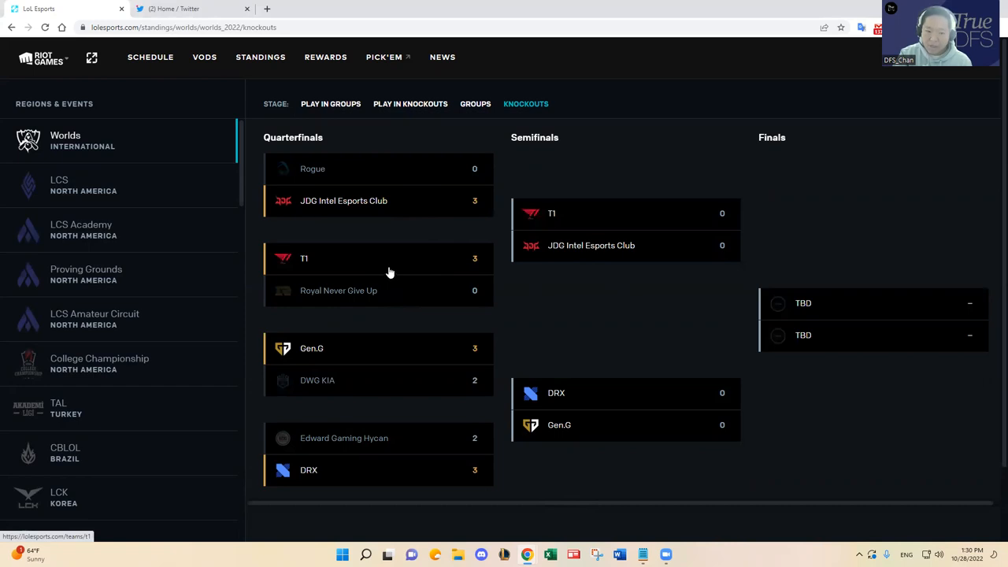
mouse_move(534, 299)
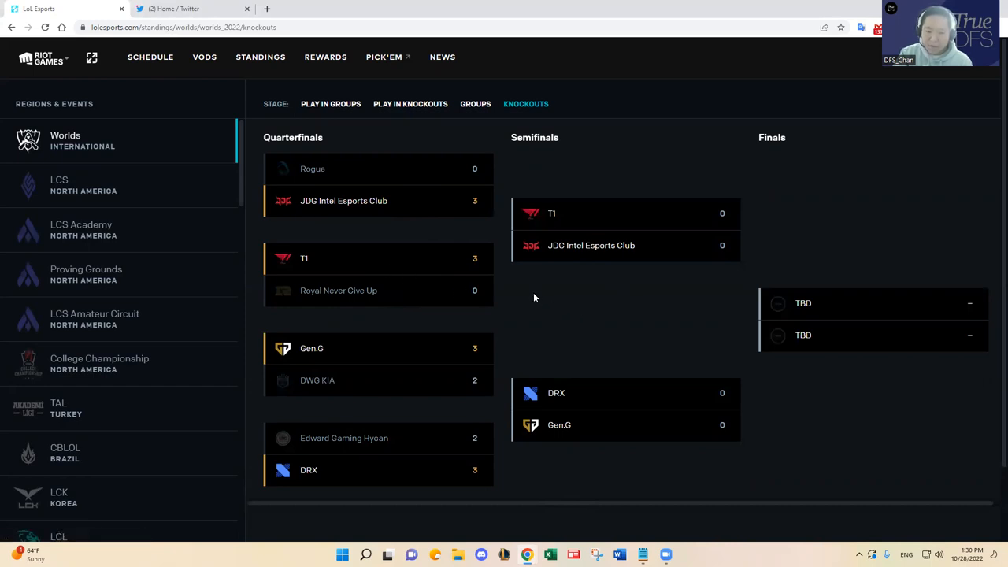
mouse_move(529, 291)
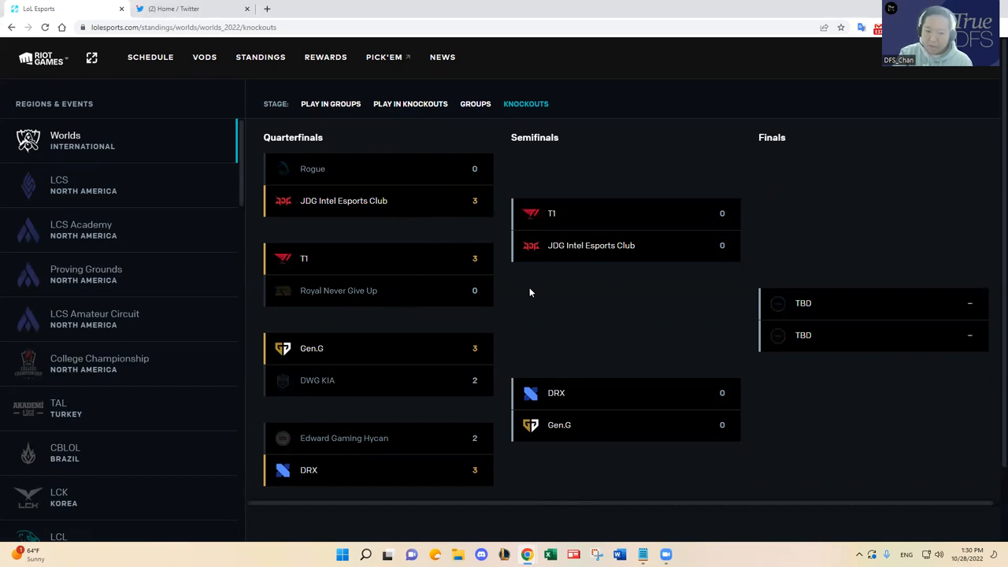
mouse_move(473, 290)
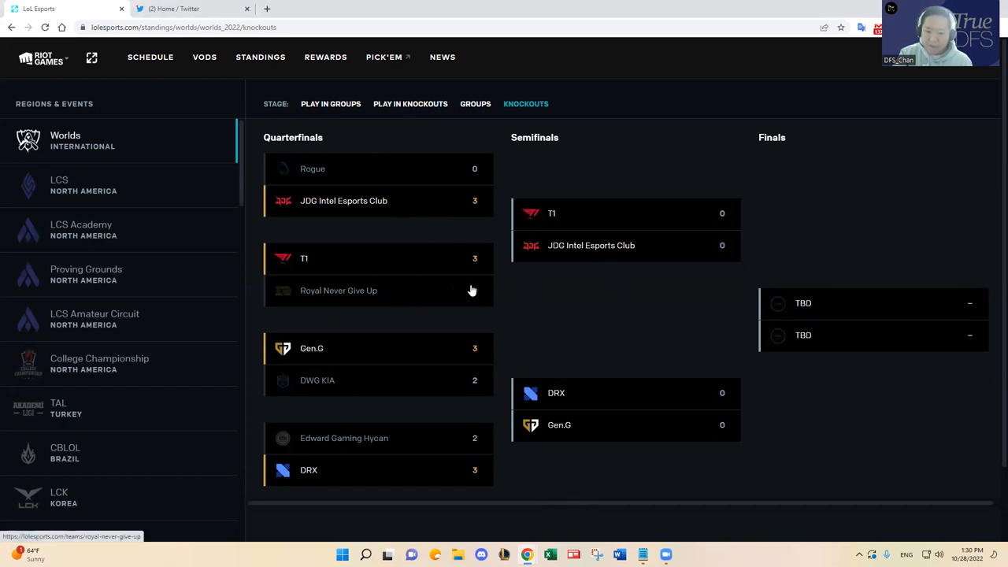
mouse_move(306, 276)
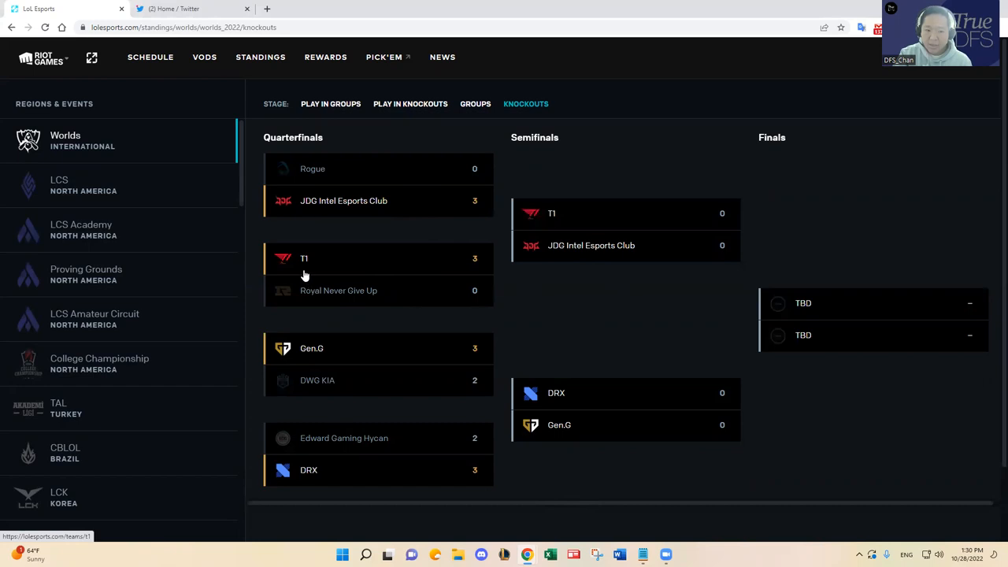
mouse_move(494, 292)
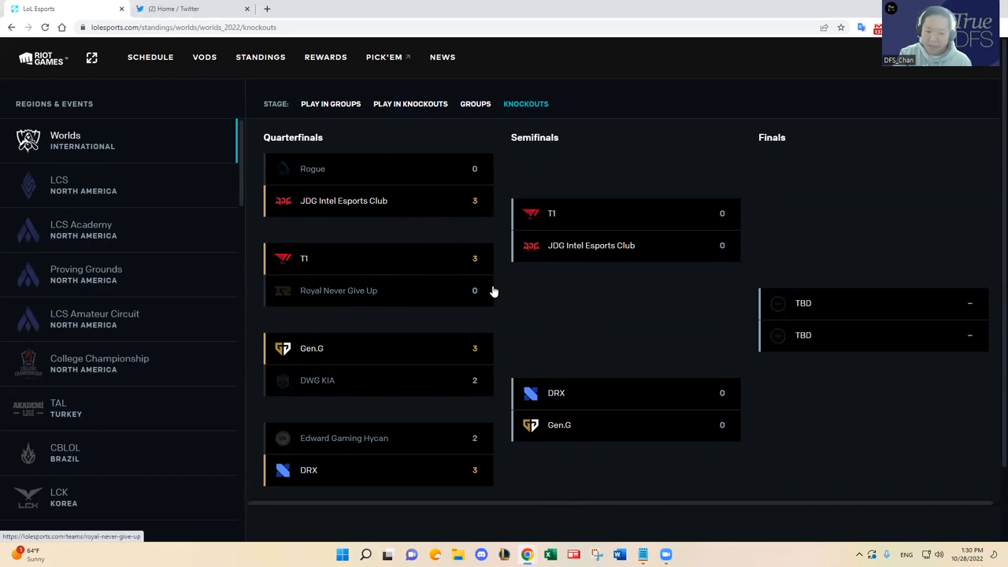
mouse_move(496, 289)
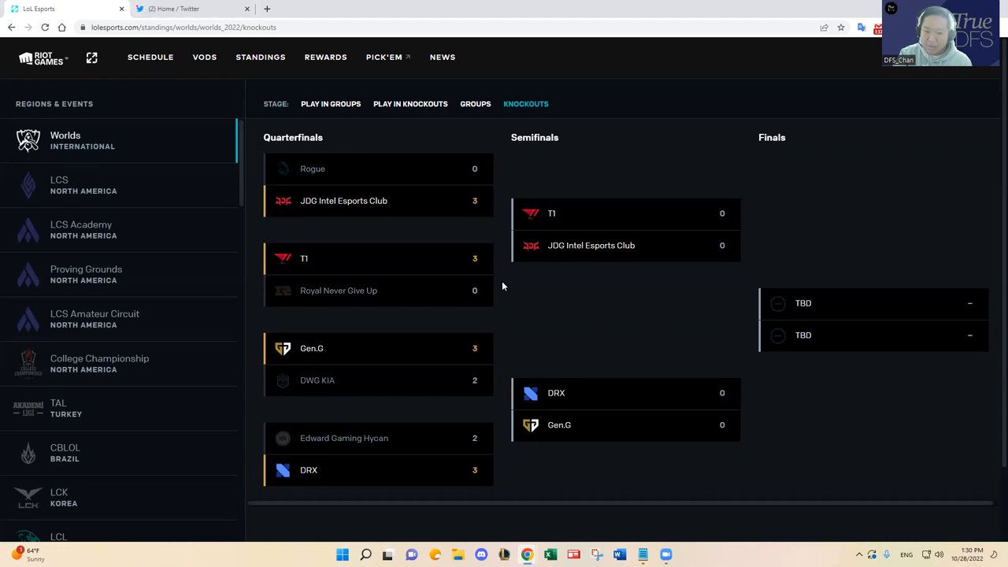
mouse_move(324, 201)
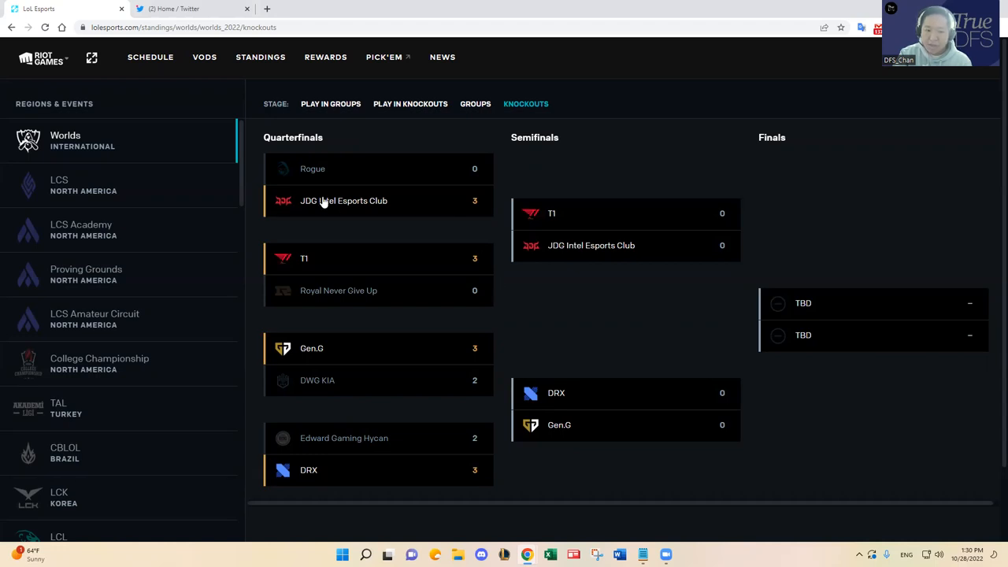
mouse_move(343, 196)
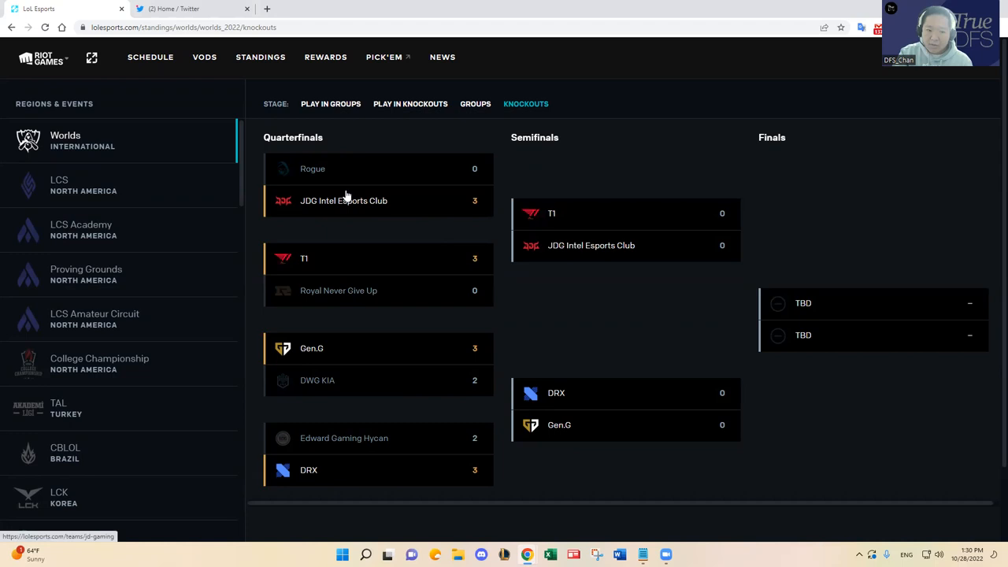
mouse_move(496, 202)
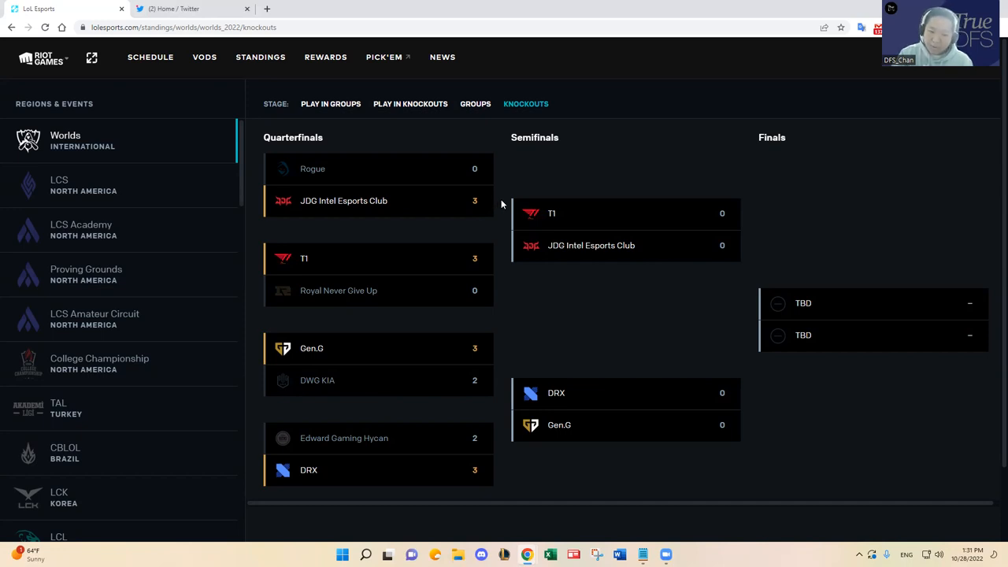
mouse_move(504, 293)
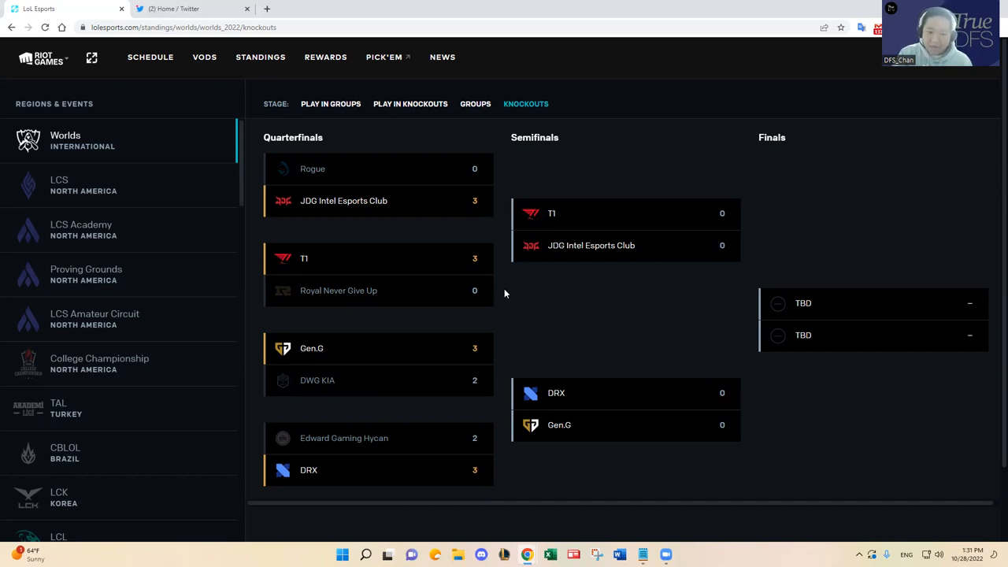
mouse_move(504, 272)
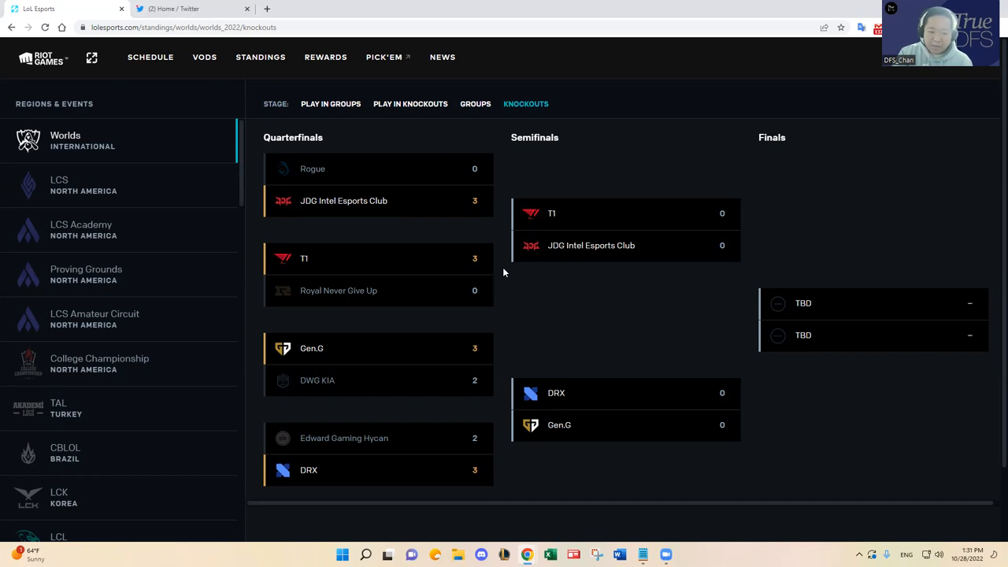
mouse_move(498, 277)
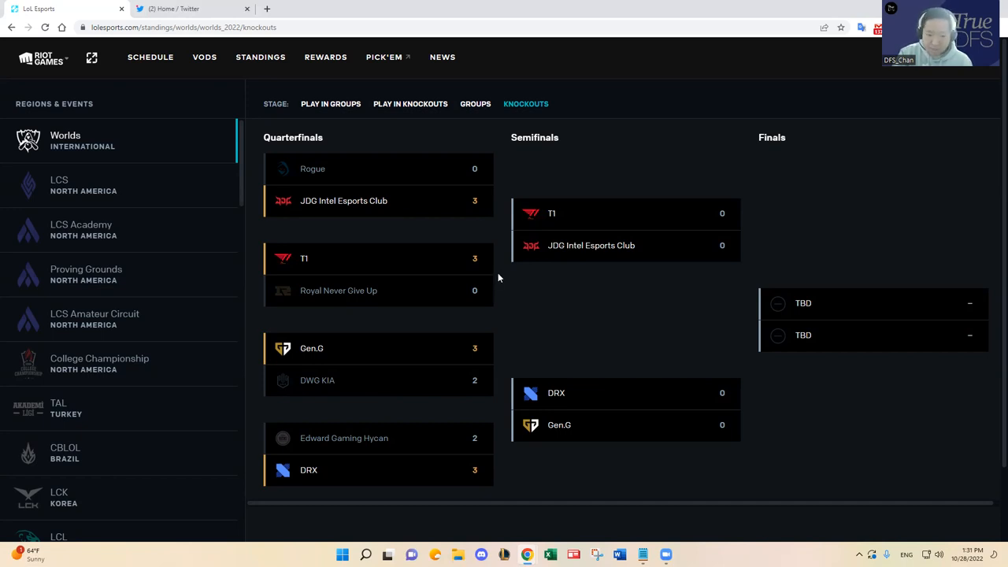
mouse_move(508, 281)
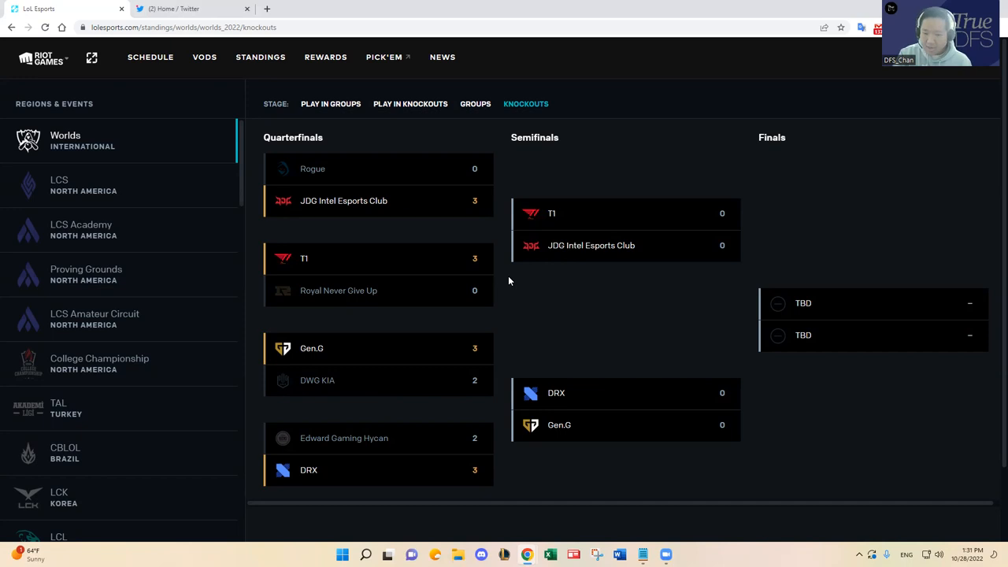
mouse_move(518, 307)
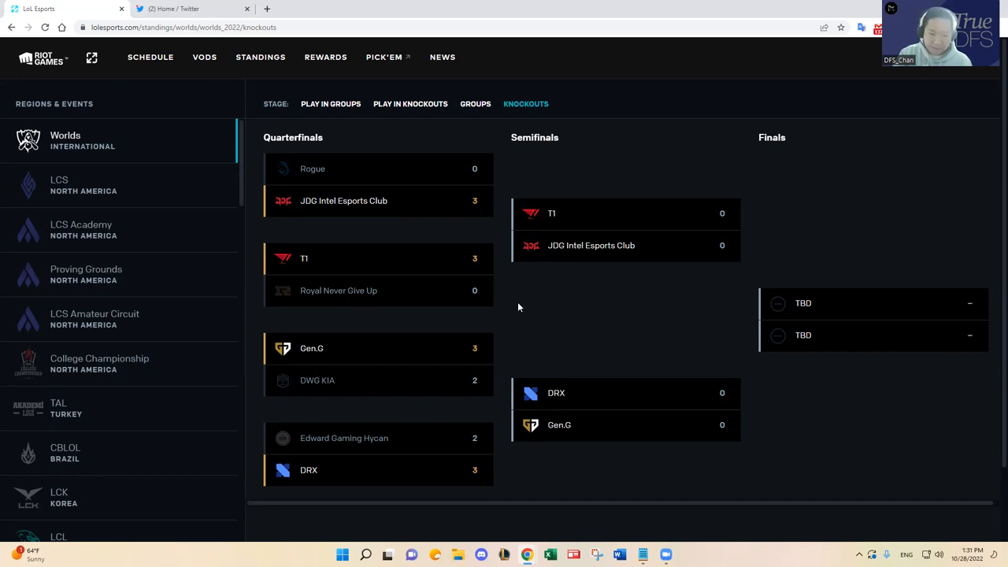
mouse_move(504, 269)
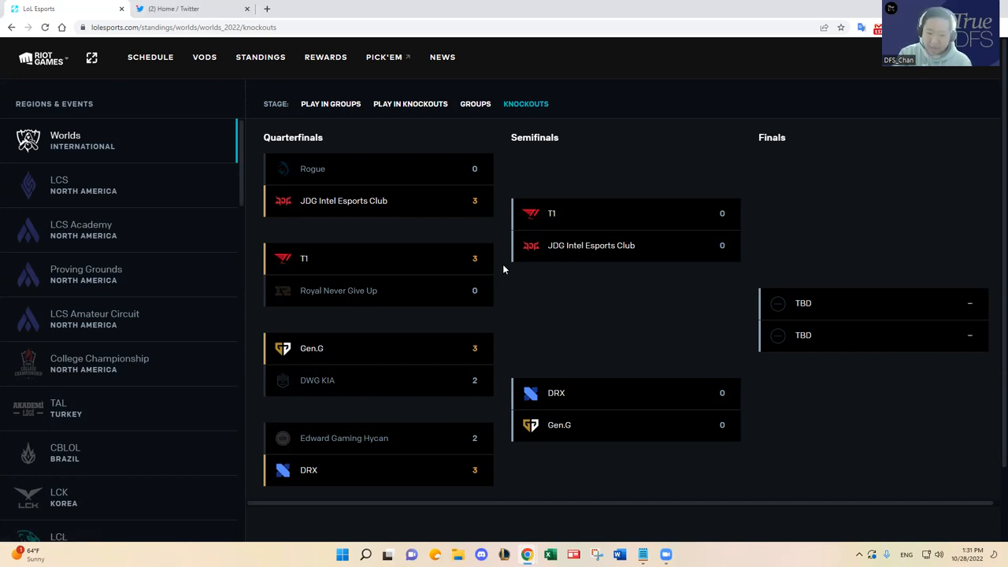
mouse_move(514, 277)
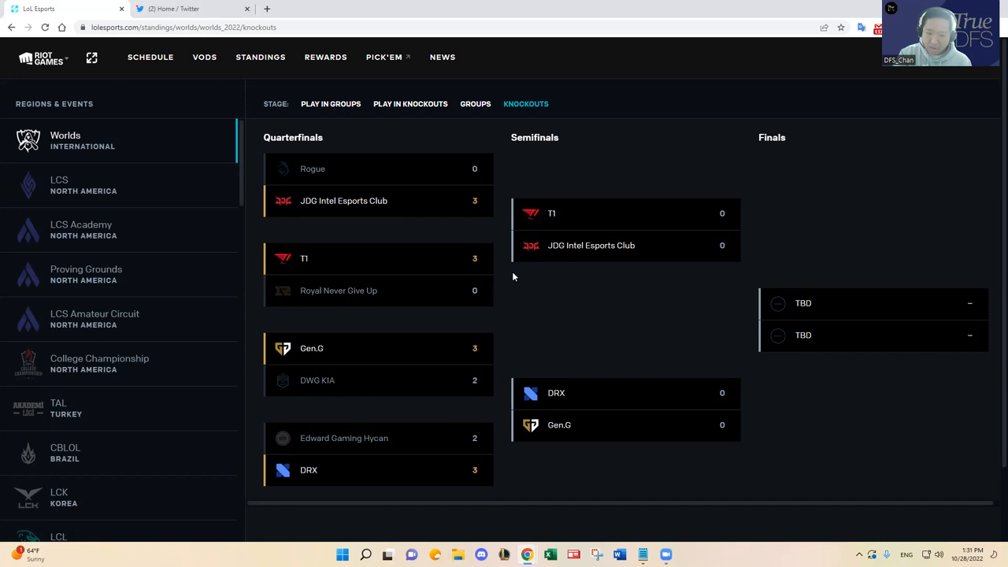
mouse_move(507, 287)
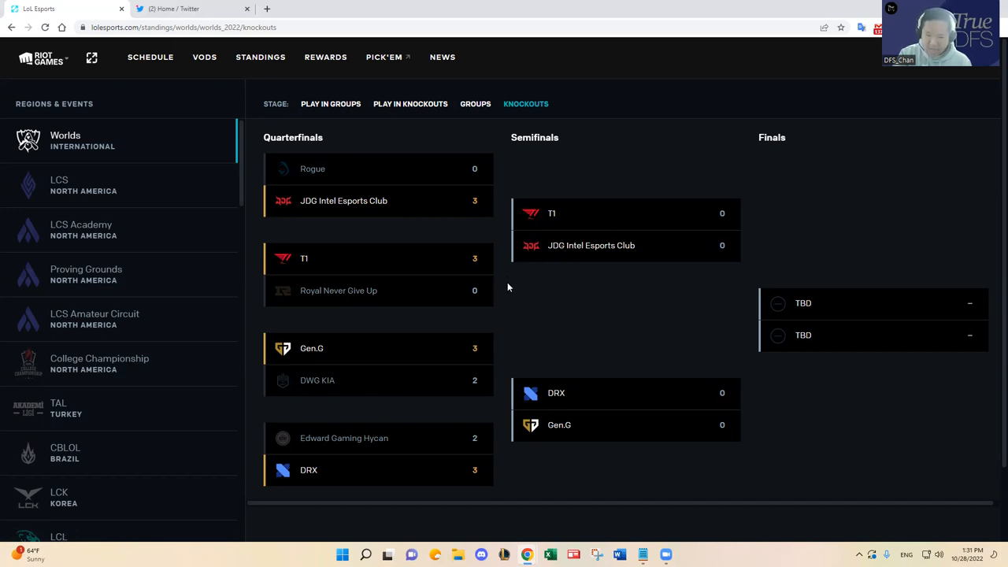
mouse_move(506, 291)
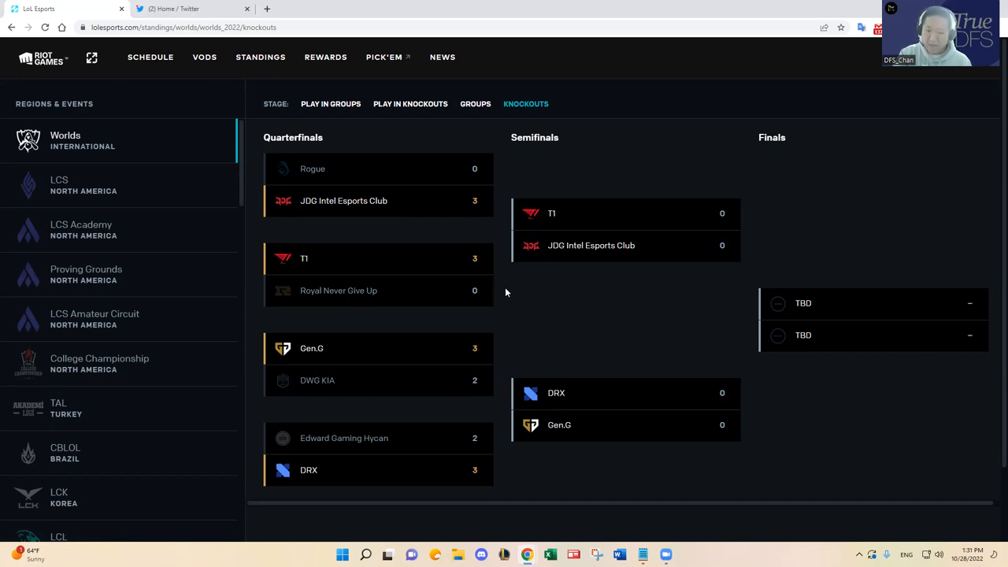
mouse_move(520, 285)
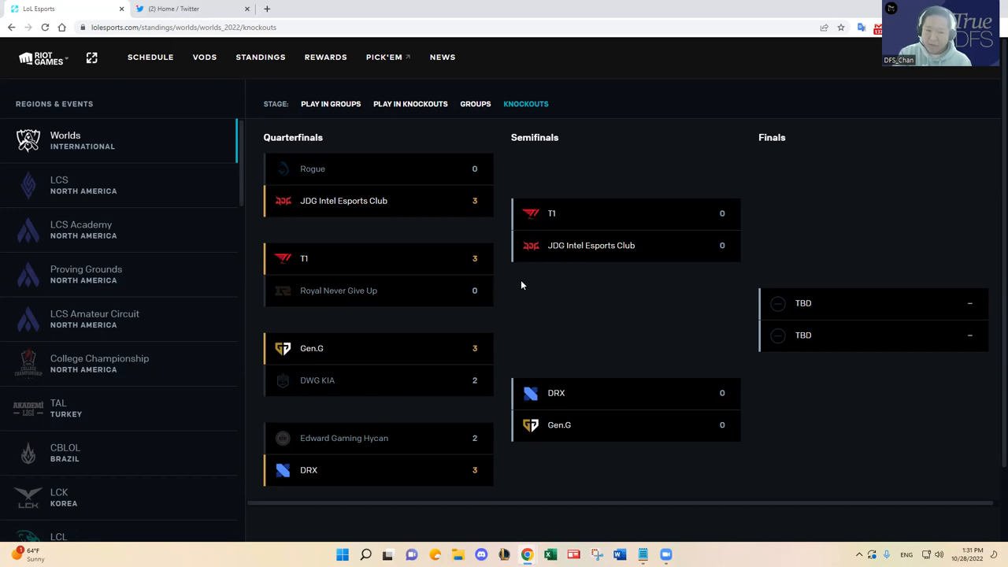
mouse_move(591, 261)
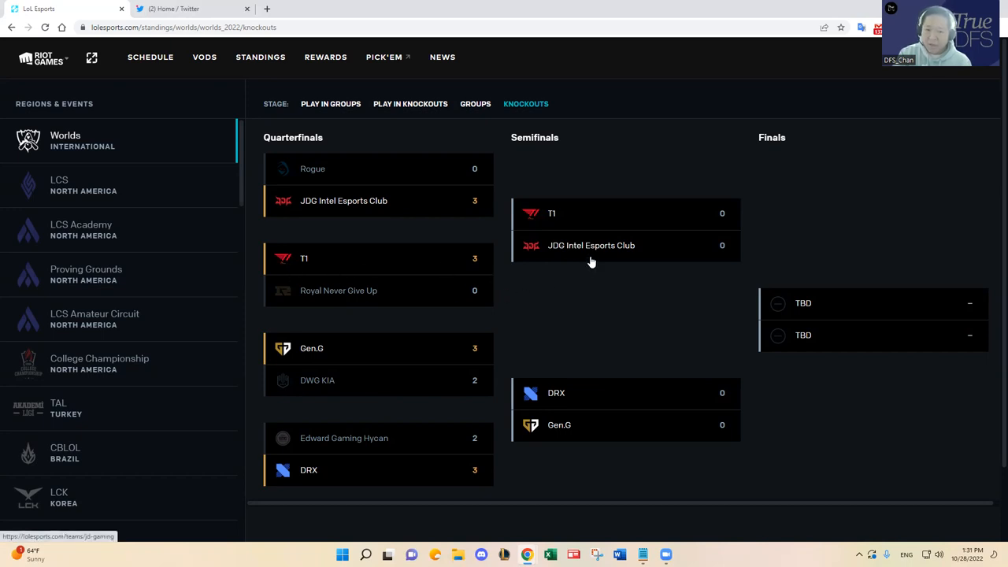
mouse_move(658, 246)
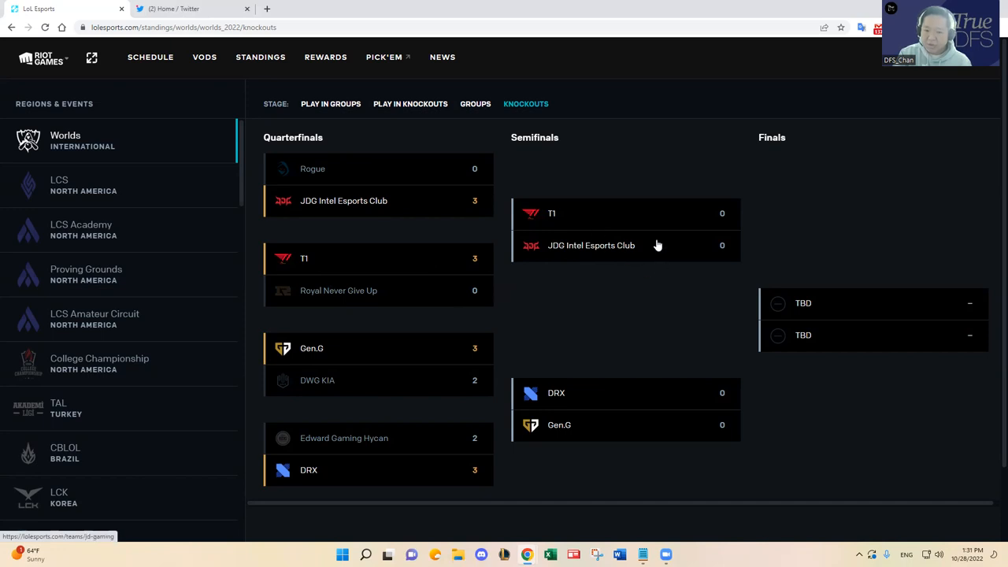
mouse_move(636, 291)
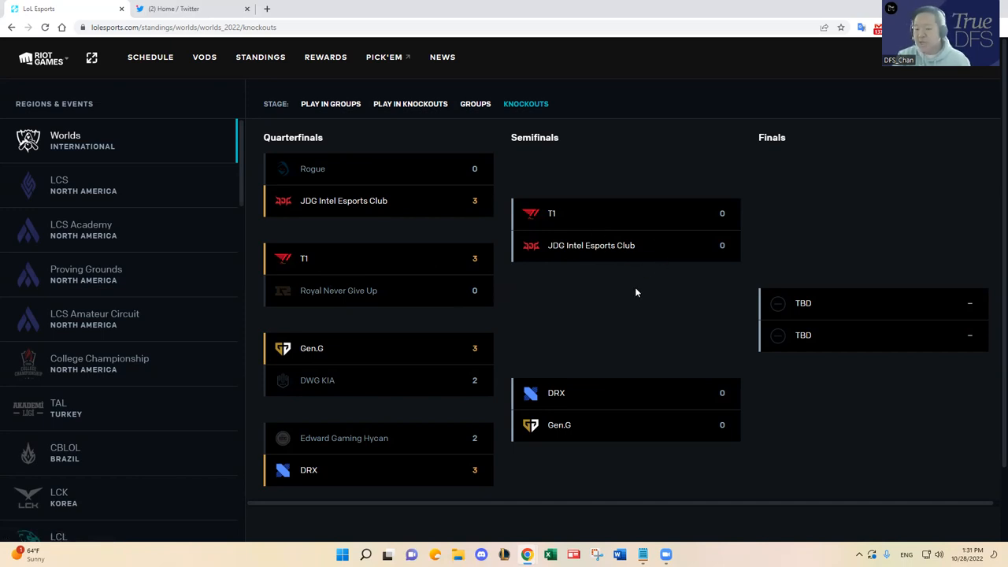
mouse_move(558, 214)
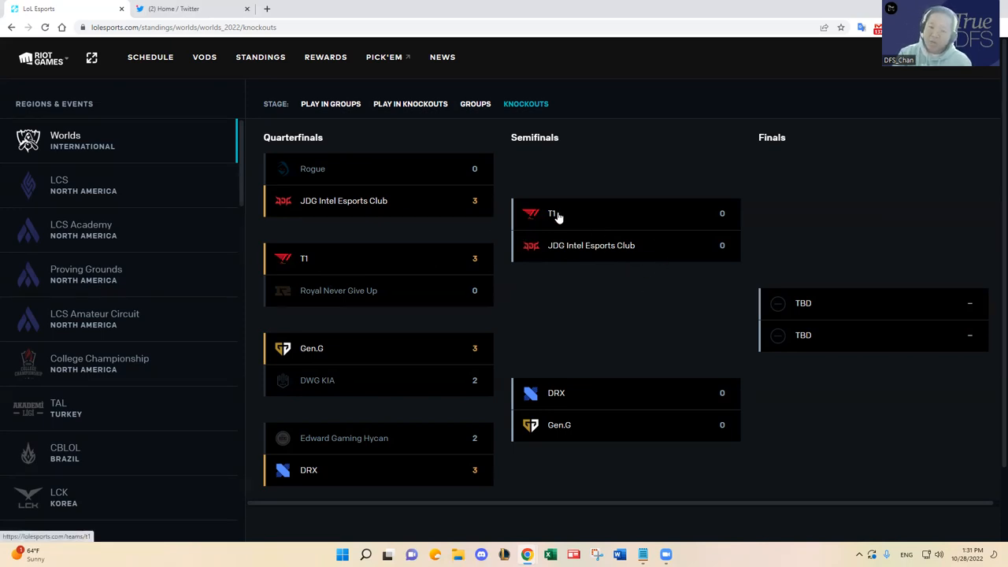
mouse_move(583, 214)
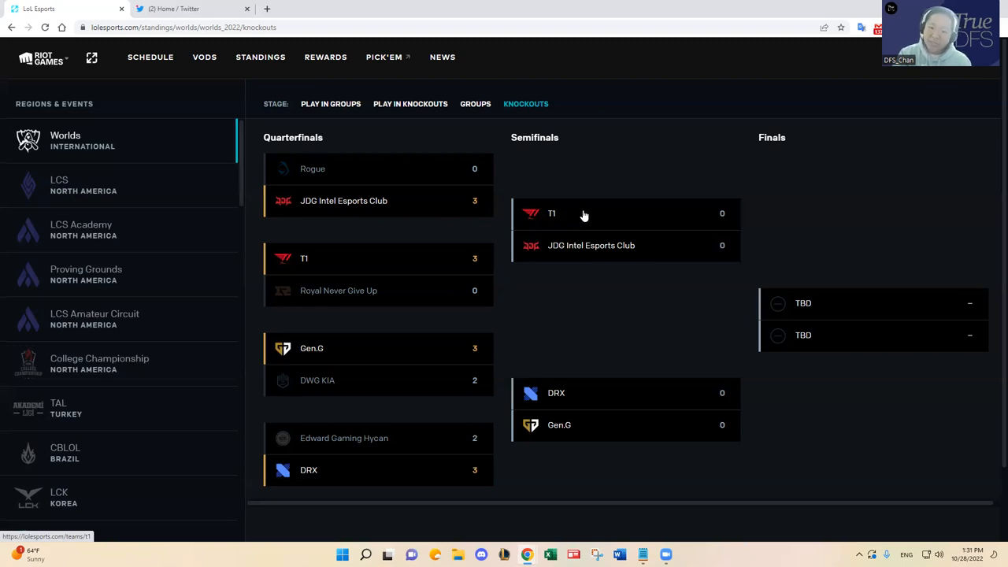
mouse_move(764, 213)
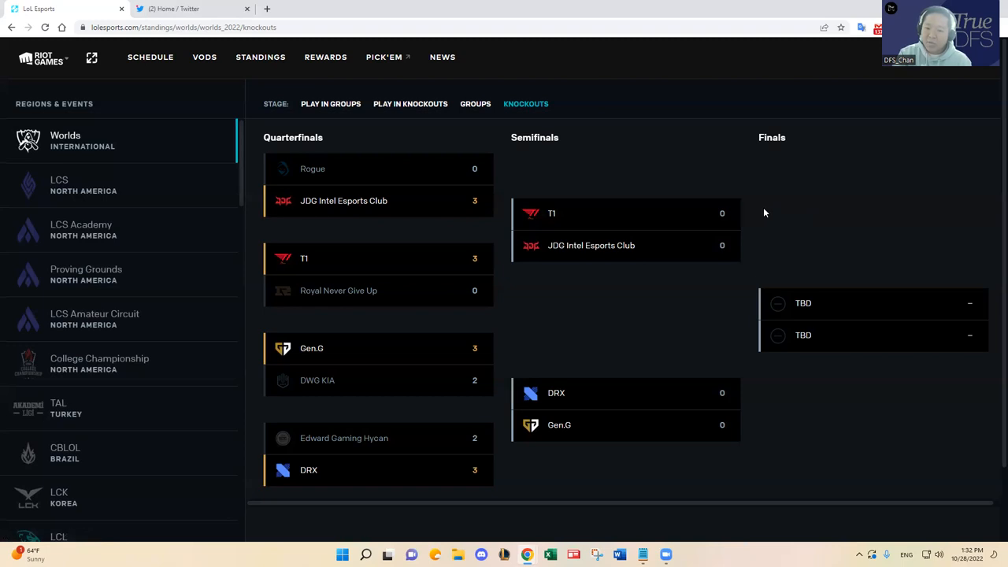
mouse_move(602, 210)
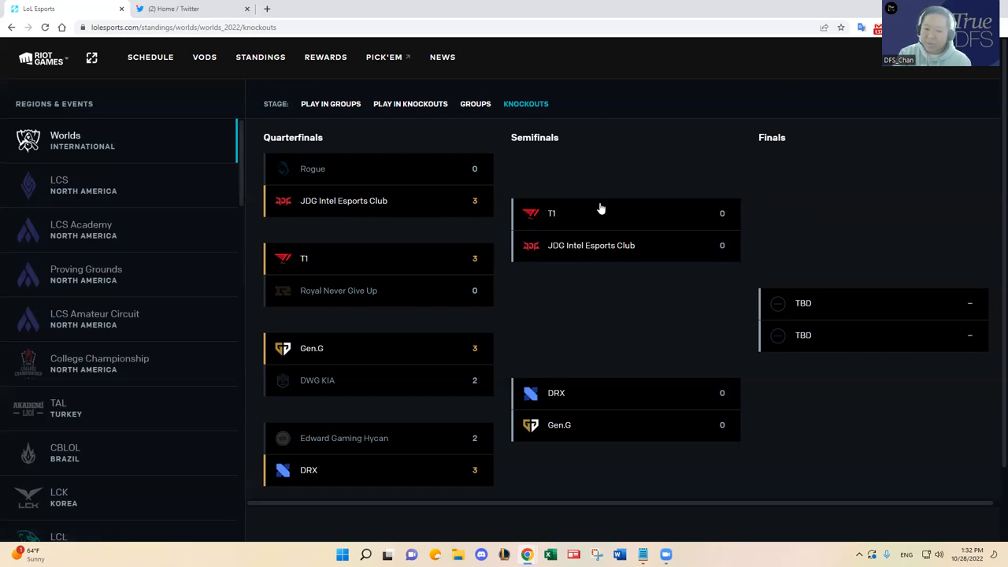
mouse_move(353, 306)
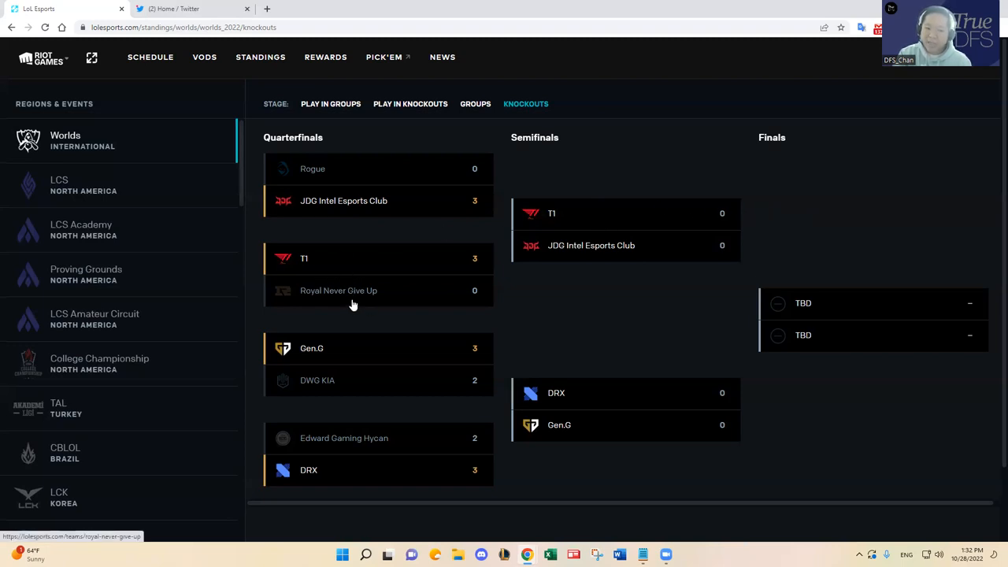
mouse_move(558, 307)
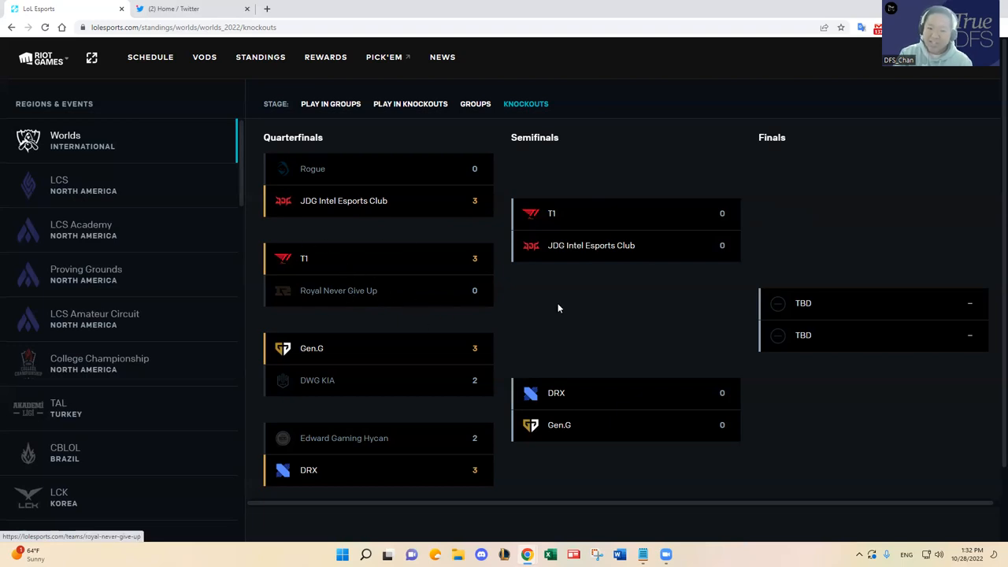
mouse_move(743, 209)
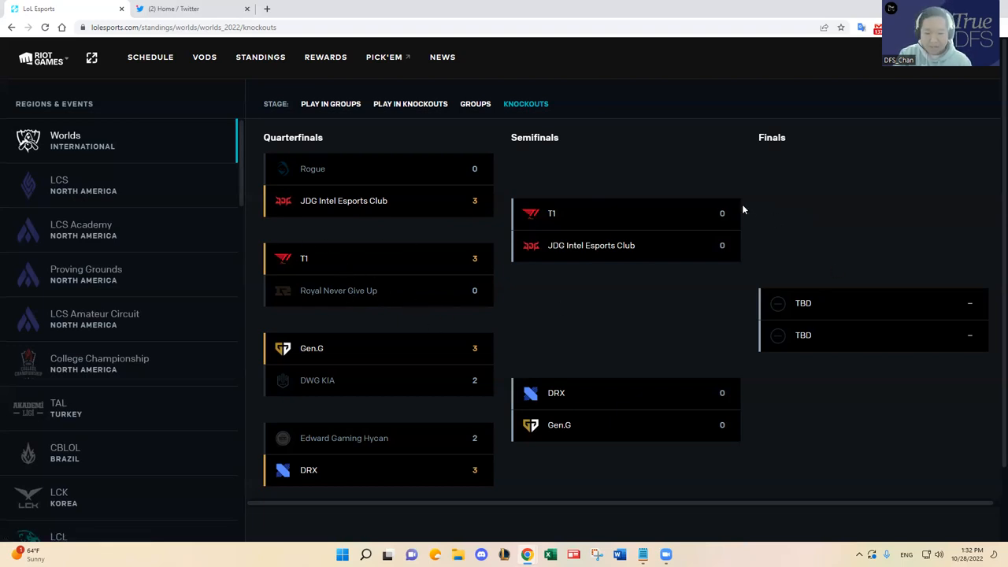
mouse_move(747, 214)
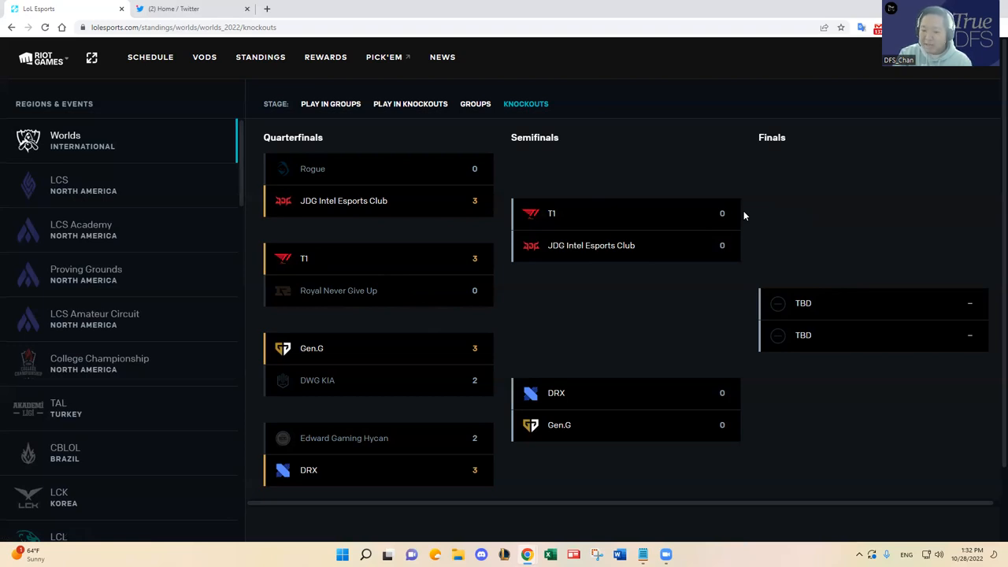
mouse_move(750, 214)
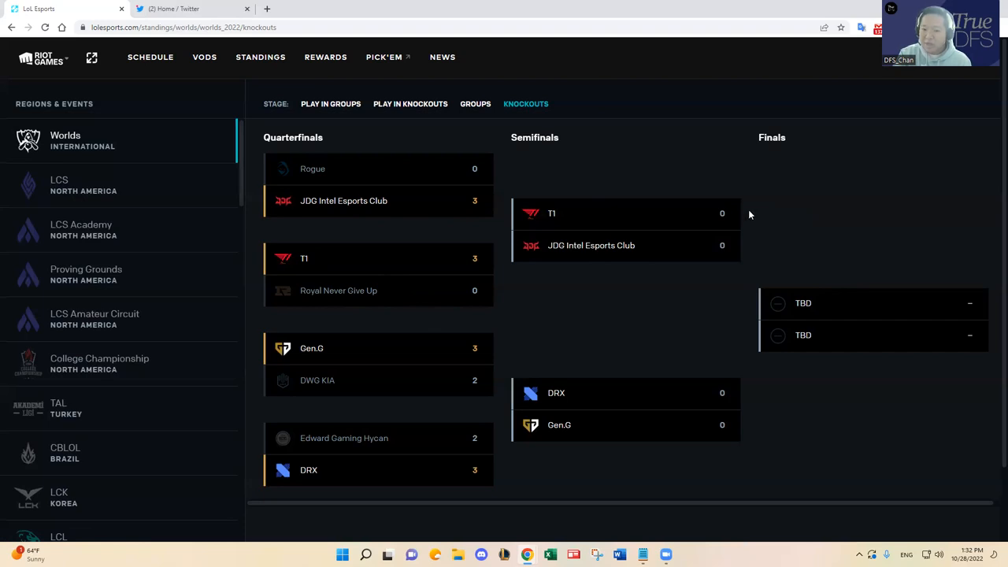
mouse_move(763, 212)
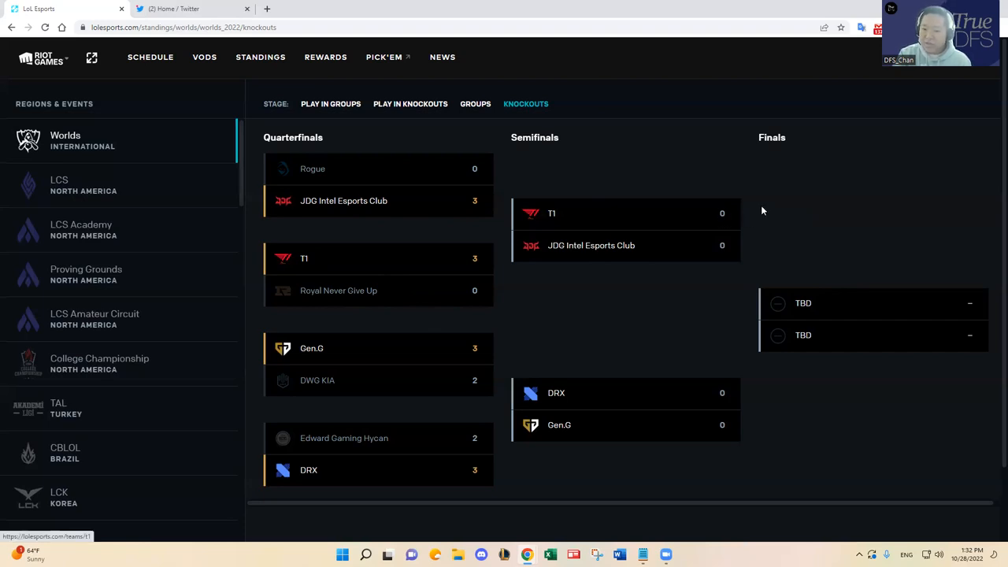
mouse_move(762, 214)
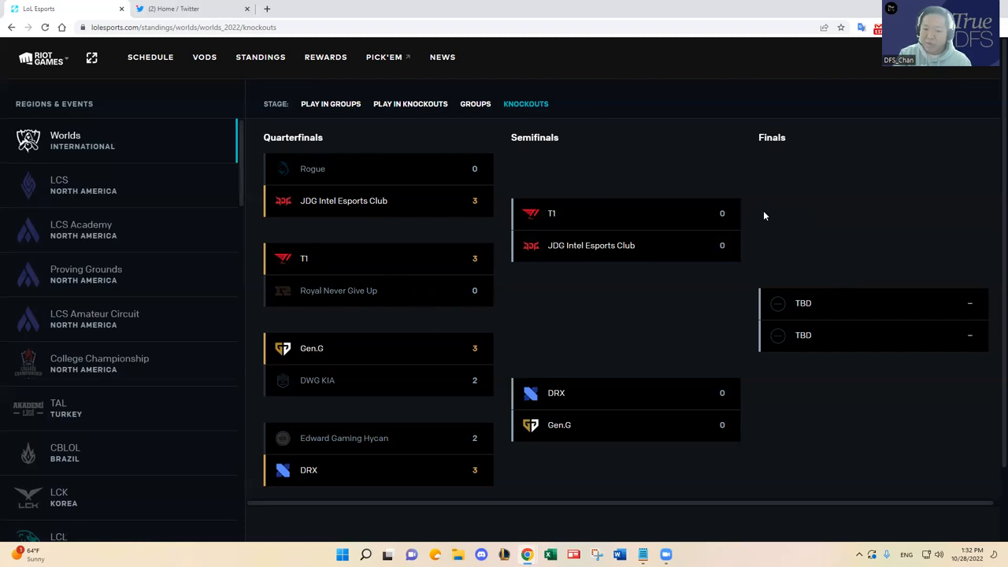
mouse_move(769, 221)
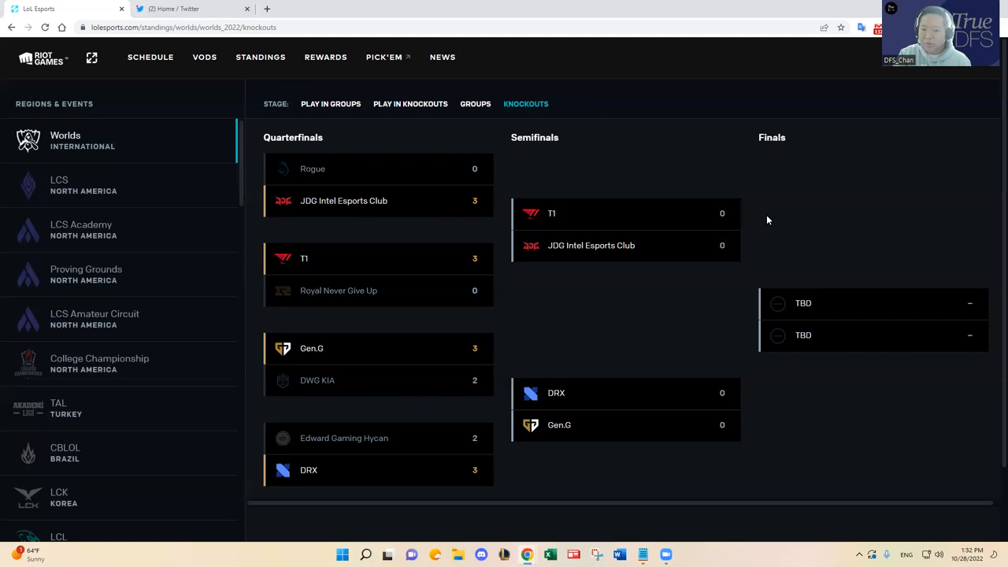
mouse_move(621, 198)
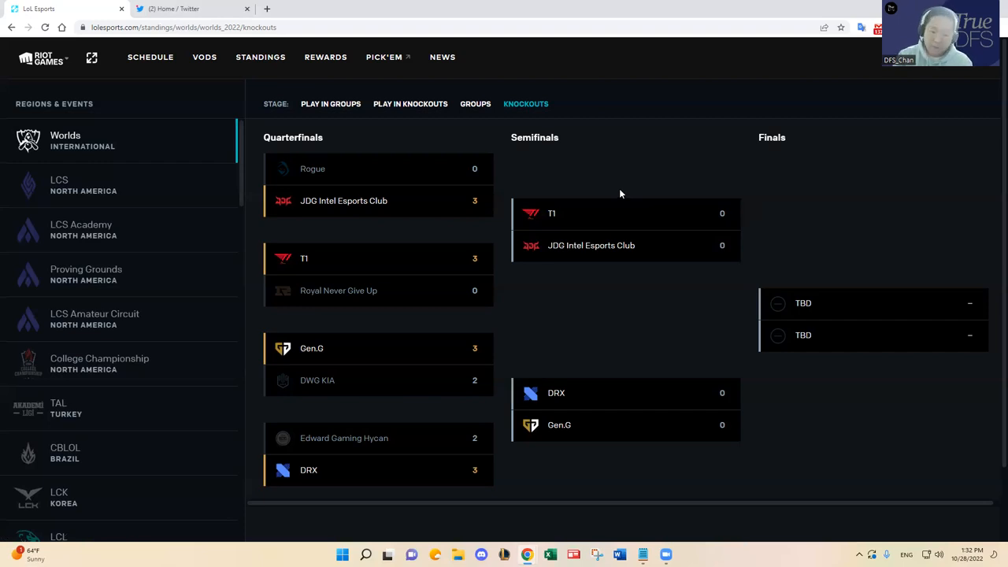
mouse_move(705, 196)
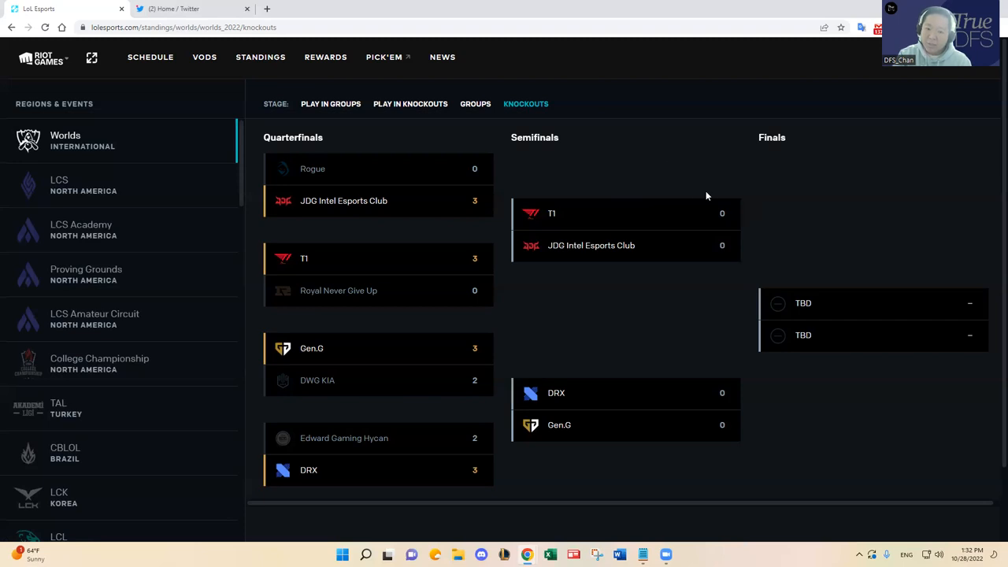
mouse_move(750, 195)
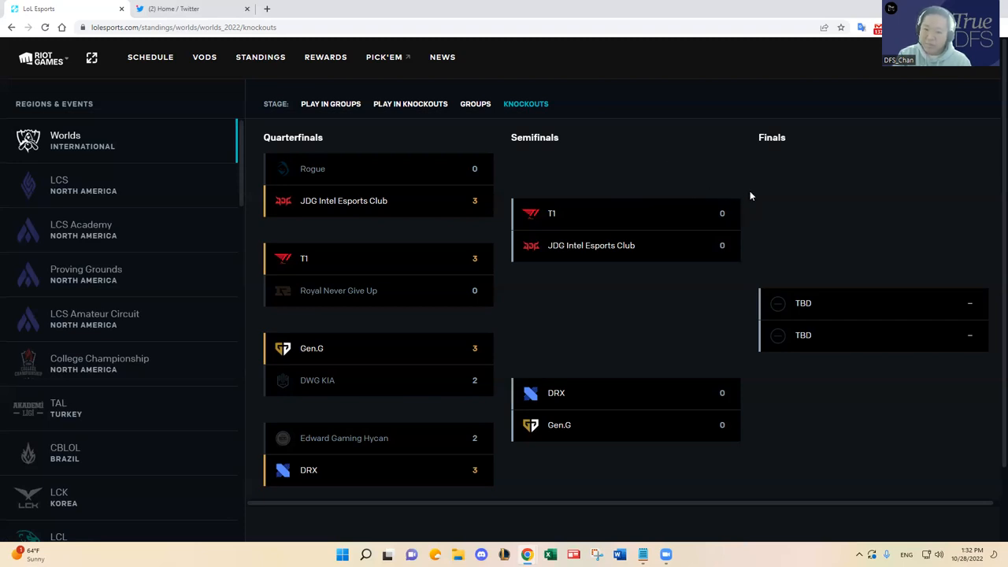
mouse_move(745, 214)
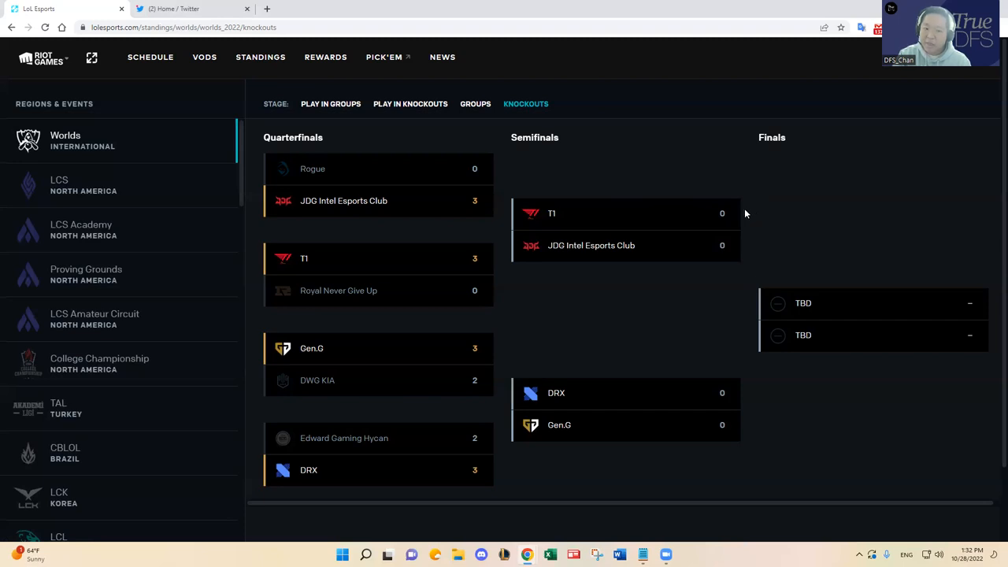
mouse_move(751, 214)
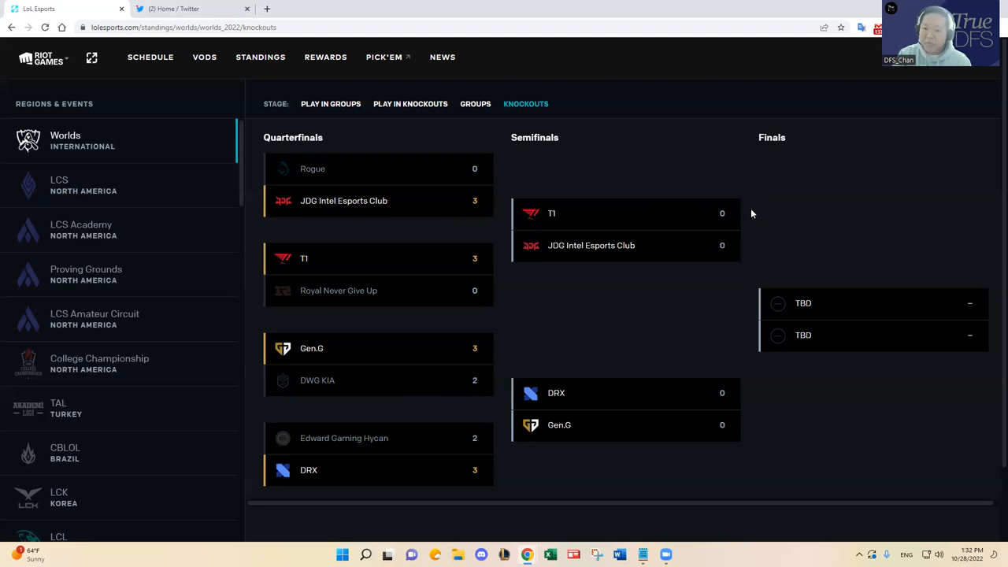
mouse_move(558, 218)
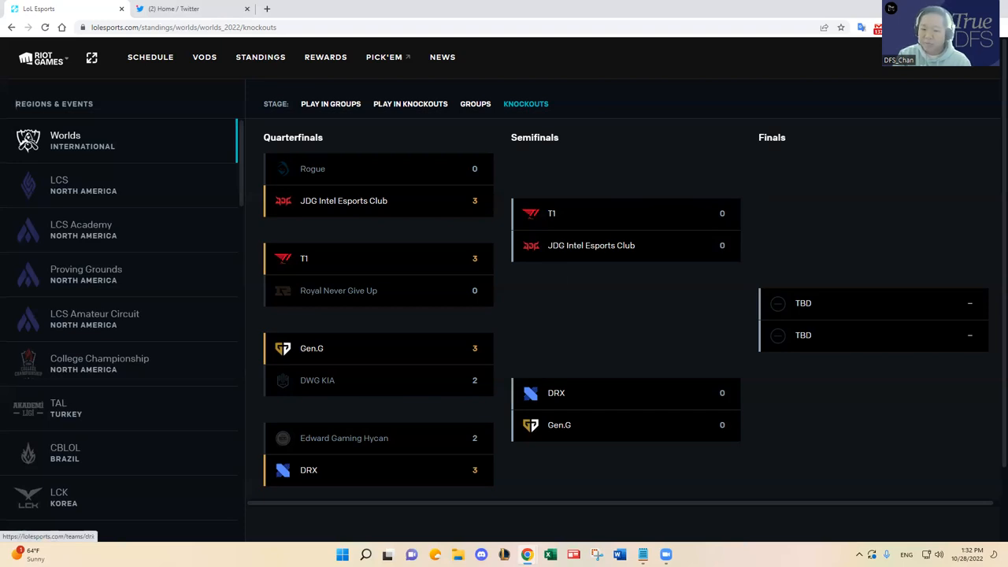
mouse_move(689, 454)
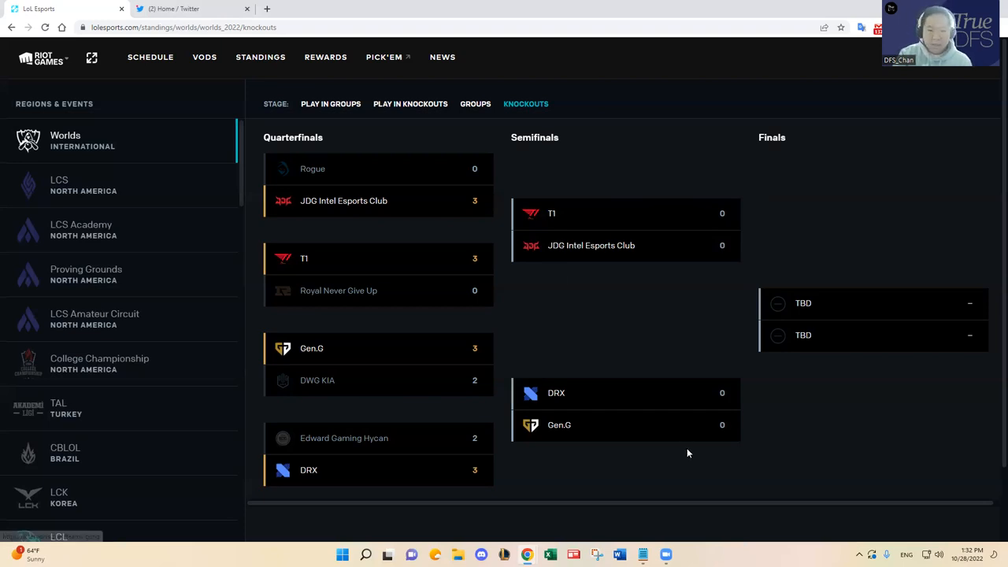
mouse_move(564, 161)
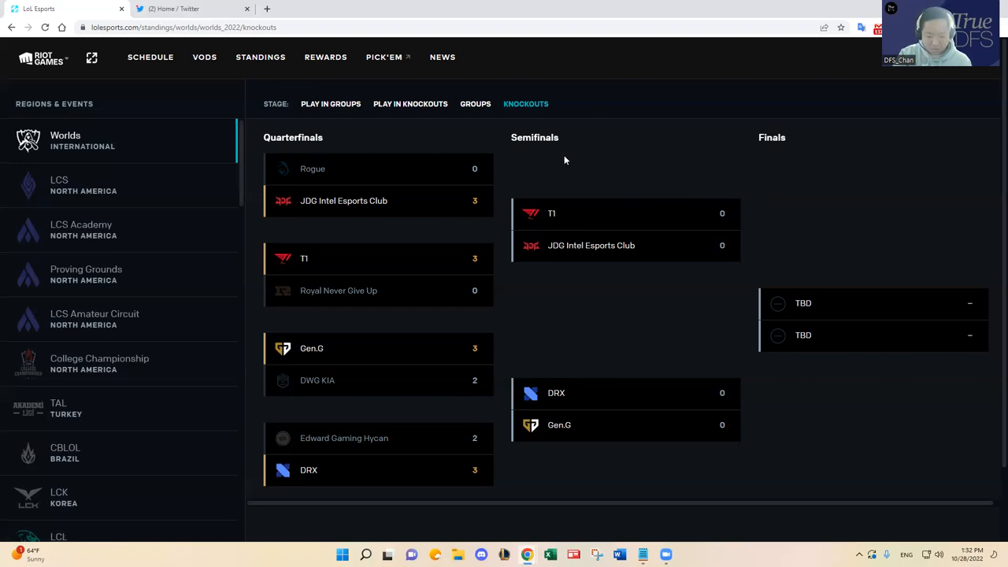
Start a note with 'Semifinals Predictions:' and 'T1 vs JDG: T1 wins 3-1.', correcting the score from 3-2.
left_click(365, 555)
type("S")
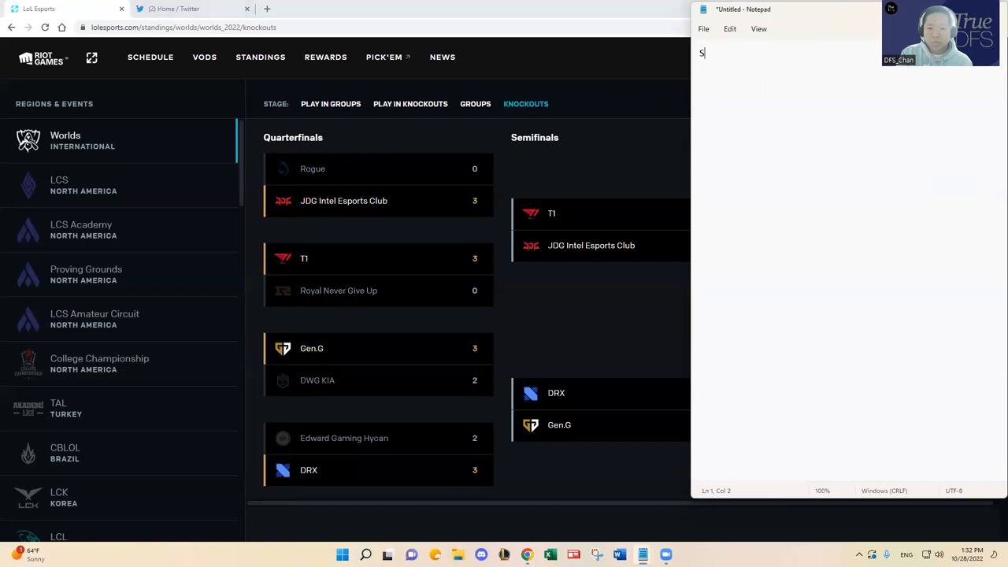
type("emifinals Pre")
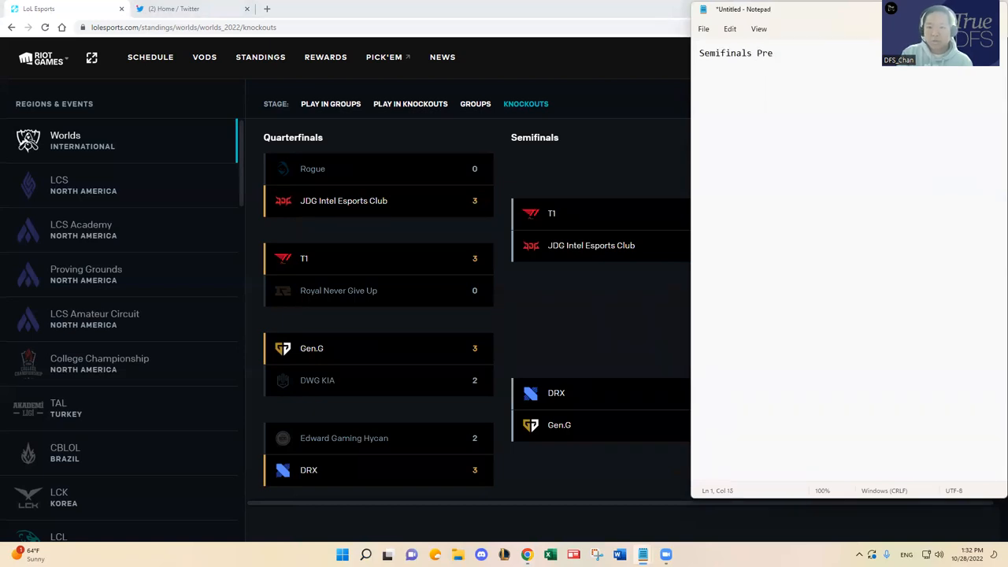
type("dictions:")
type("T1 vs")
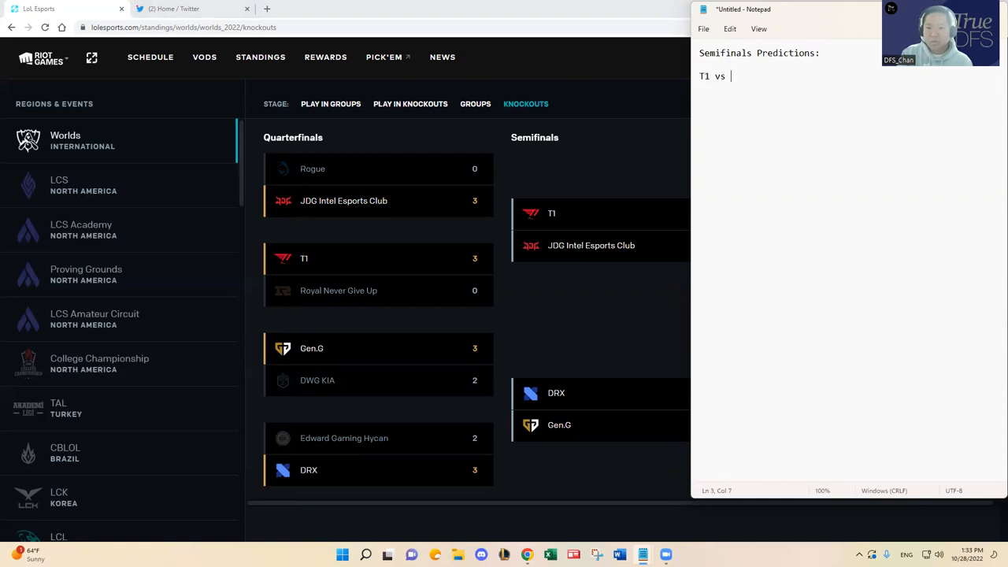
type("JDG: T1 w")
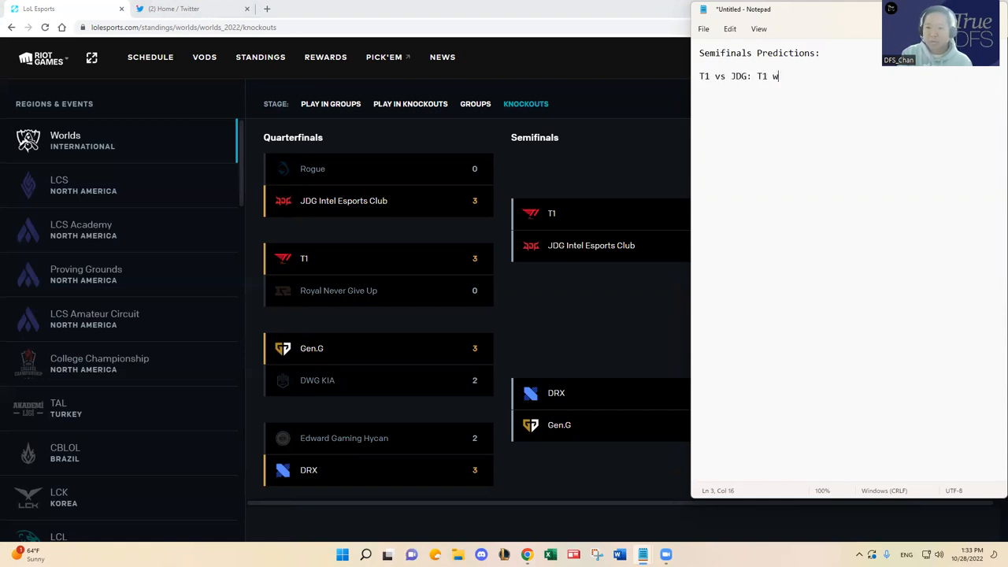
type("ins 3-2.")
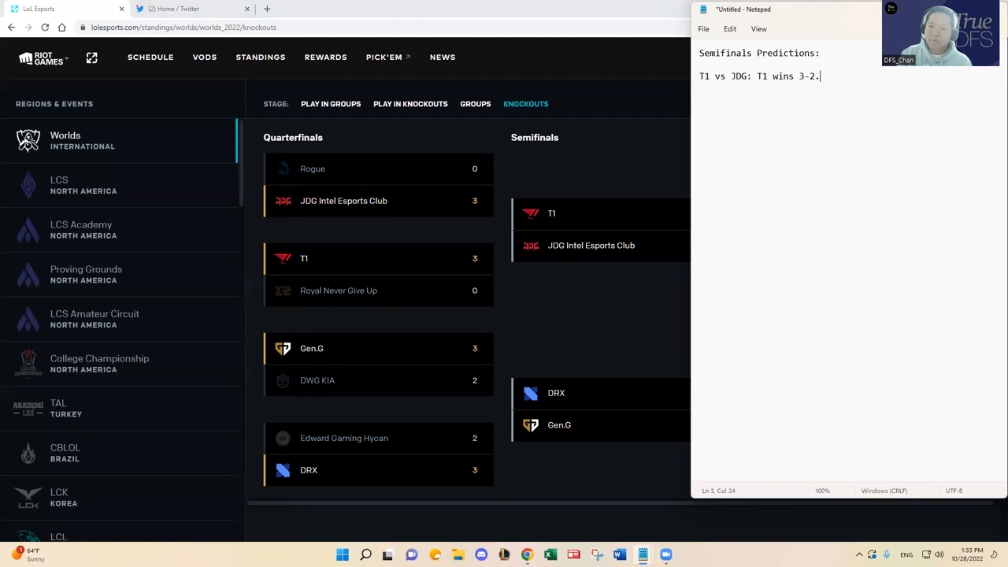
type("1")
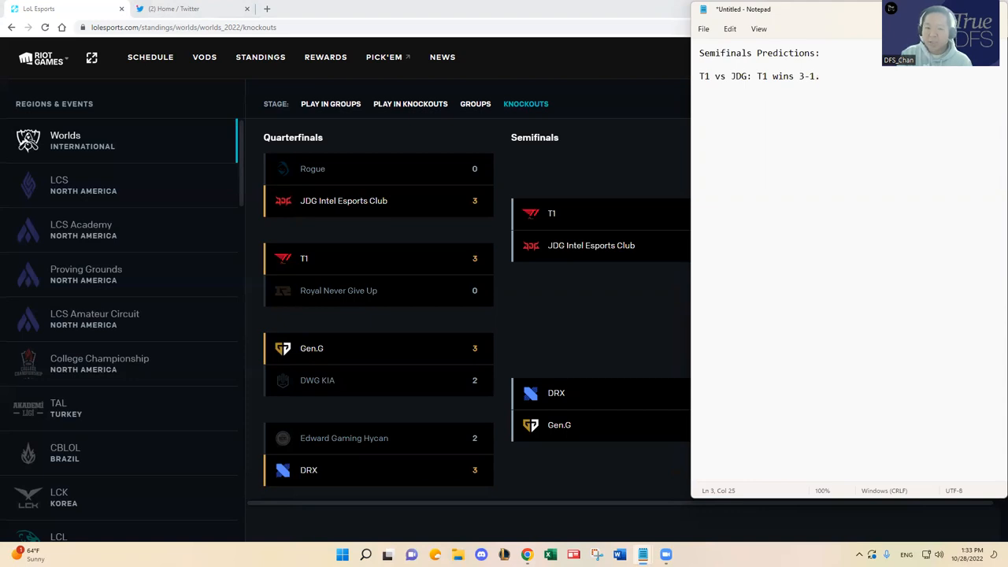
mouse_move(494, 143)
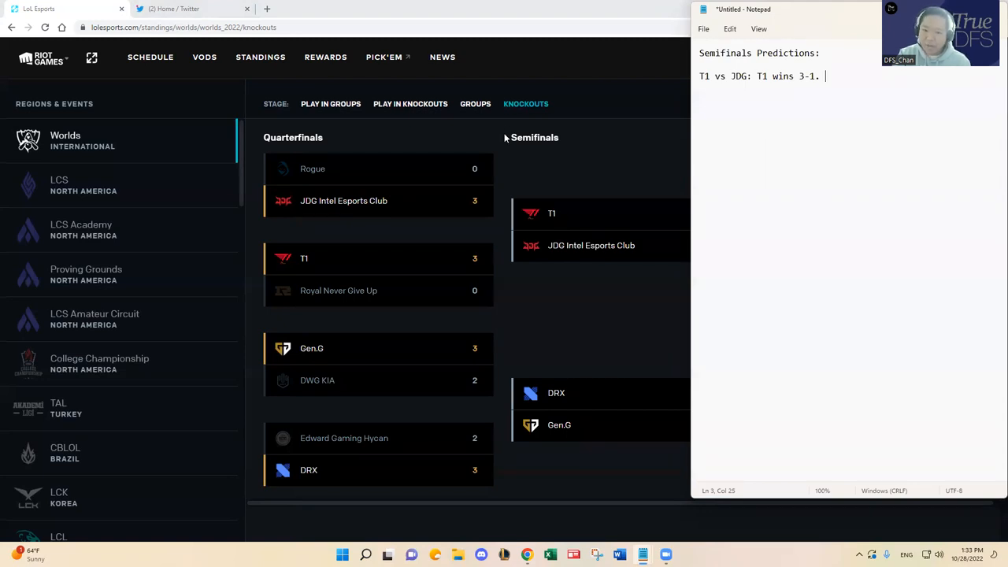
mouse_move(510, 154)
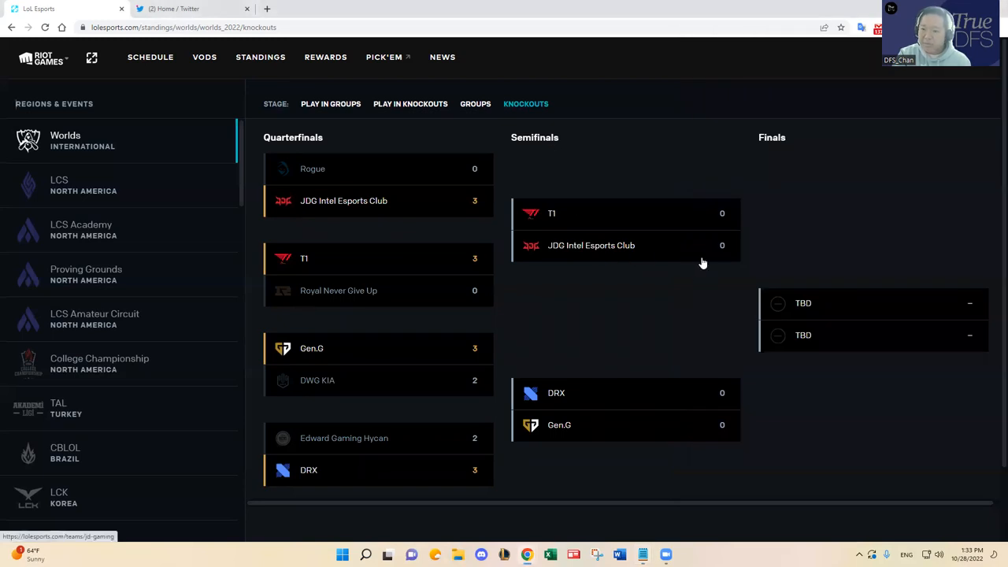
mouse_move(687, 257)
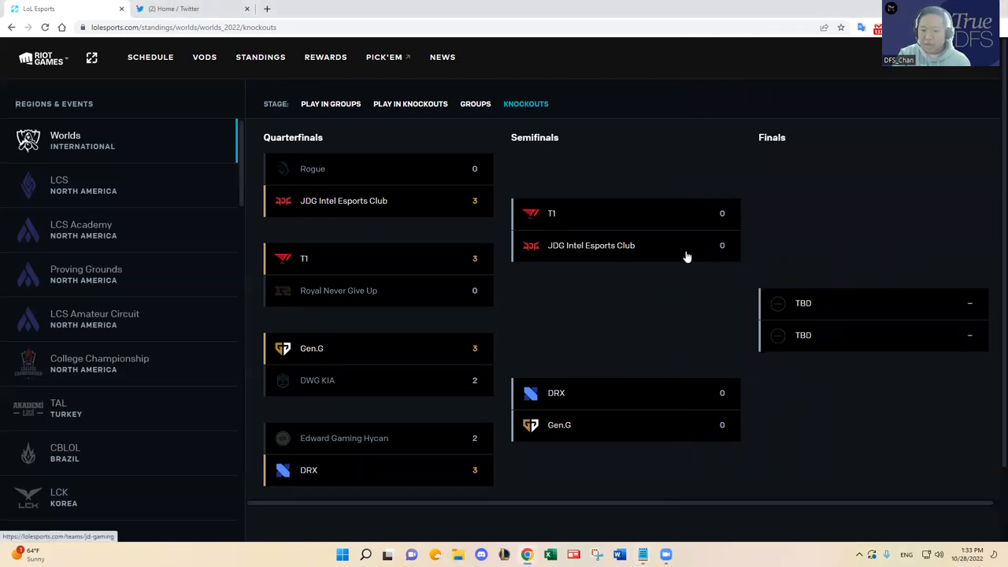
mouse_move(756, 256)
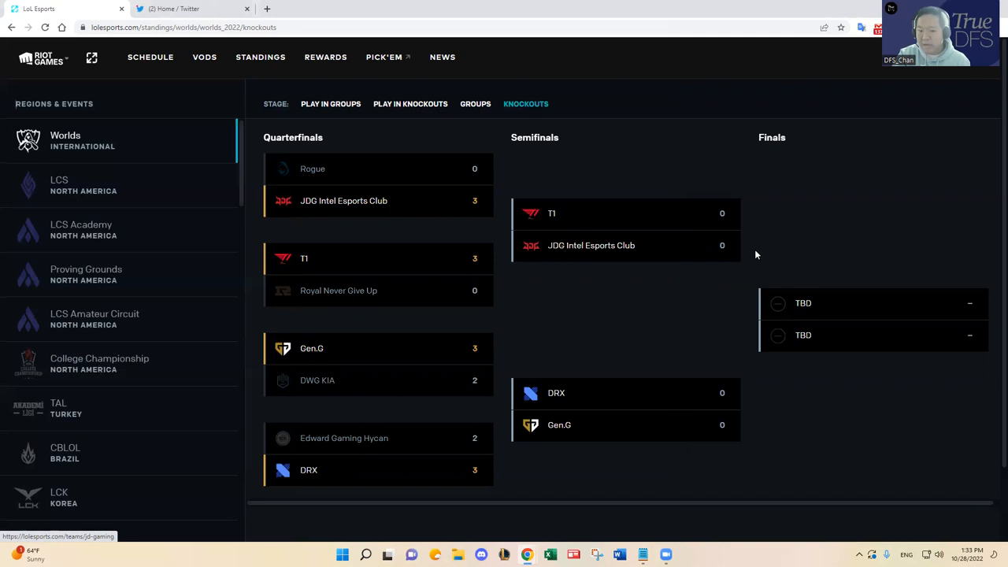
mouse_move(749, 249)
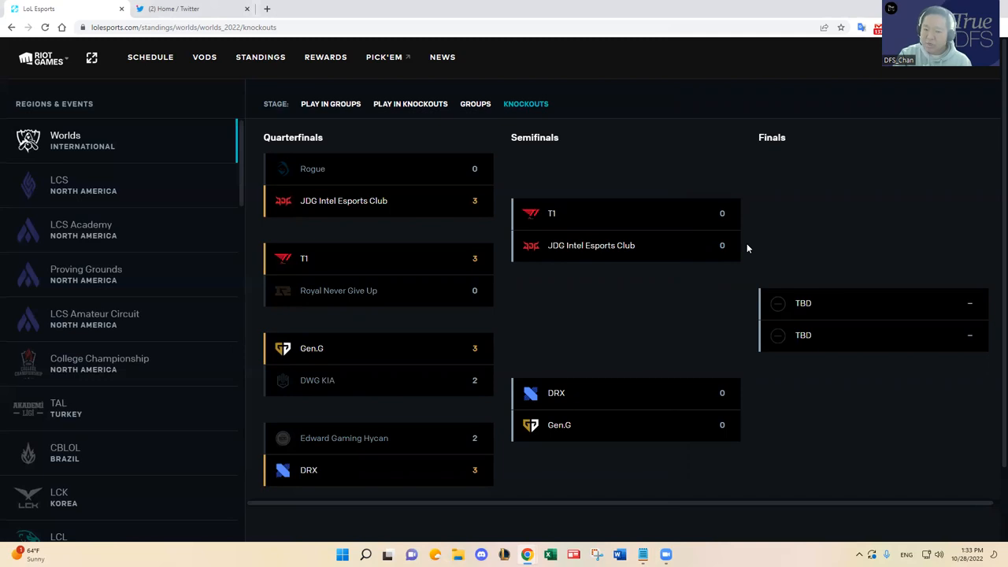
mouse_move(769, 230)
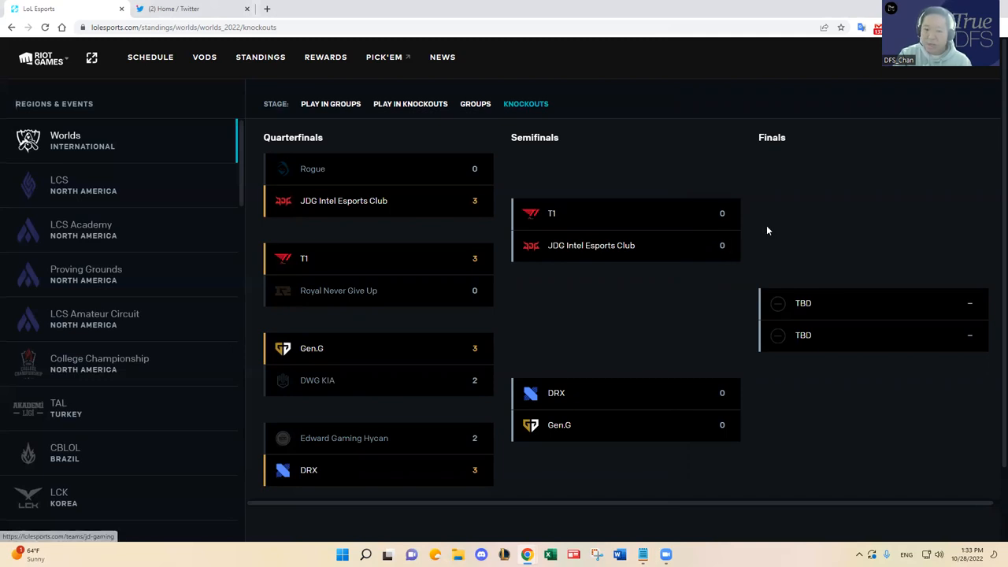
mouse_move(444, 305)
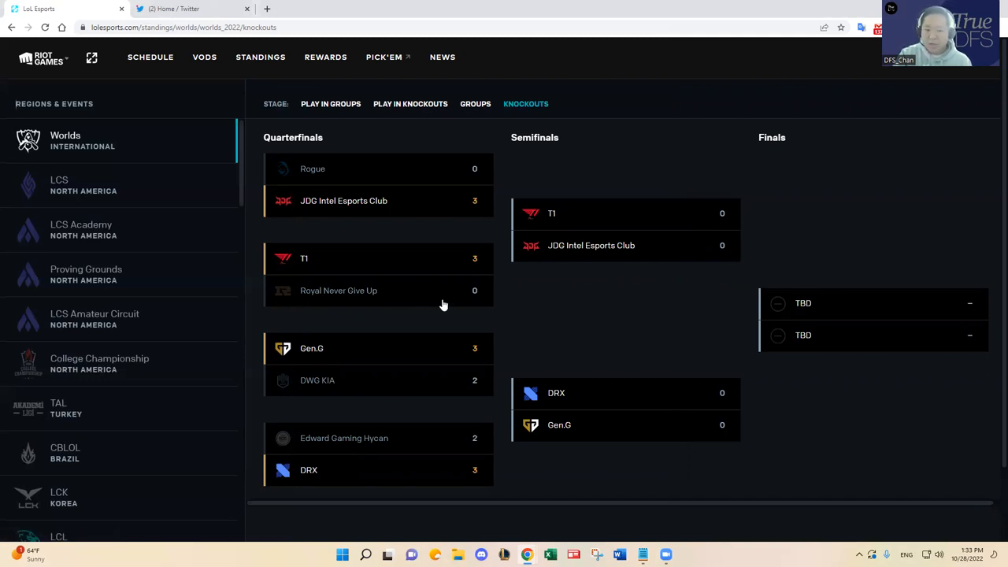
mouse_move(750, 214)
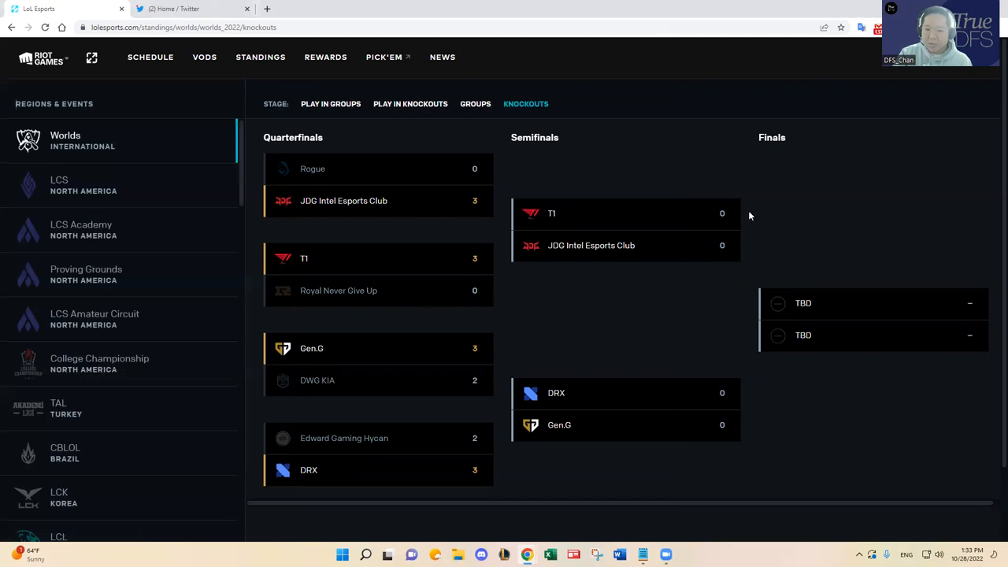
mouse_move(746, 217)
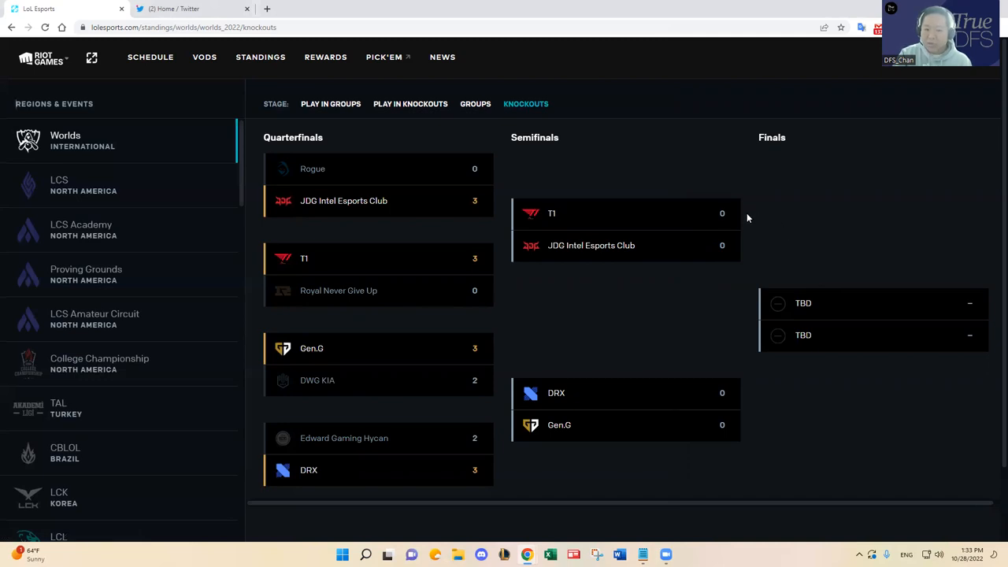
mouse_move(747, 227)
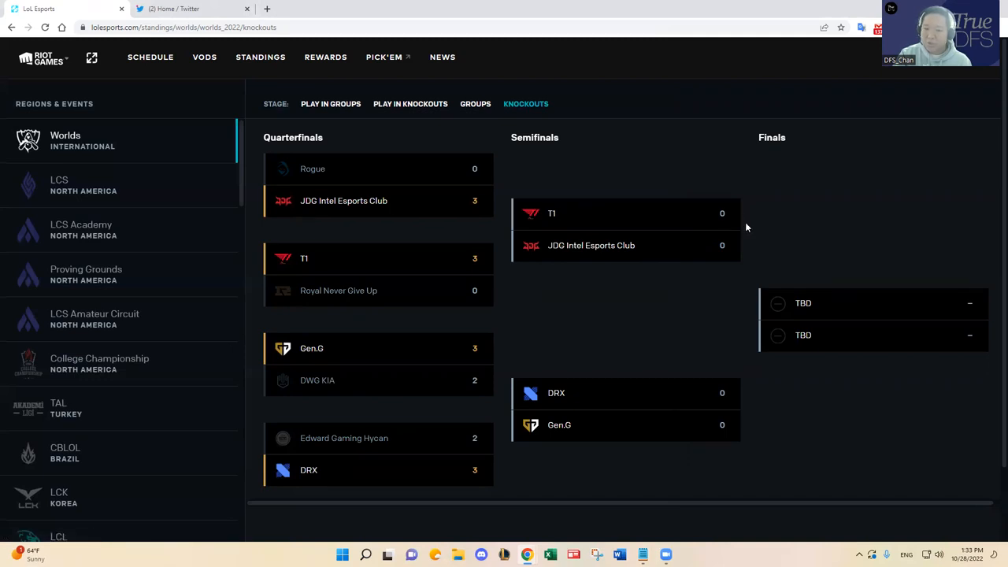
mouse_move(743, 265)
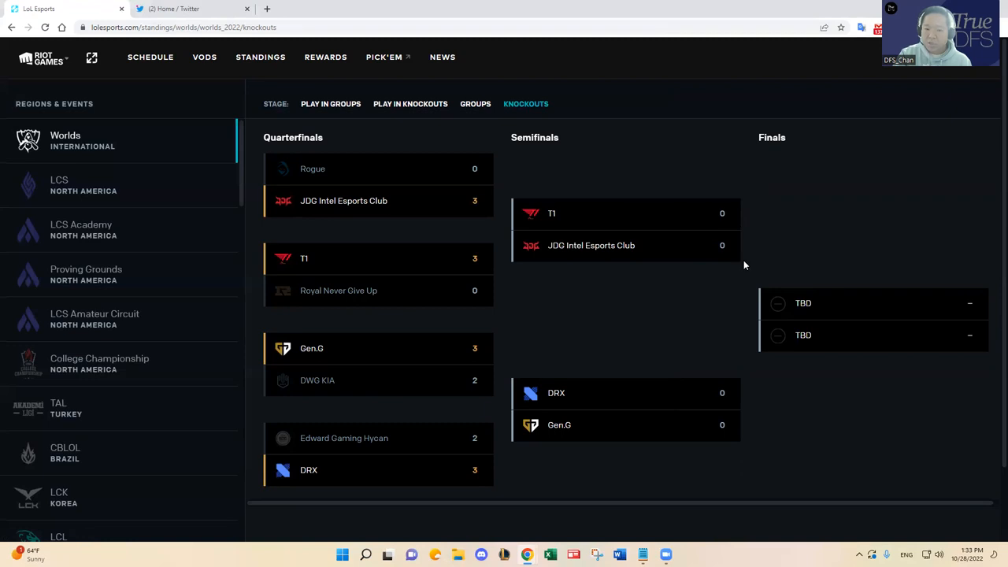
mouse_move(647, 243)
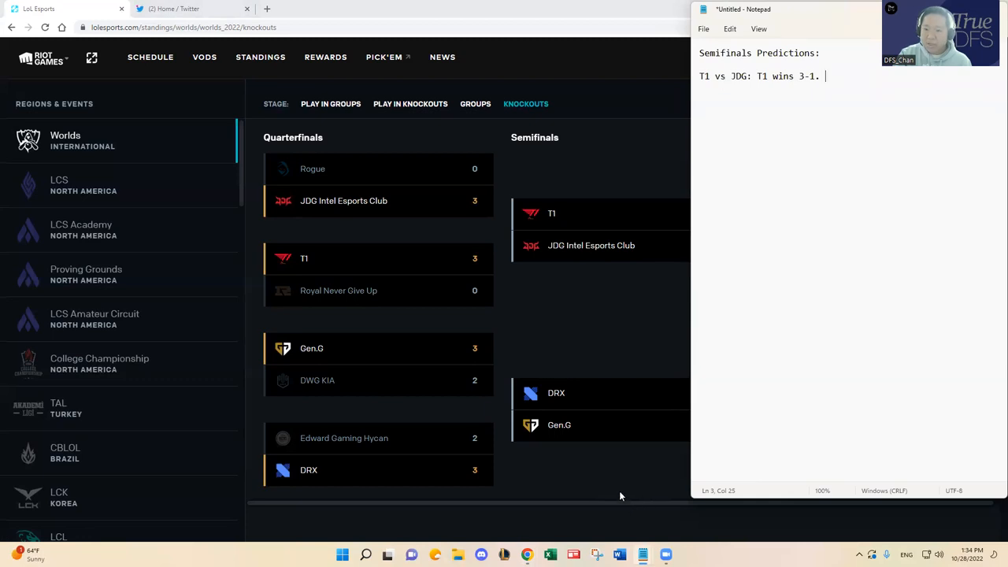
mouse_move(570, 520)
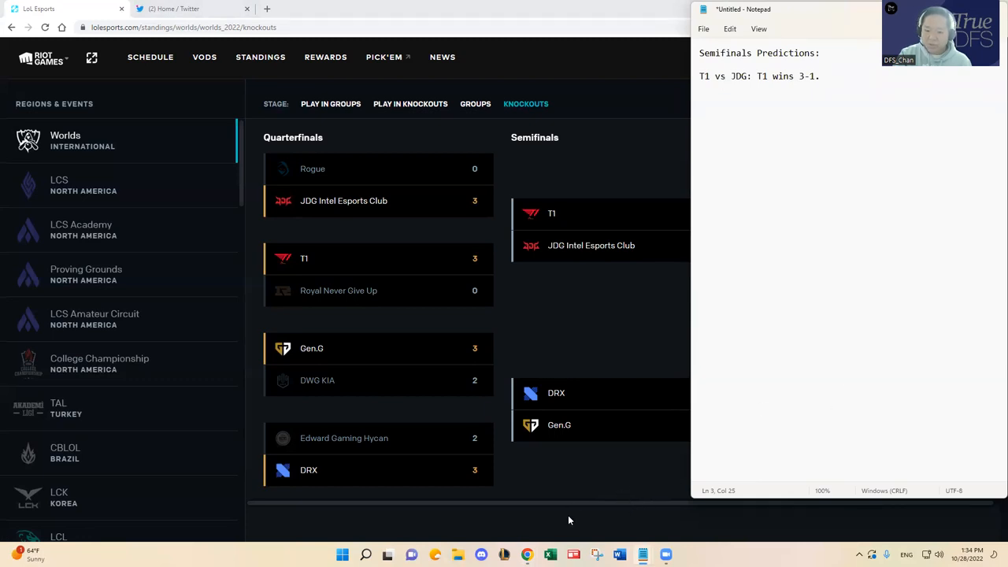
mouse_move(780, 421)
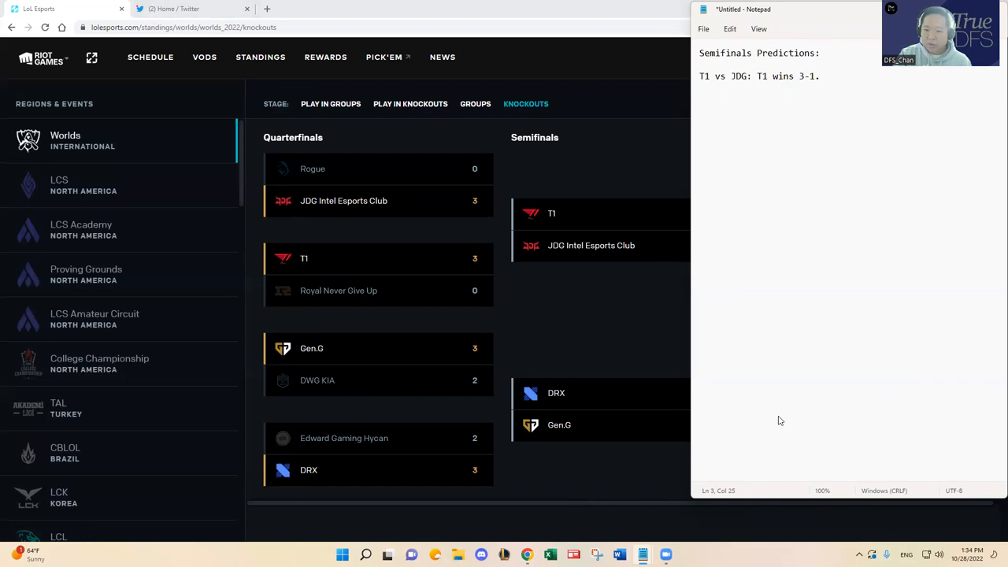
Add the reason 'Gumayusi/Keria gonna be the difference makers.' after the T1 vs JDG score.
type("Gumy")
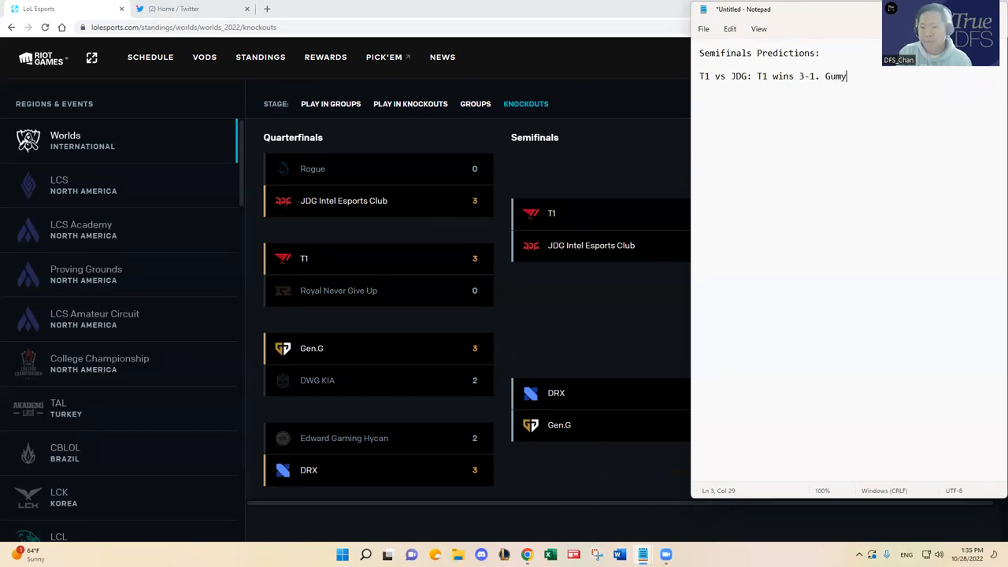
type("ayusi")
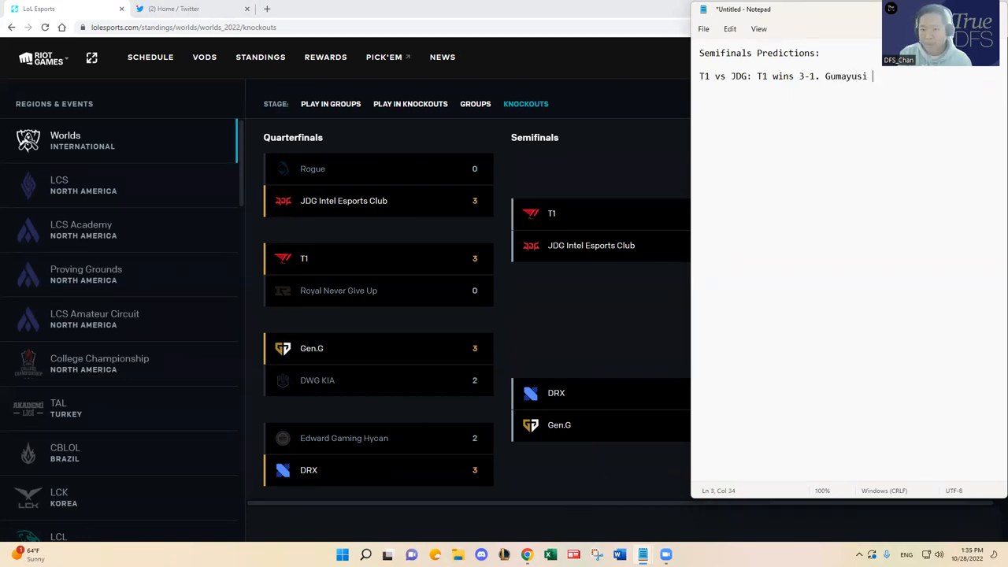
type("/Keria gonna")
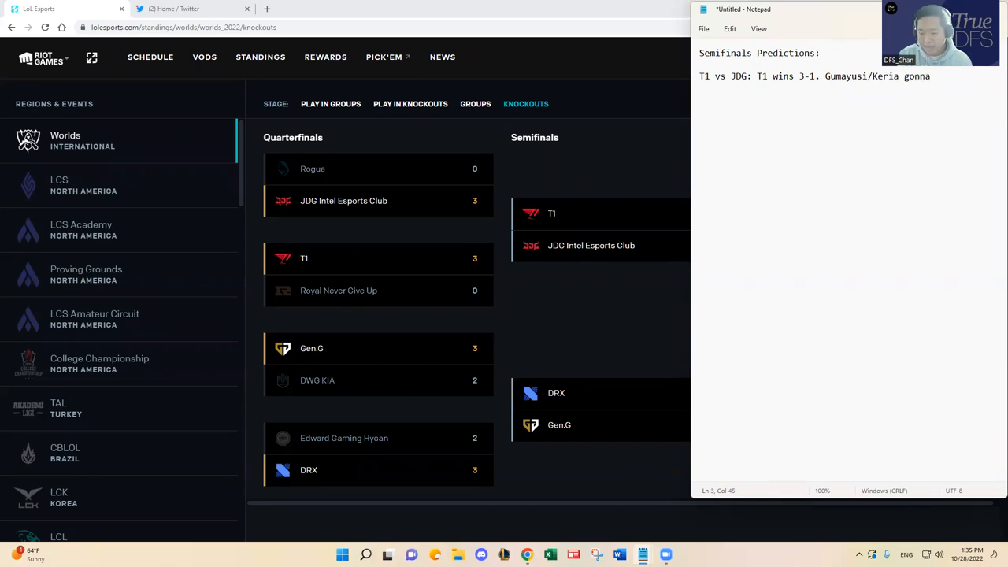
type("be the differen")
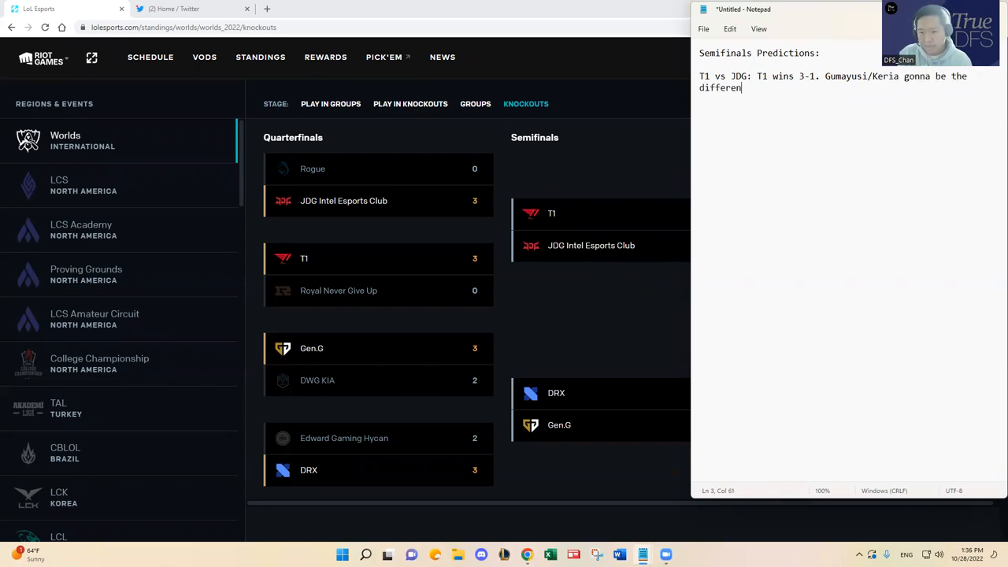
type("ce maker")
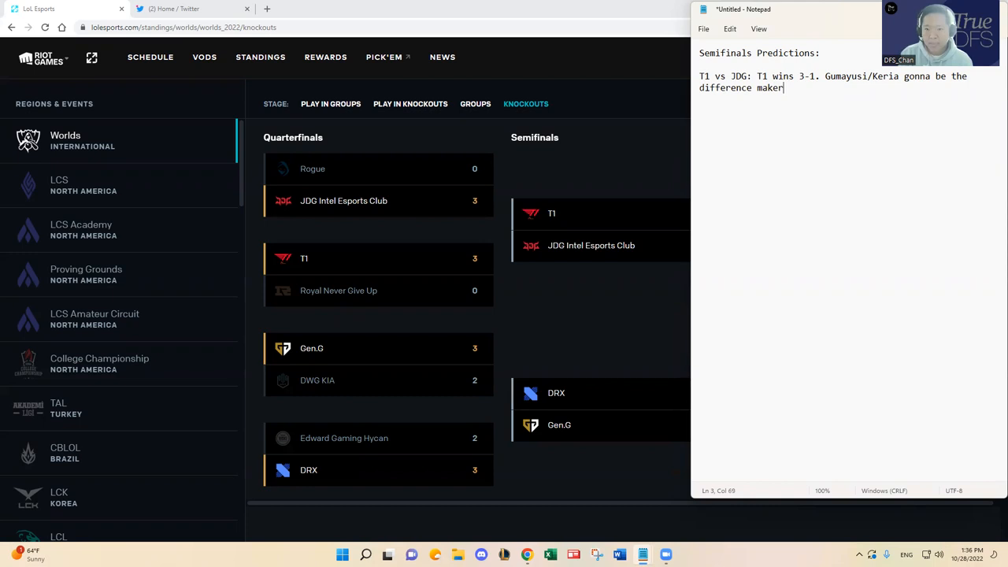
type("s.")
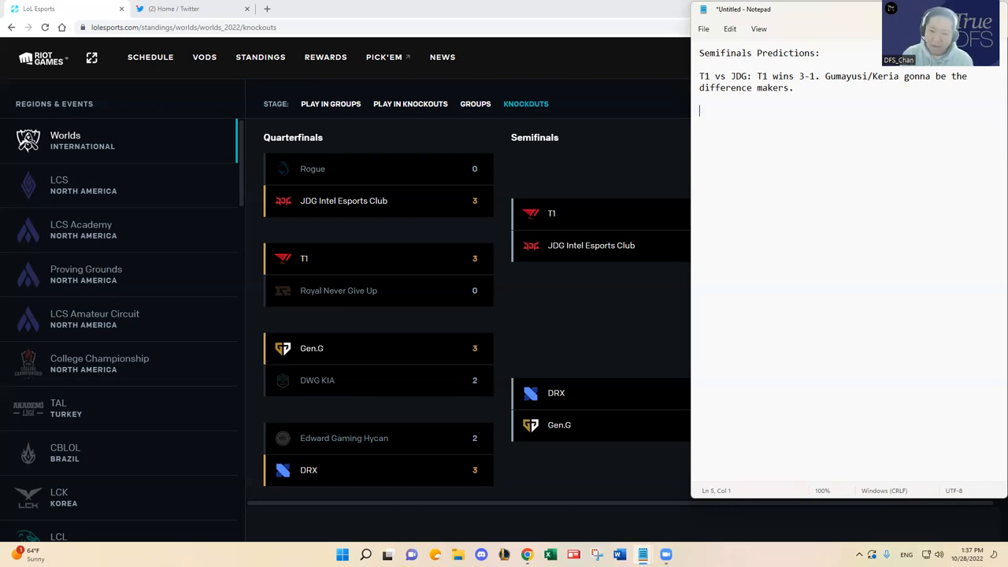
Begin a new paragraph with 'G' below the T1 vs JDG prediction.
type("G")
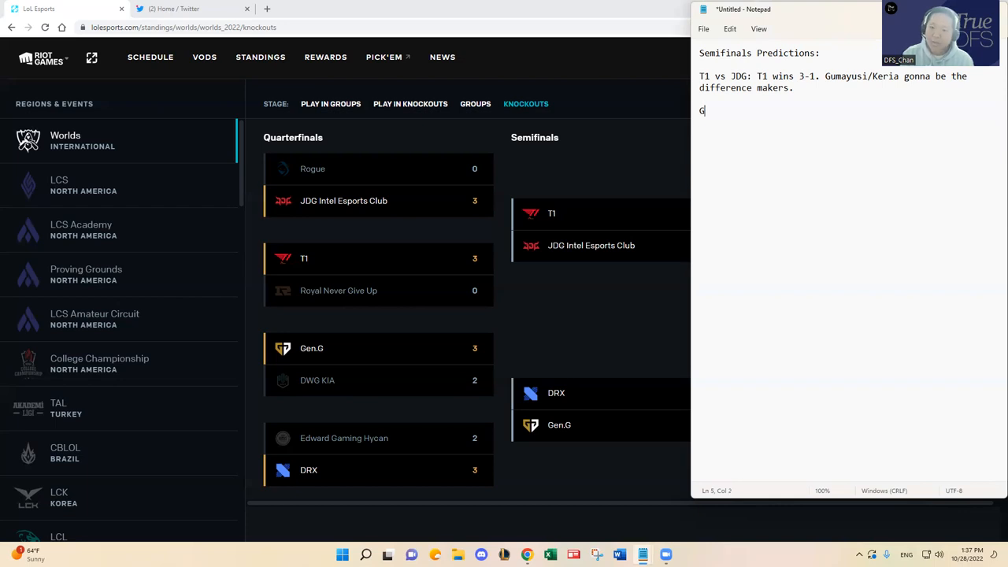
Write the second prediction 'GEN vs DRX: GEN wins 3-1'.
type("EN vs.")
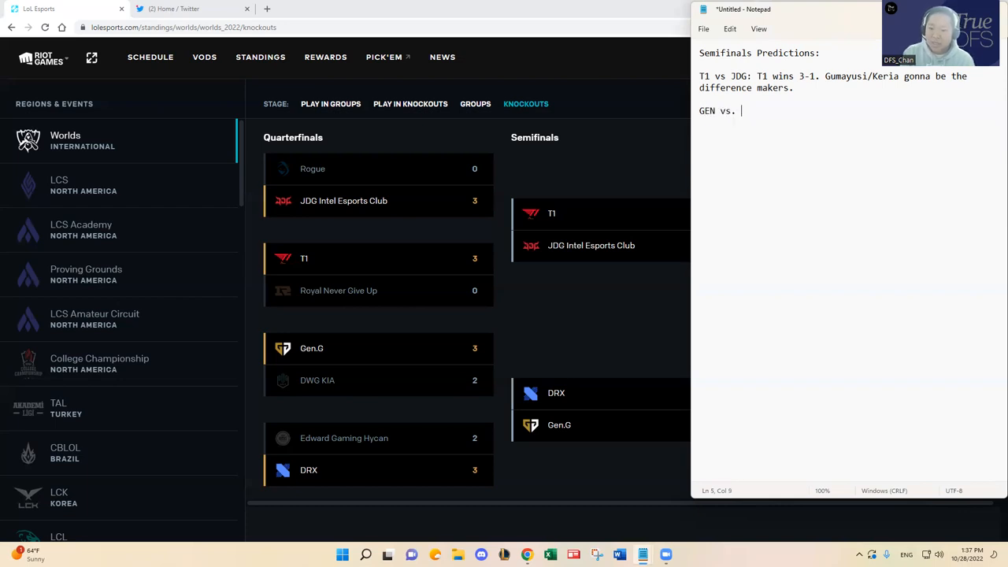
type("DRX:")
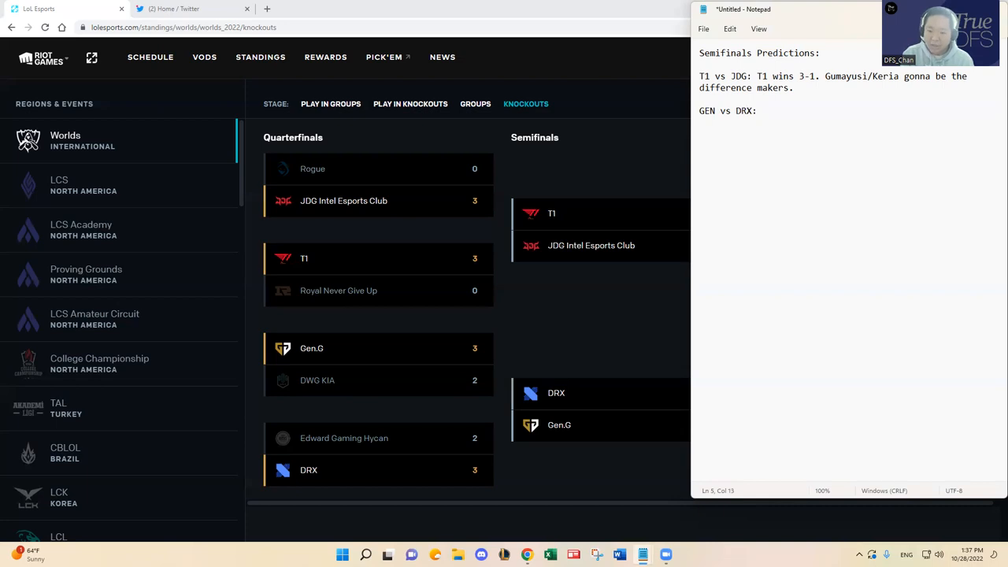
type("GEN wins")
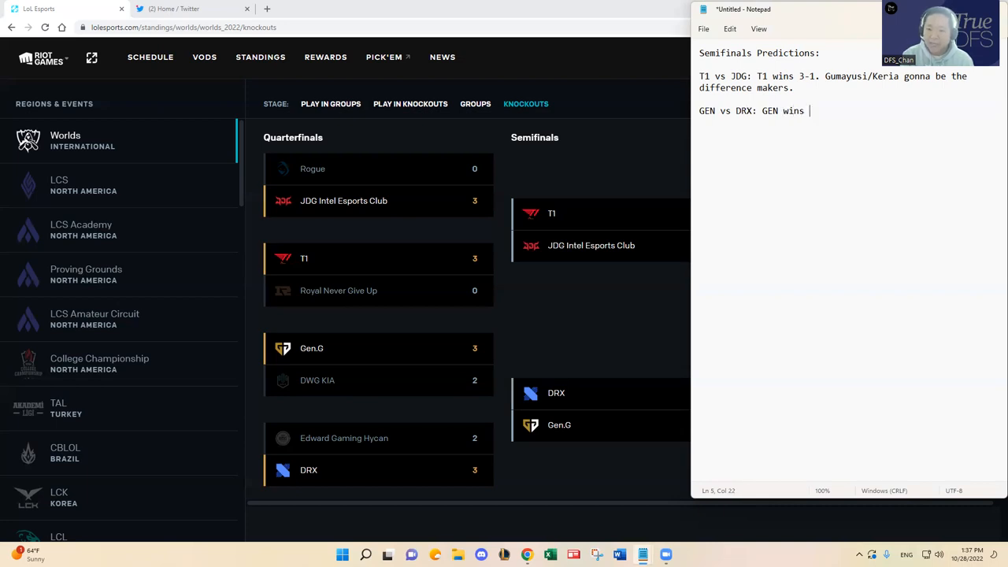
type("3-1")
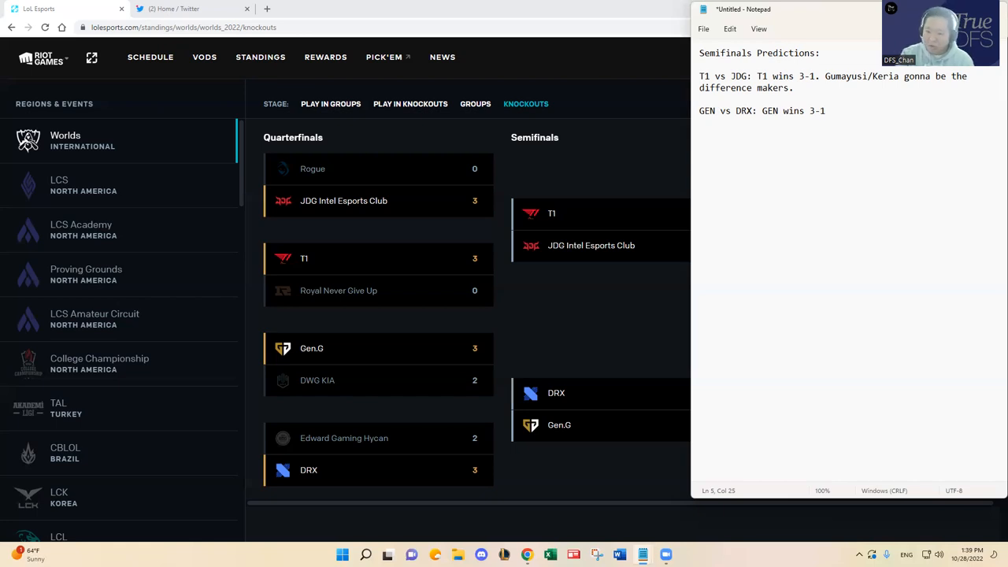
mouse_move(879, 114)
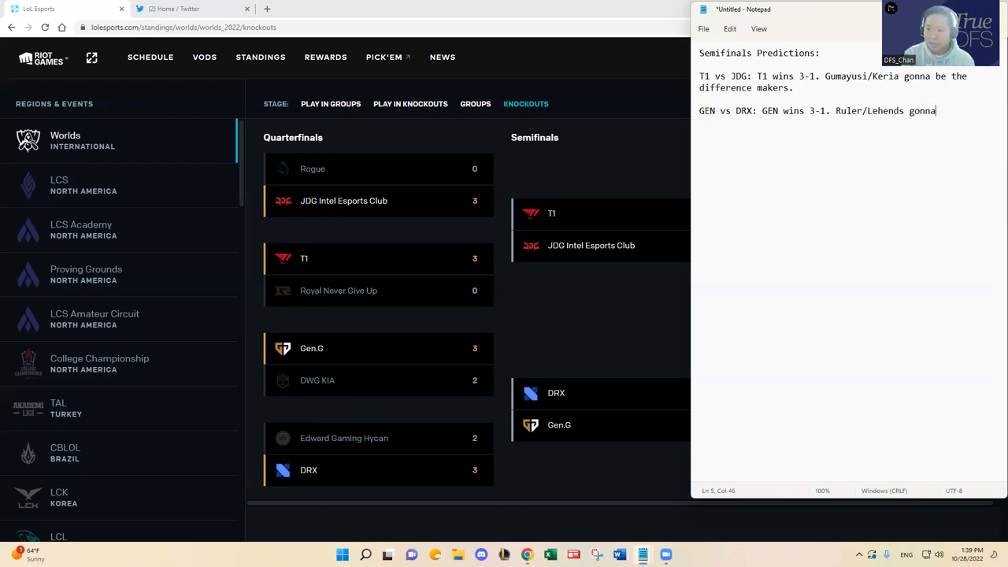
Finish the GEN vs DRX reason: difference makers in team fights with the help of Peanut over Pyosik in JNG.
type("be the difference")
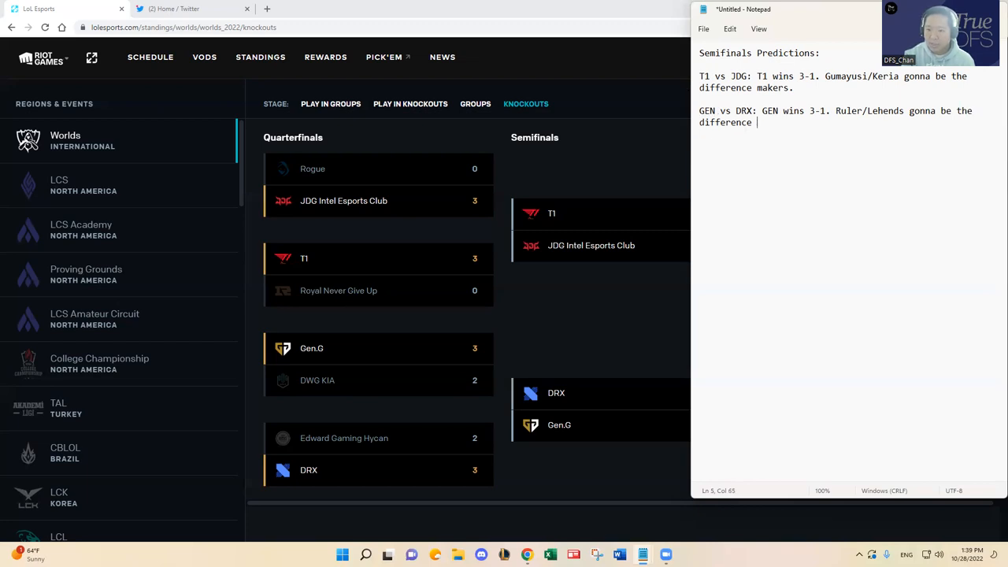
type("makers in")
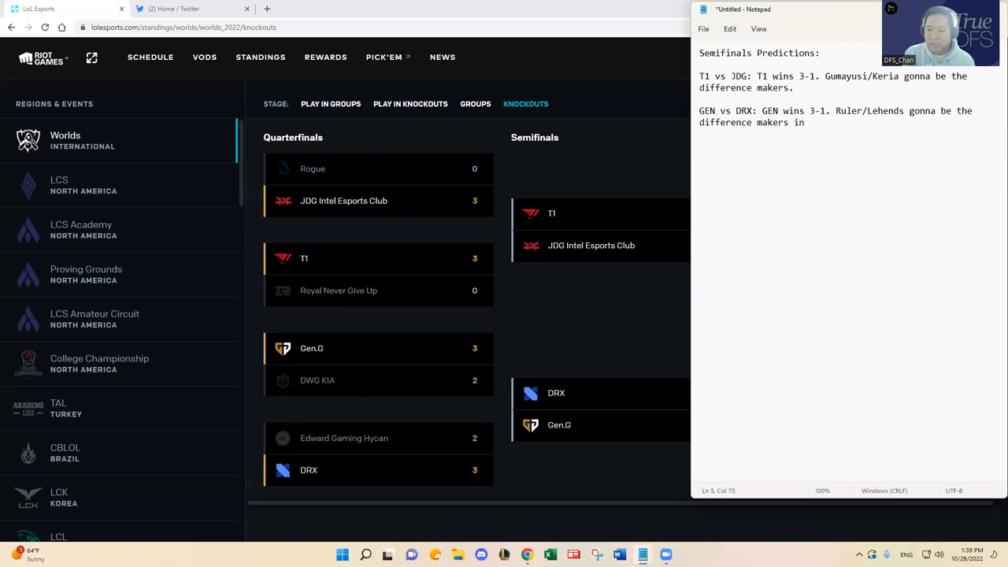
type("team fights wit")
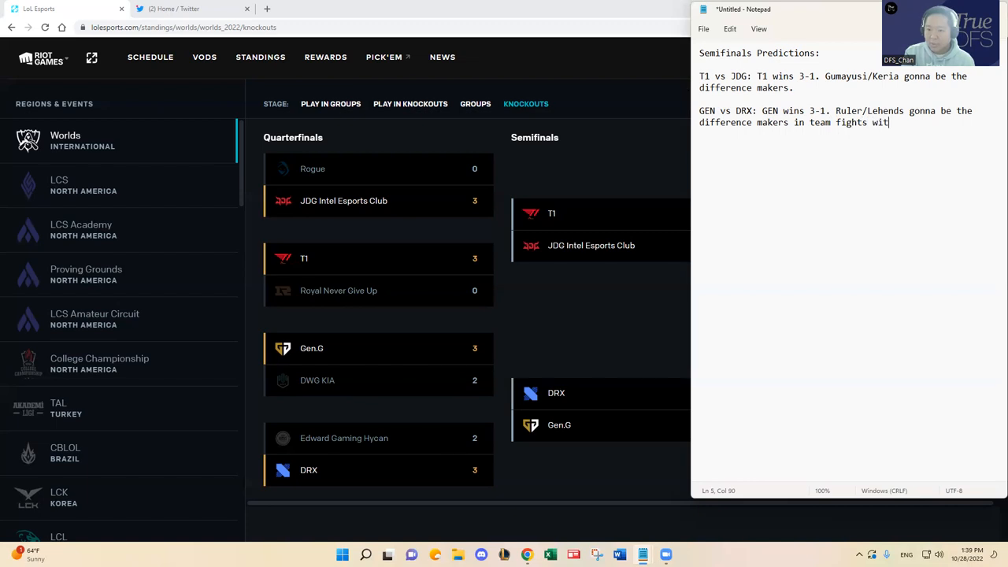
type("h he")
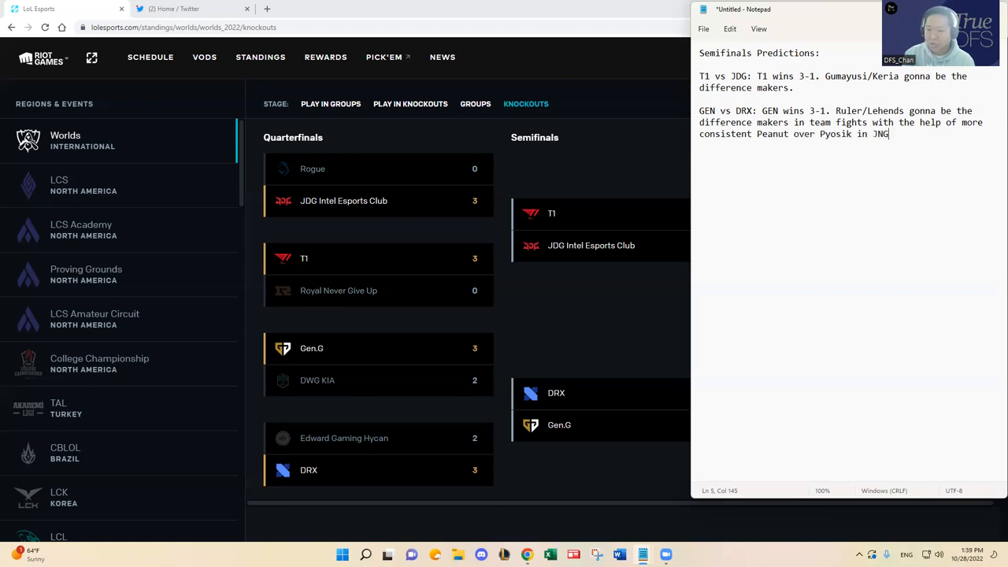
type(".")
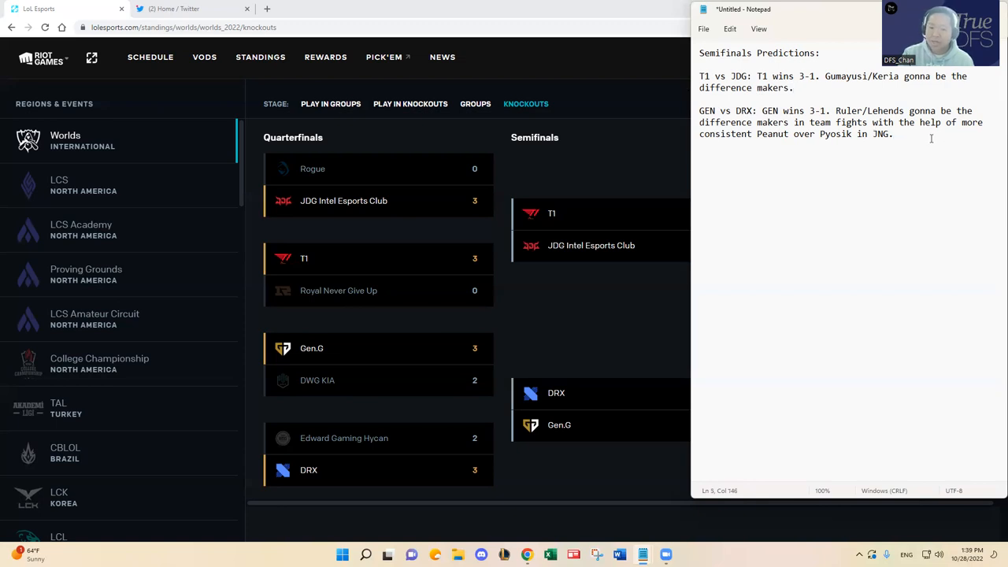
mouse_move(904, 238)
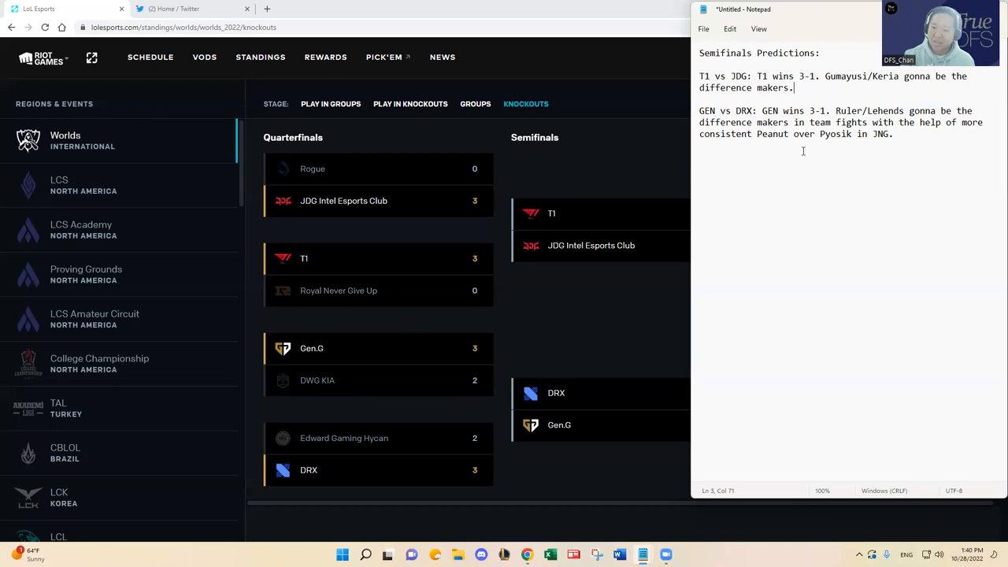
Add to the T1 vs JDG entry that JDG matches are notoriously high in kills, expecting more kills than the LCK matchup.
type("JDG matches are")
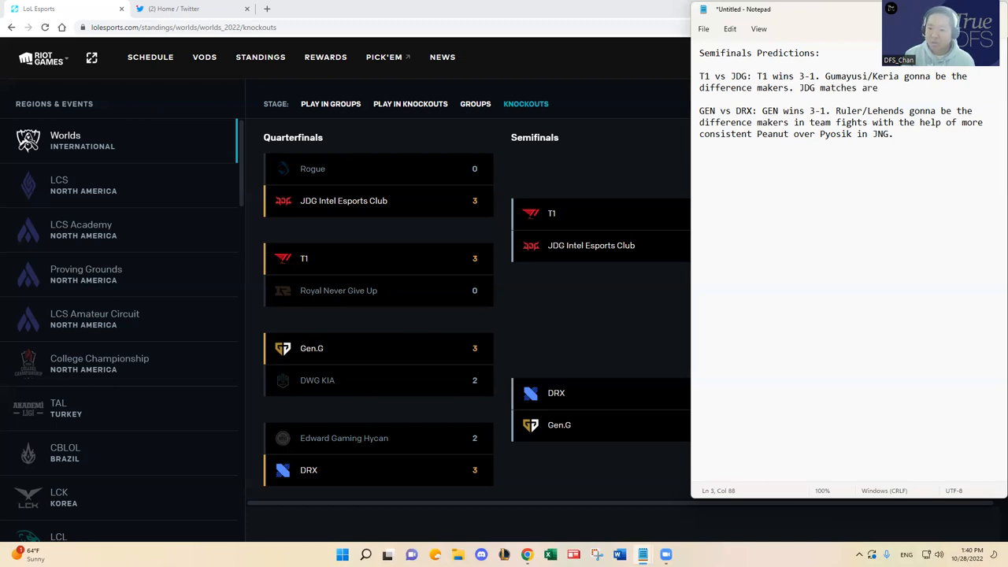
type("notoriously hi")
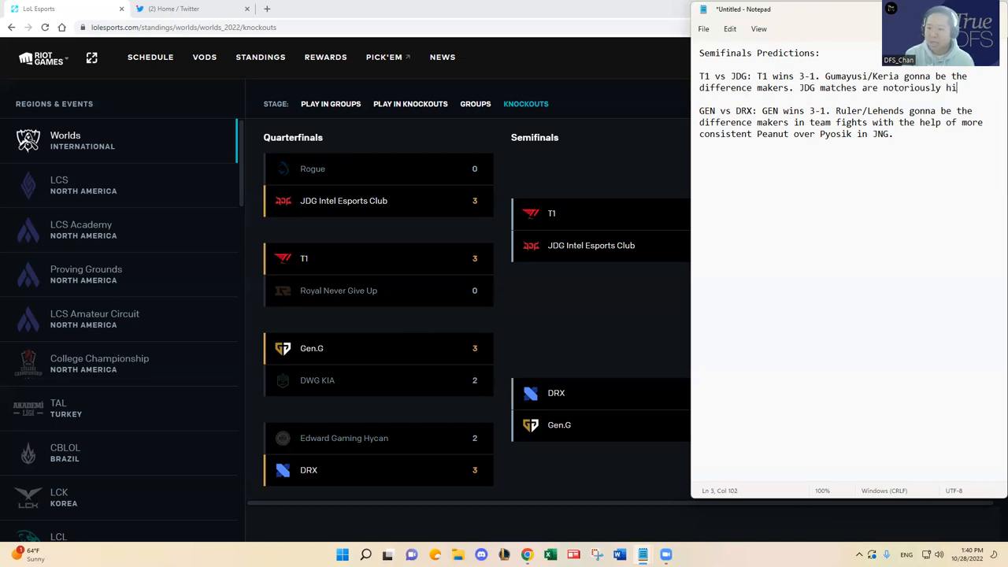
type("gh in kills, and I")
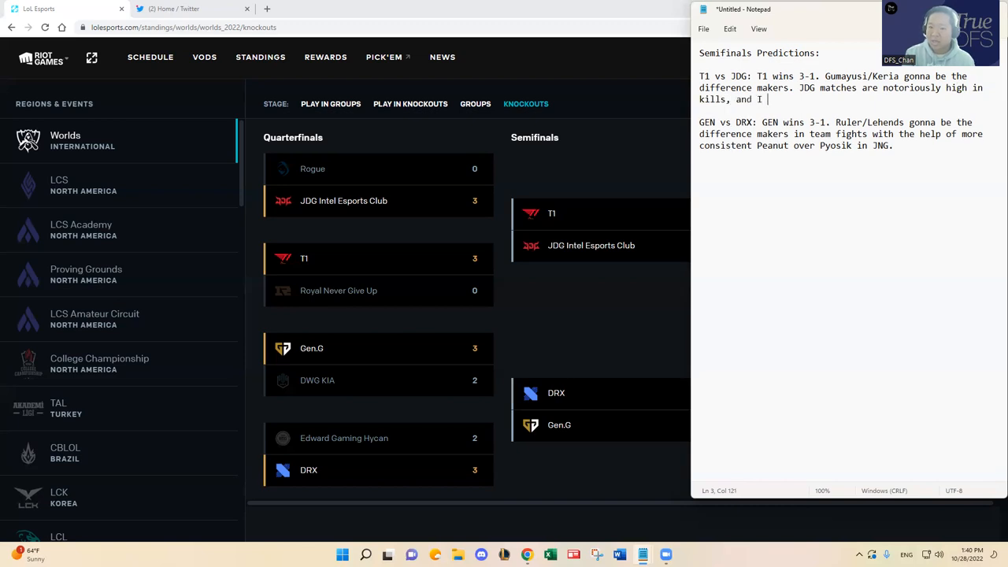
type("expect this serie")
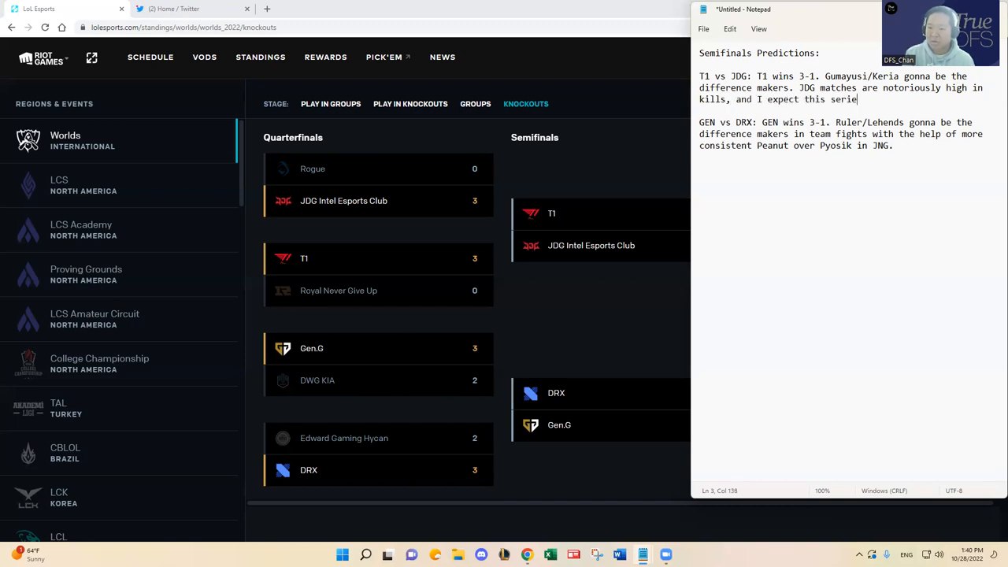
type("s to be higher in kil")
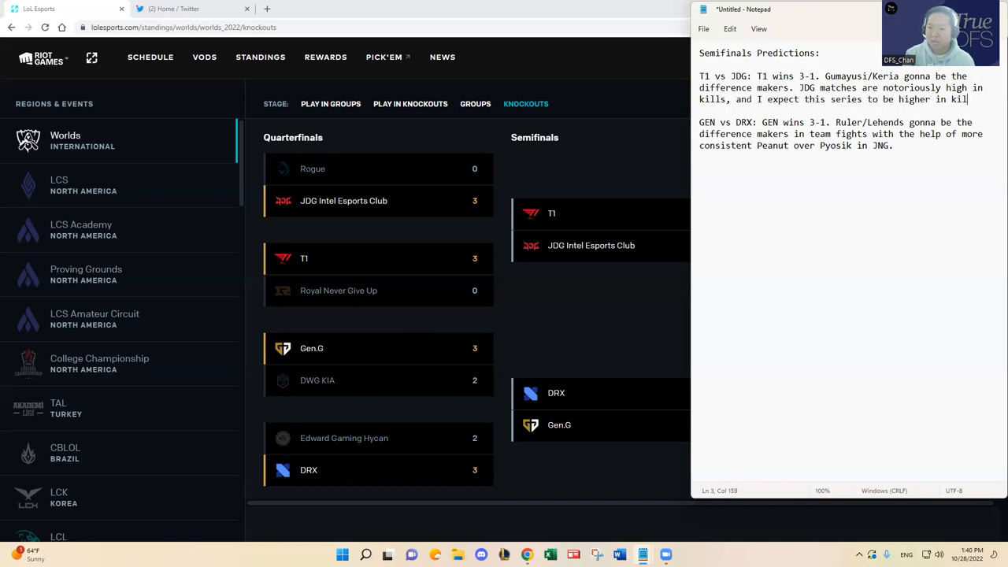
type("over the")
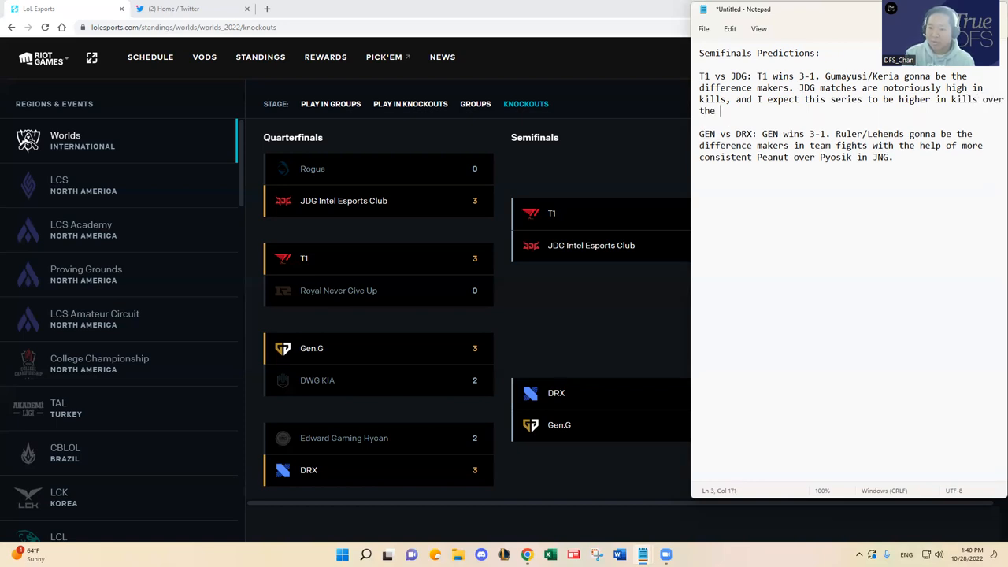
type("LCK matchup.")
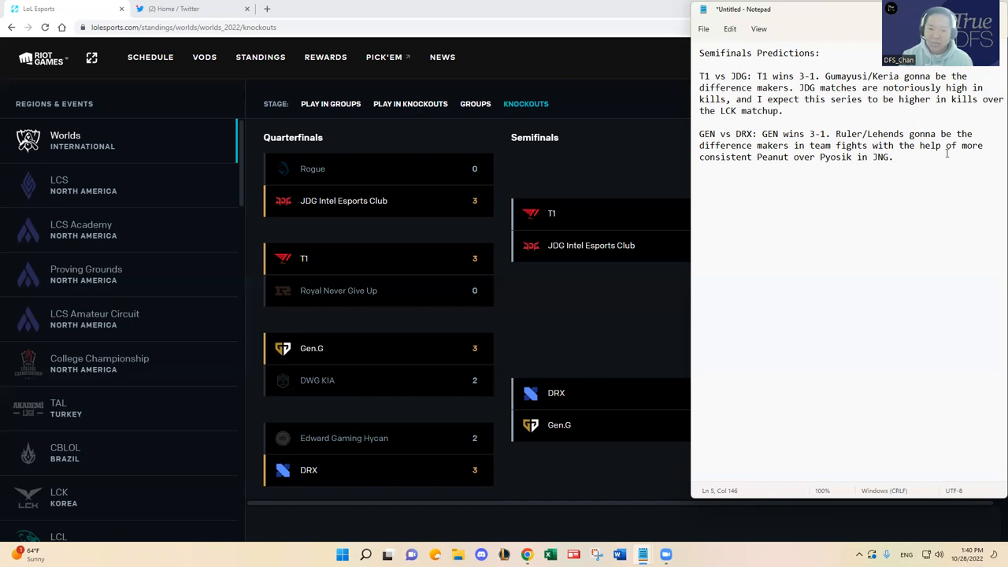
left_click(890, 157)
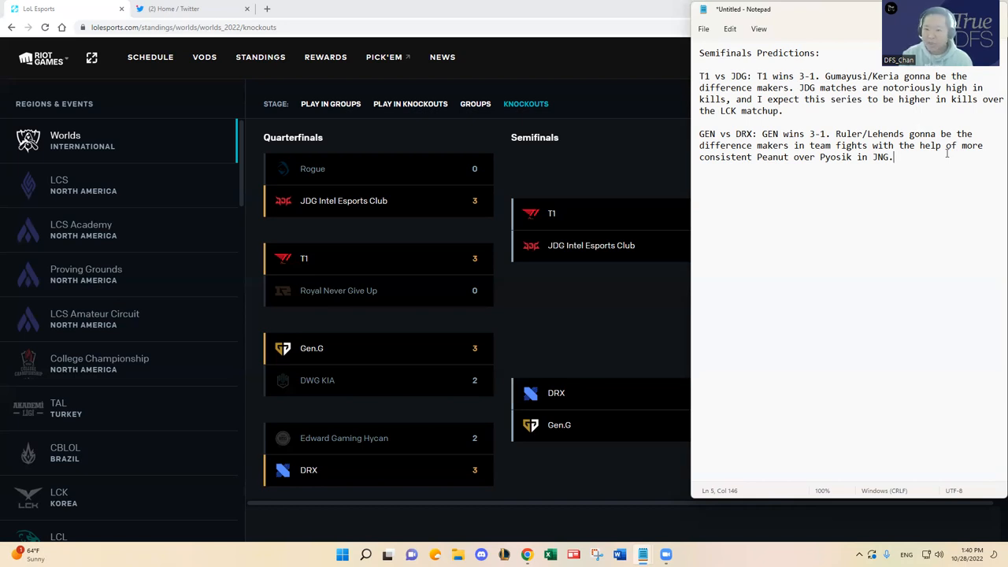